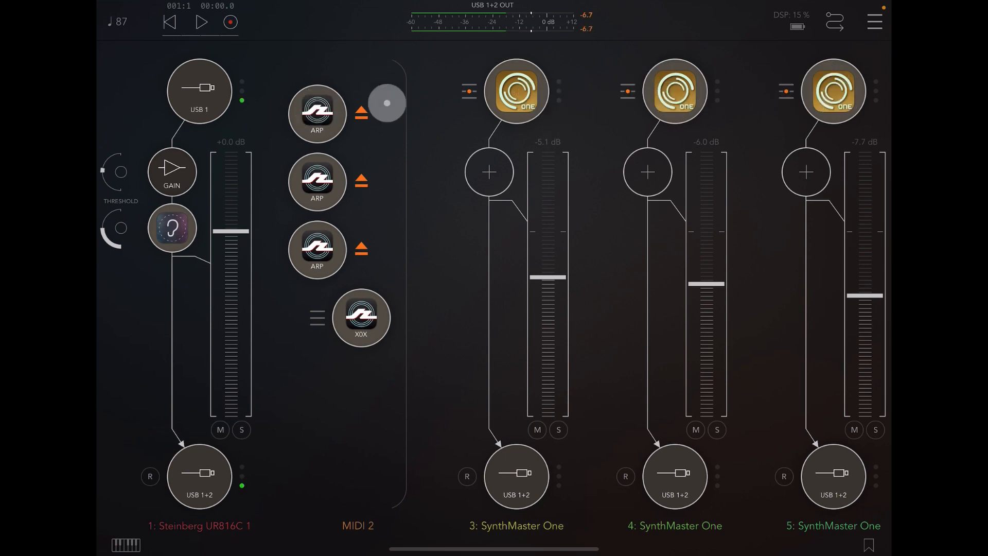
- Scroll the mixer and bring up the first Rozeta Arpeggio's settings on MIDI 2
{"action": "left_click_drag", "start_coordinate": [386, 104], "coordinate": [323, 145]}
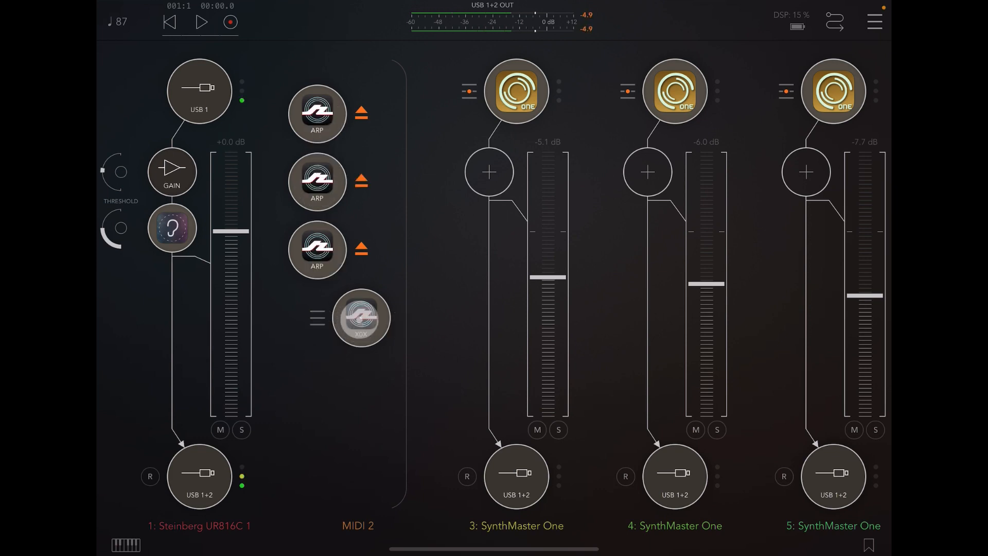
{"action": "left_click", "coordinate": [361, 317]}
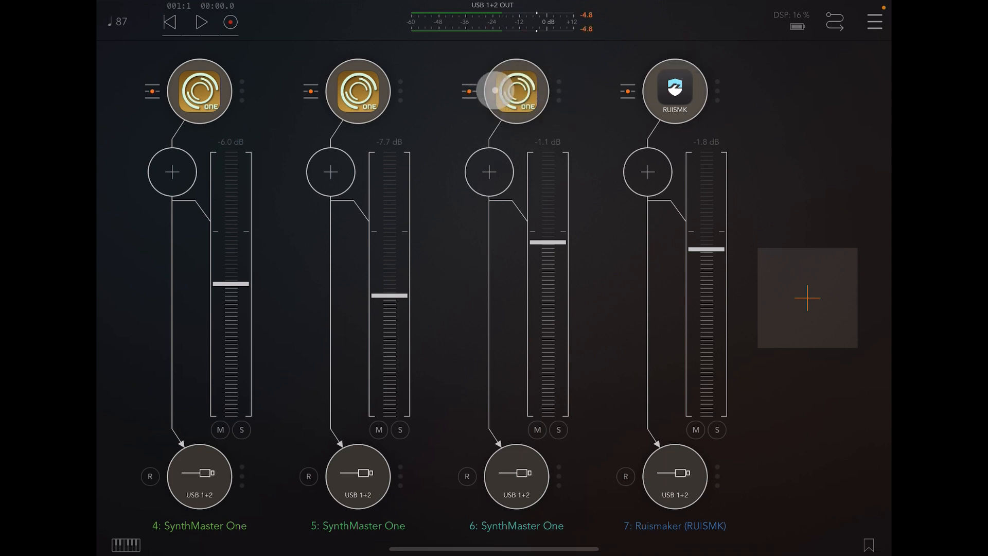
{"action": "left_click", "coordinate": [516, 93]}
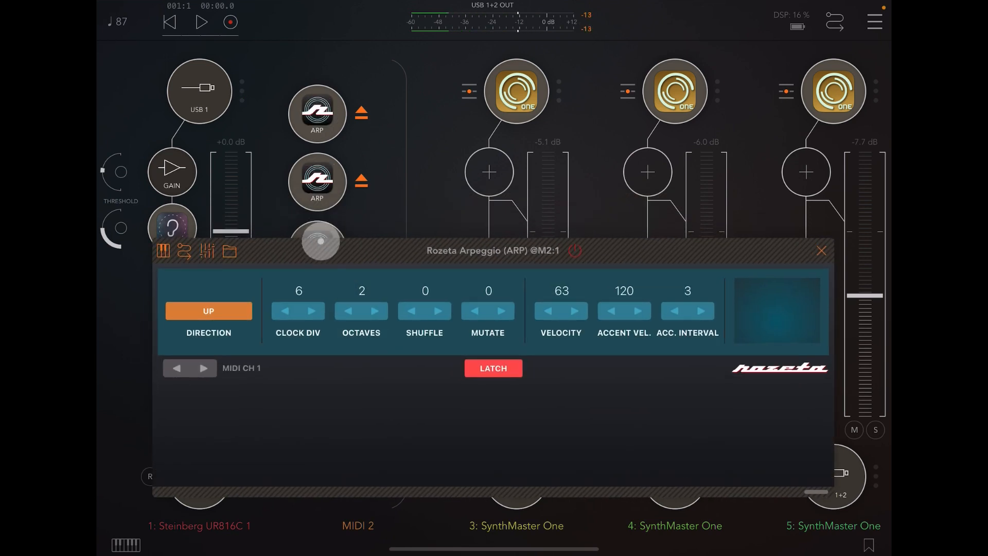
- Toggle LATCH on the first Rozeta Arpeggio, leaving it on
{"action": "left_click", "coordinate": [494, 368]}
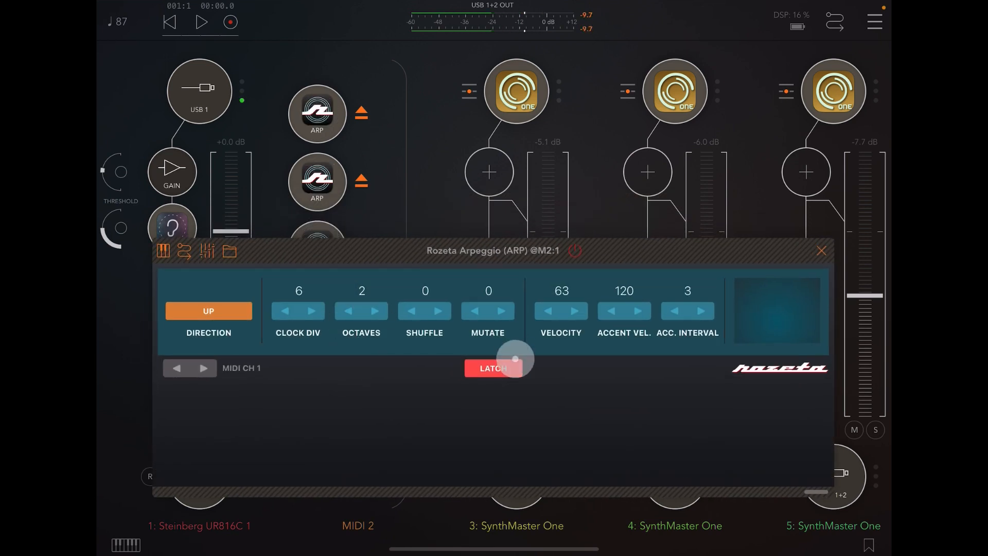
{"action": "left_click", "coordinate": [493, 369]}
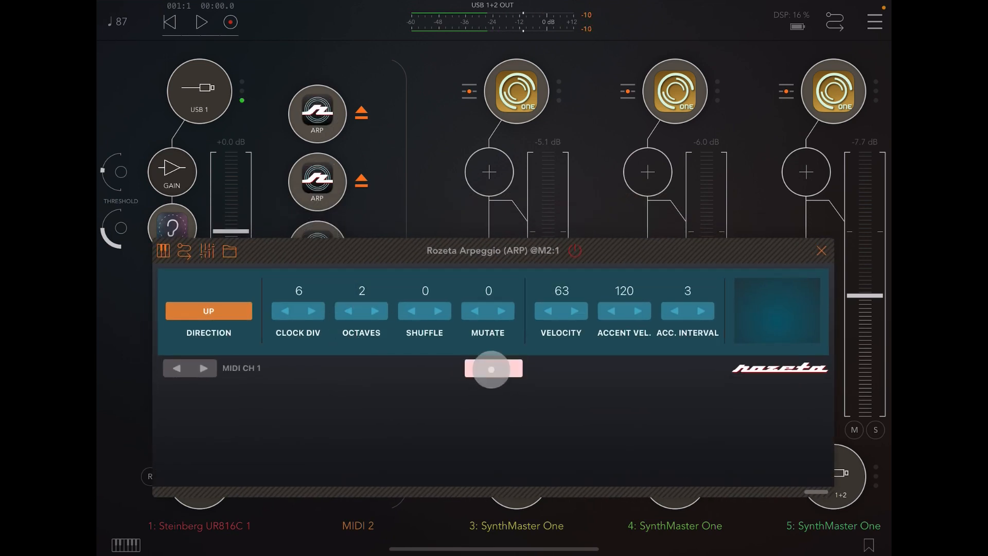
{"action": "left_click", "coordinate": [493, 368]}
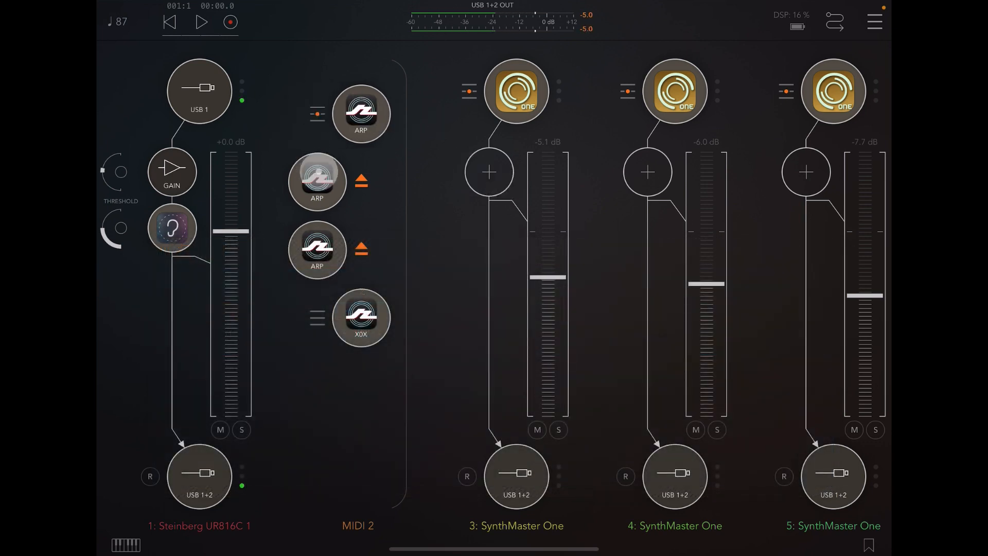
- Close the arpeggiator panel and scroll the mixer to MIDI 2's three ARPs and XOX sequencer
{"action": "left_click_drag", "start_coordinate": [547, 277], "coordinate": [547, 277]}
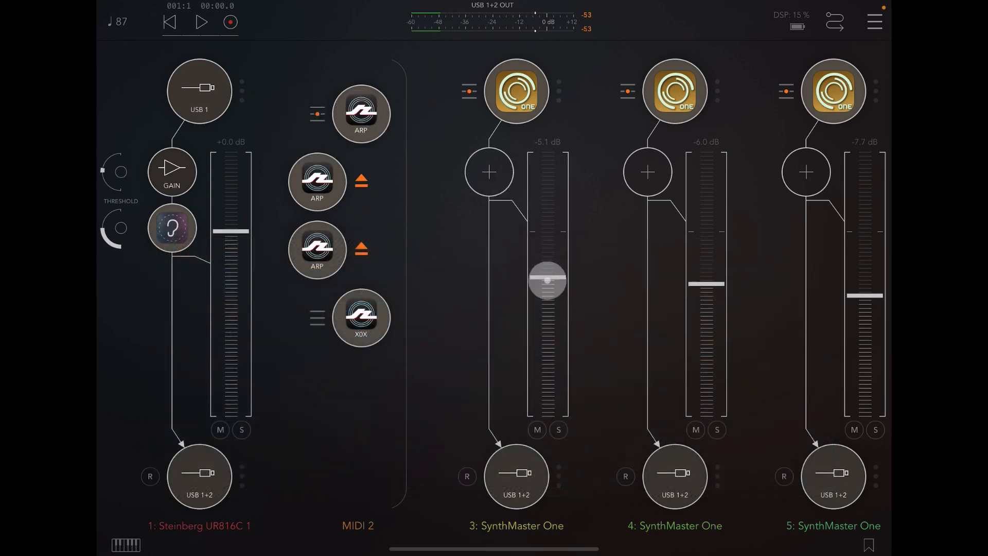
{"action": "scroll", "scroll_direction": "right", "scroll_amount": 3}
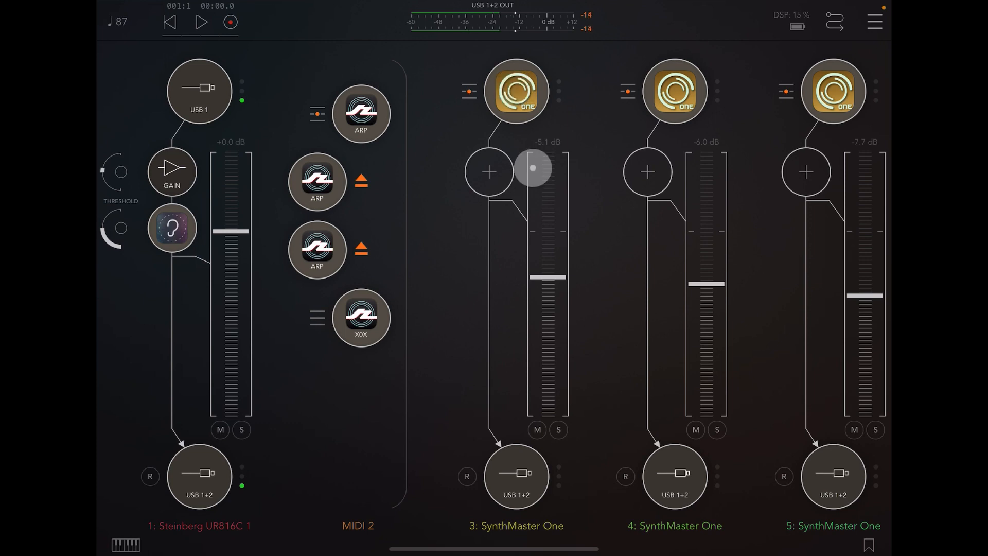
{"action": "left_click_drag", "start_coordinate": [535, 169], "coordinate": [520, 192]}
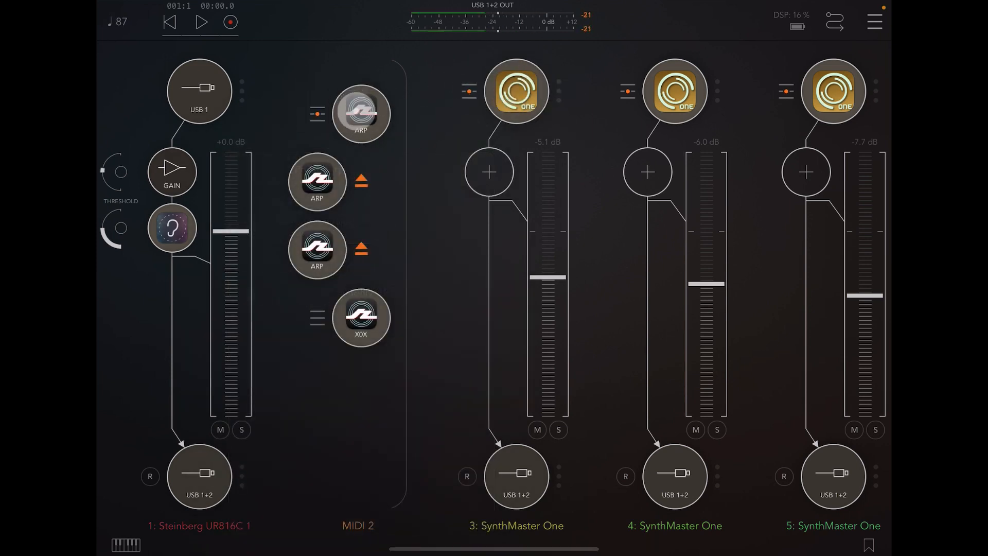
- Check that the first arpeggiator receives MIDI from Steinberg UR816C Port 1
{"action": "left_click", "coordinate": [361, 114]}
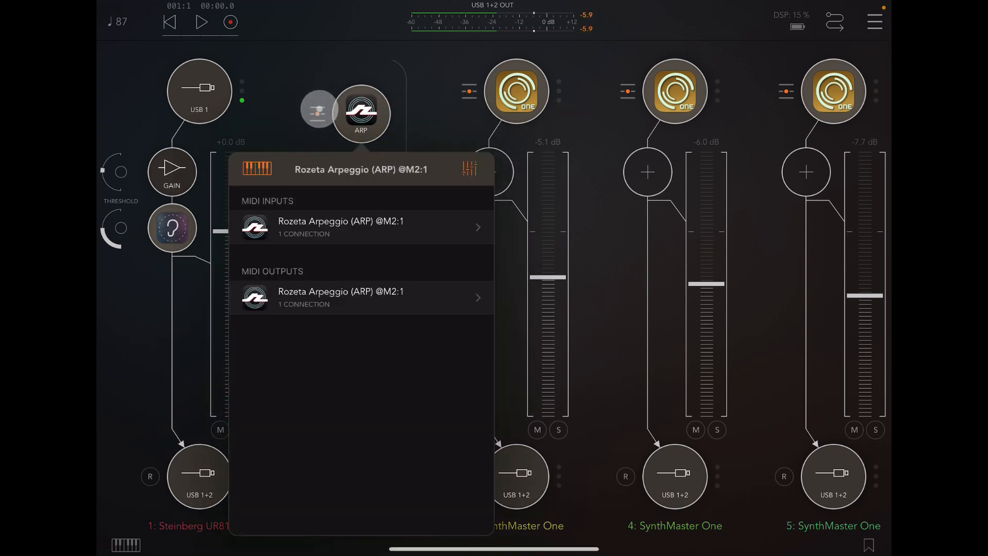
{"action": "left_click", "coordinate": [361, 298]}
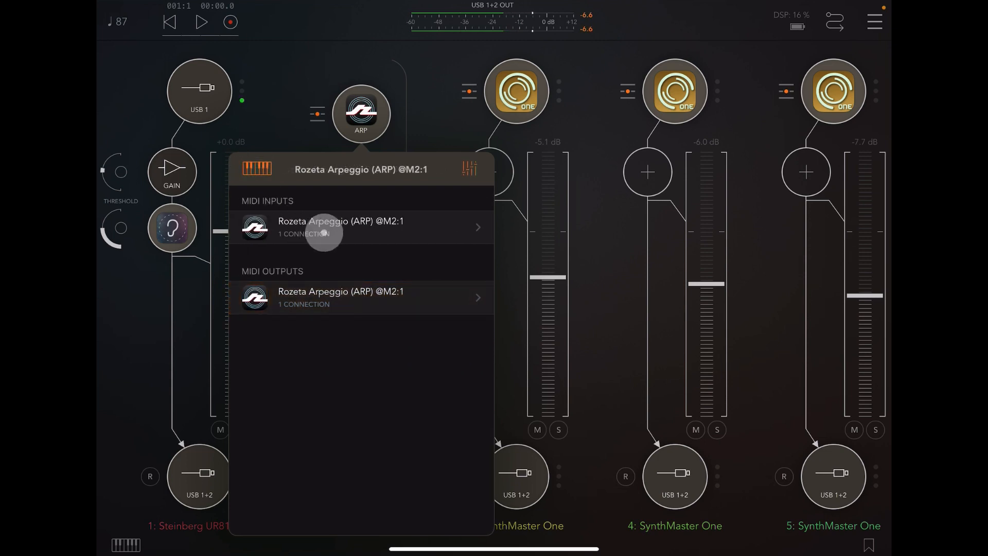
{"action": "left_click", "coordinate": [361, 226]}
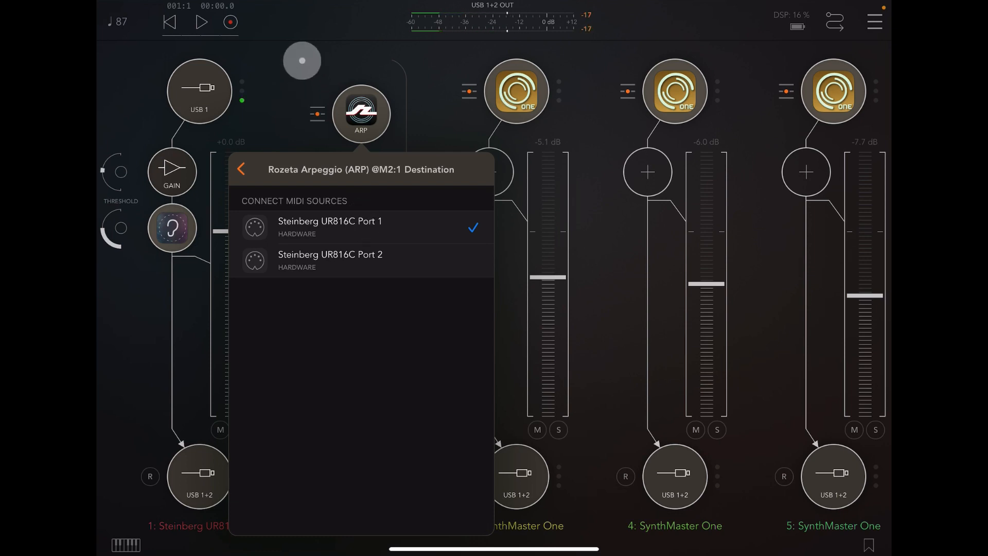
{"action": "left_click", "coordinate": [241, 169]}
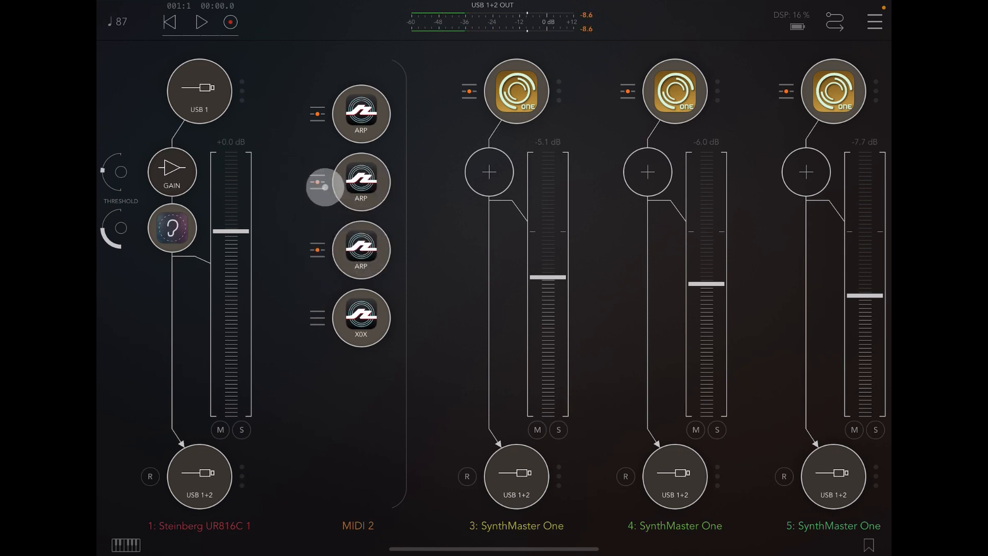
{"action": "left_click", "coordinate": [362, 181]}
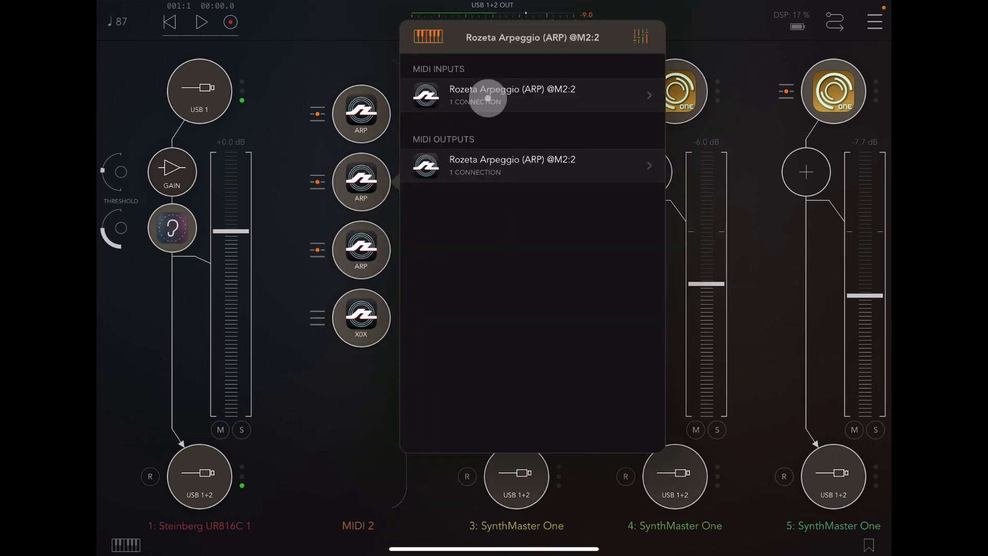
{"action": "left_click", "coordinate": [531, 94]}
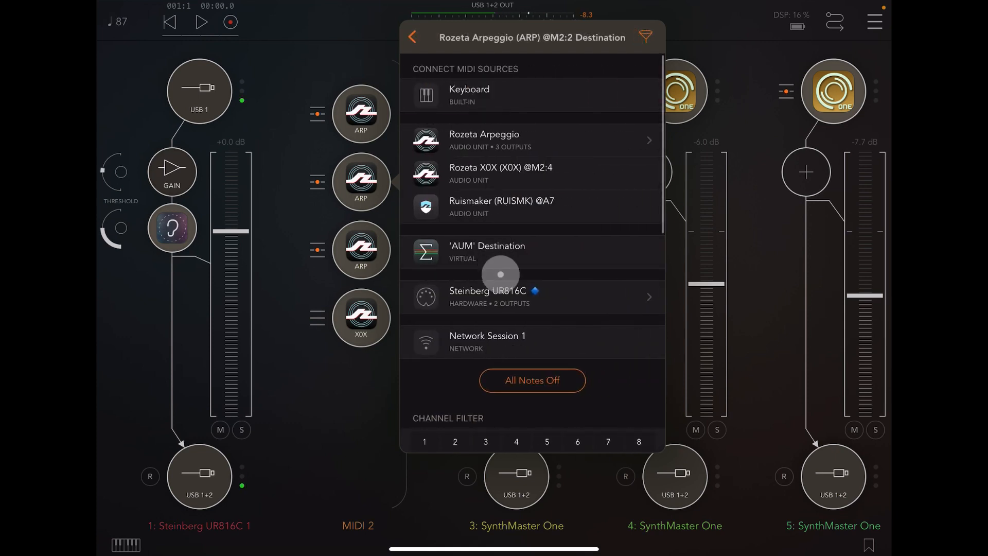
{"action": "left_click", "coordinate": [529, 297]}
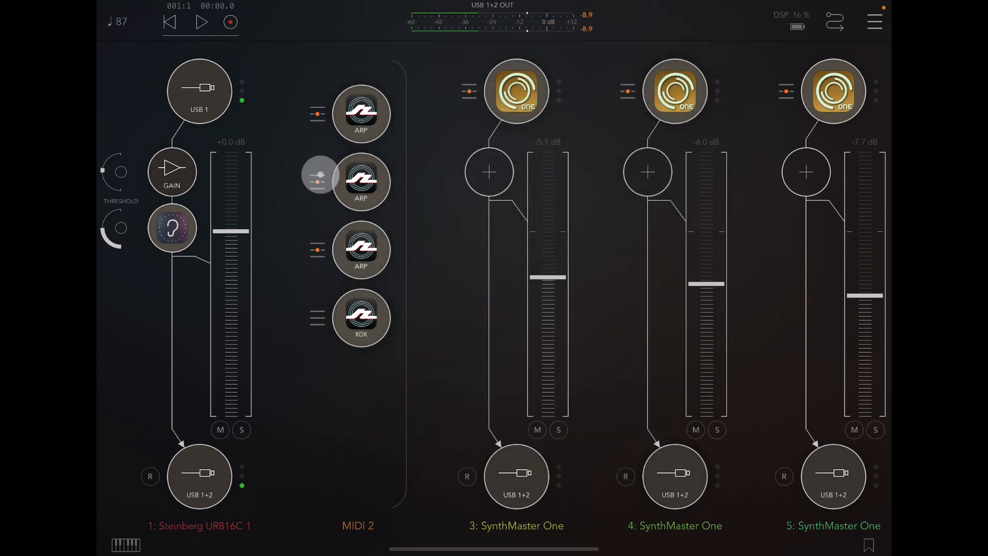
{"action": "left_click", "coordinate": [317, 181]}
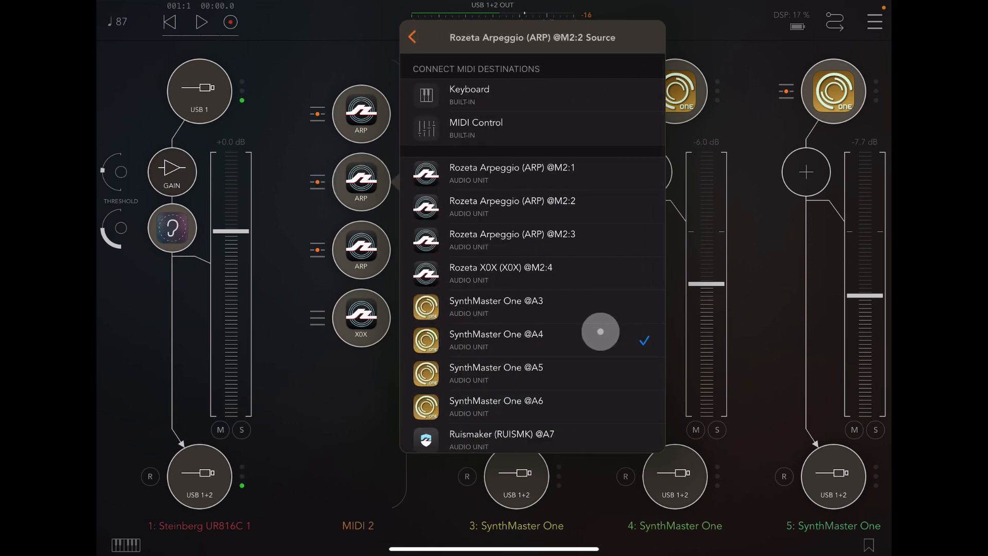
{"action": "left_click", "coordinate": [413, 37]}
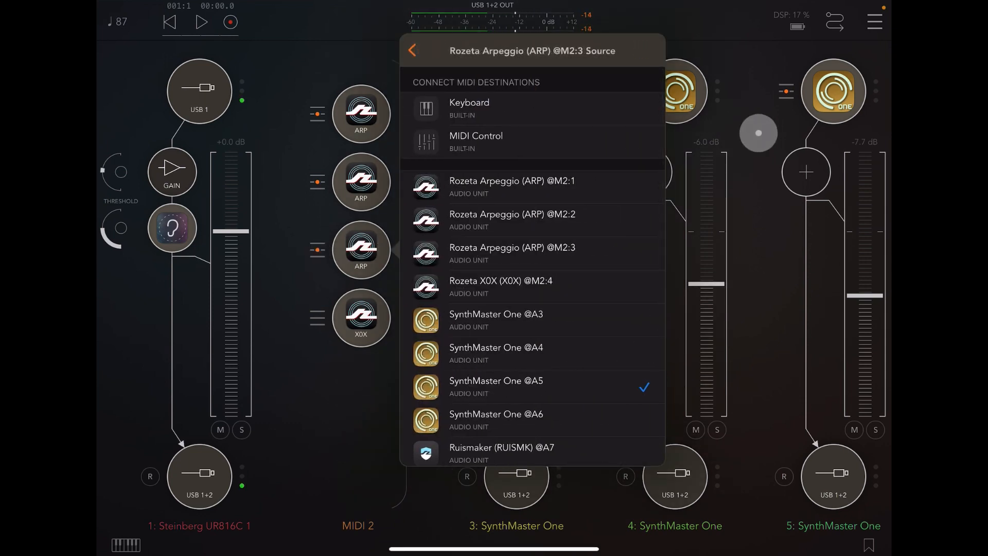
{"action": "left_click", "coordinate": [412, 50]}
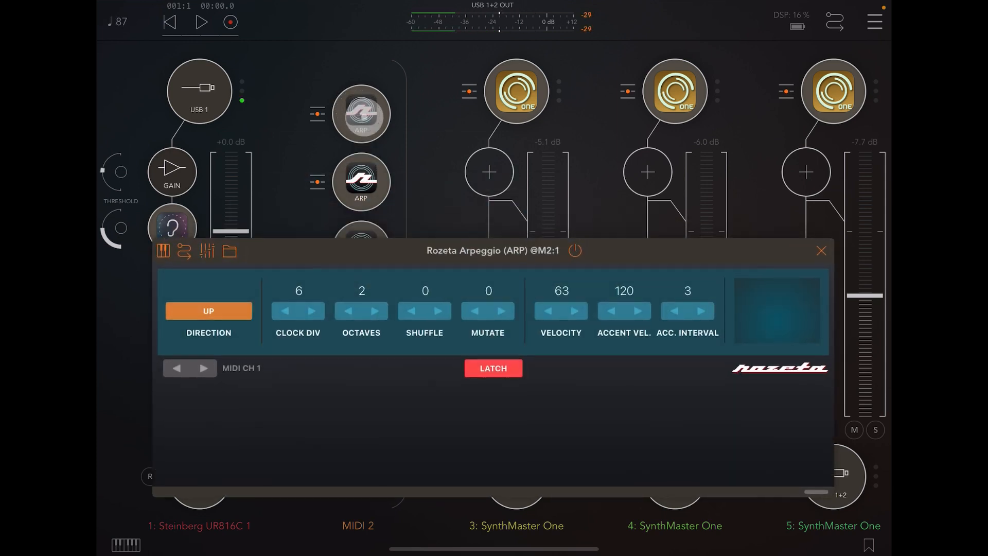
{"action": "left_click", "coordinate": [493, 368]}
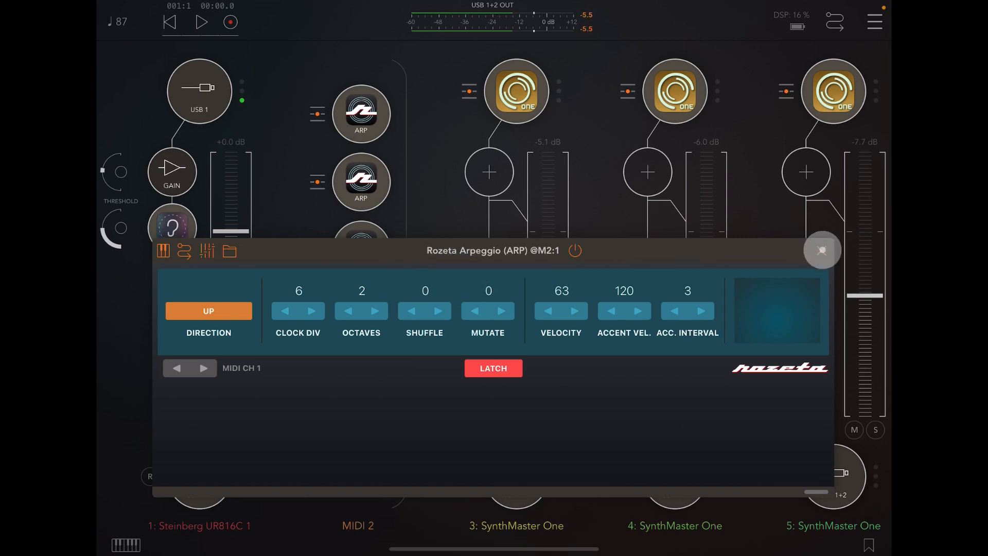
{"action": "left_click", "coordinate": [822, 249]}
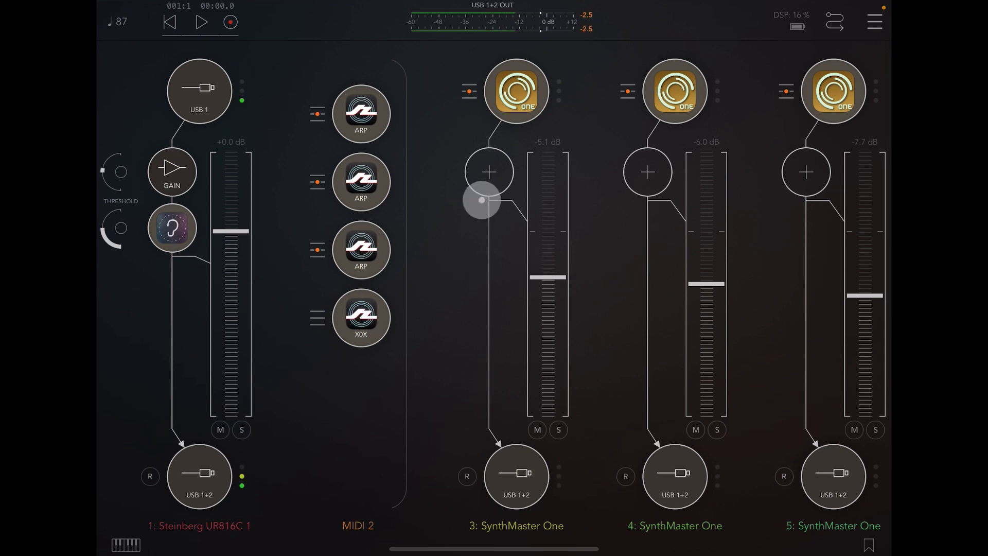
- Start playback and glance at the XOX drum sequencer and Ruismaker plugin
{"action": "left_click", "coordinate": [200, 21]}
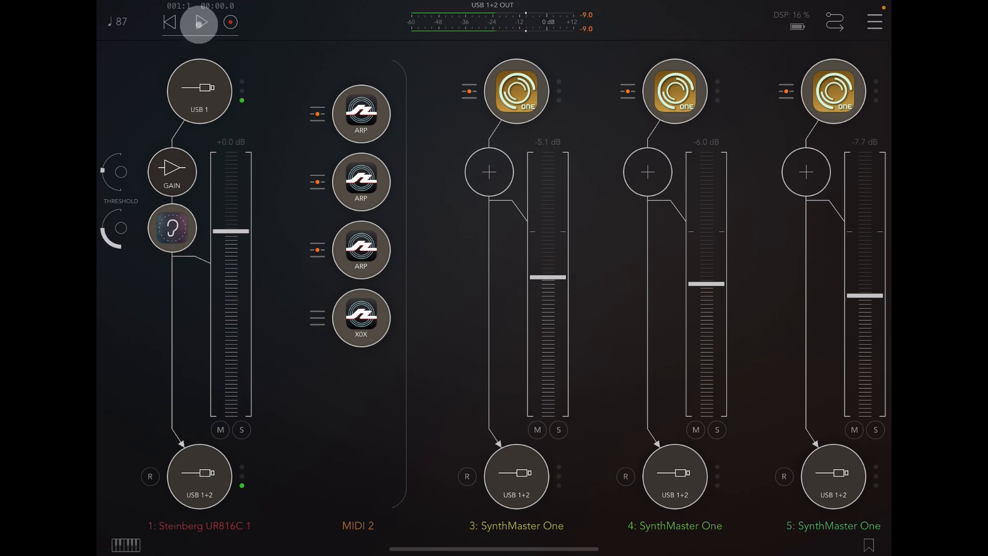
{"action": "left_click", "coordinate": [199, 22]}
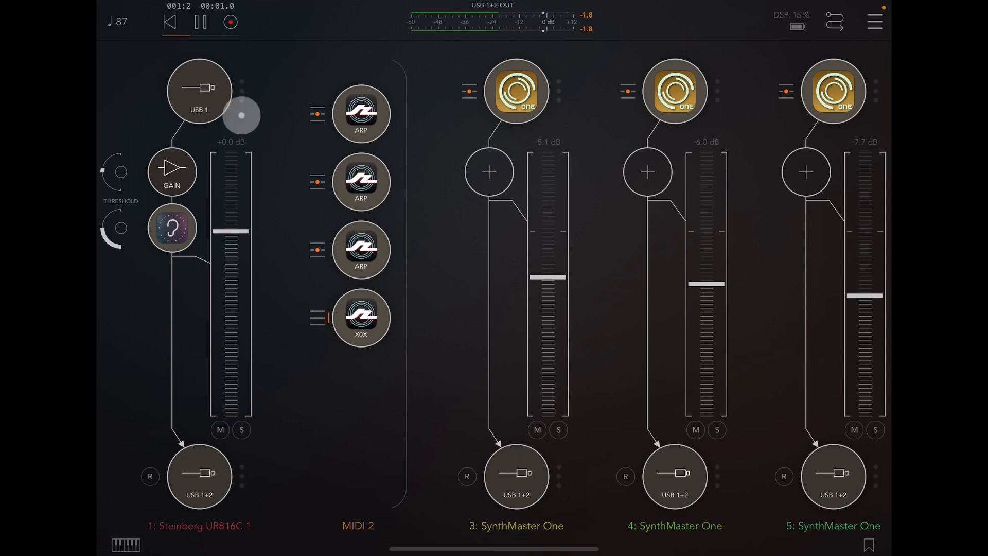
{"action": "left_click", "coordinate": [361, 318]}
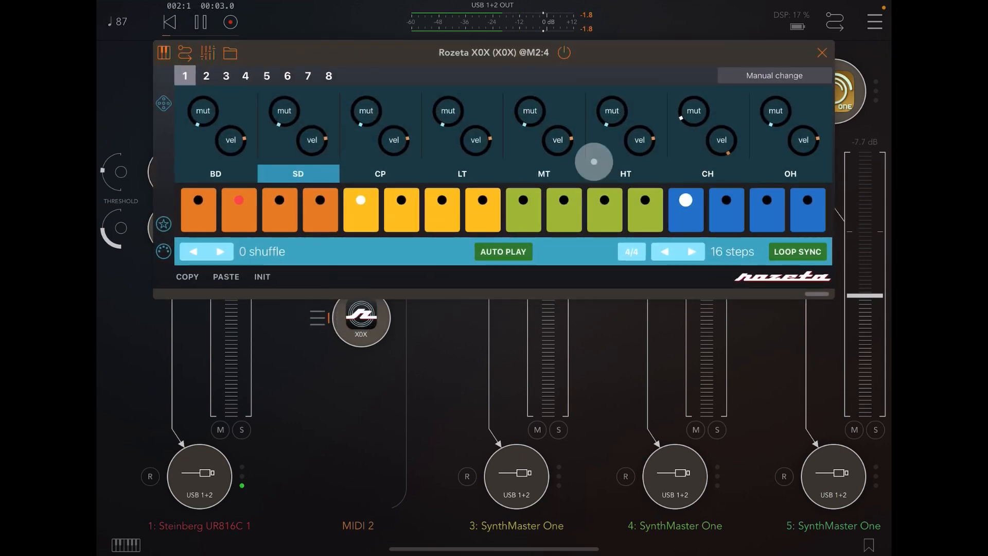
{"action": "left_click", "coordinate": [821, 52]}
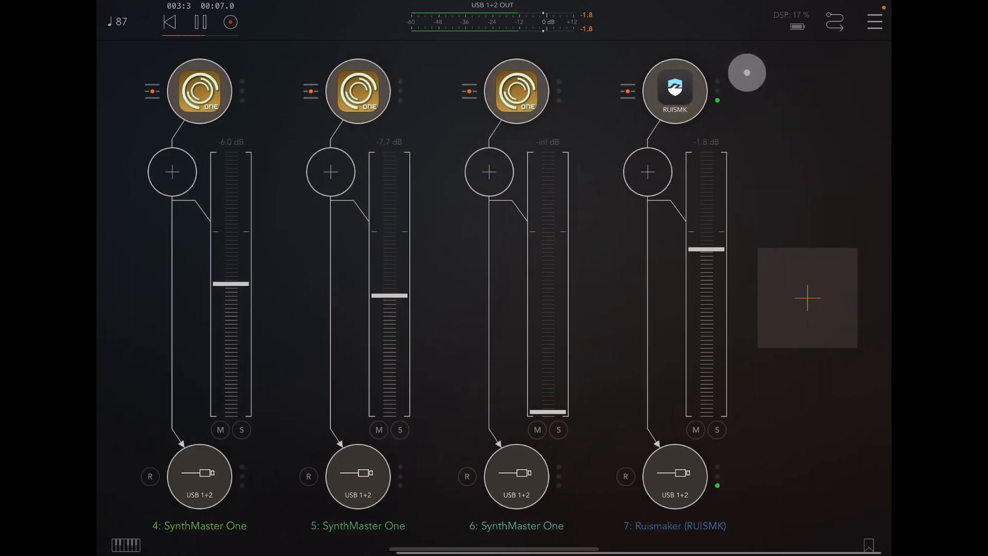
{"action": "left_click", "coordinate": [674, 92]}
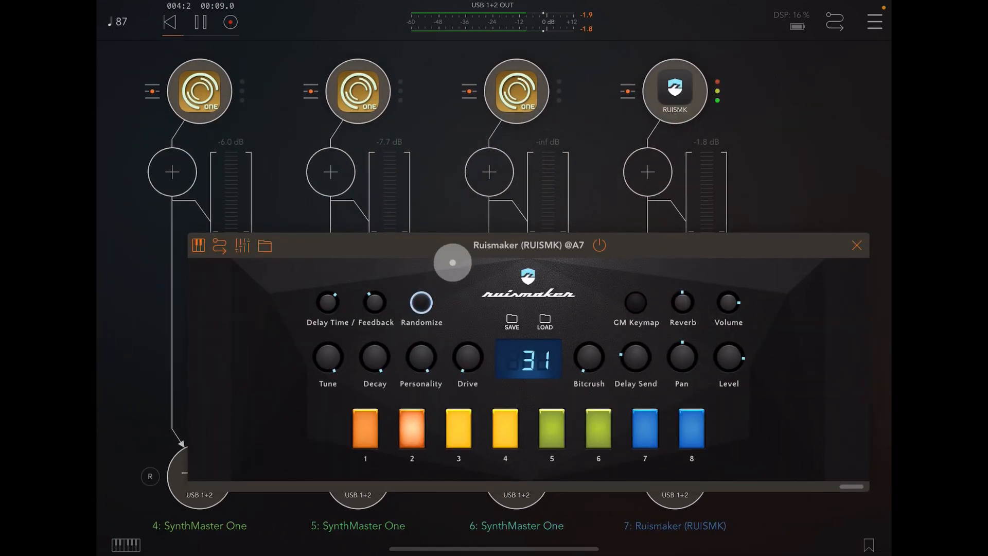
{"action": "left_click", "coordinate": [857, 245]}
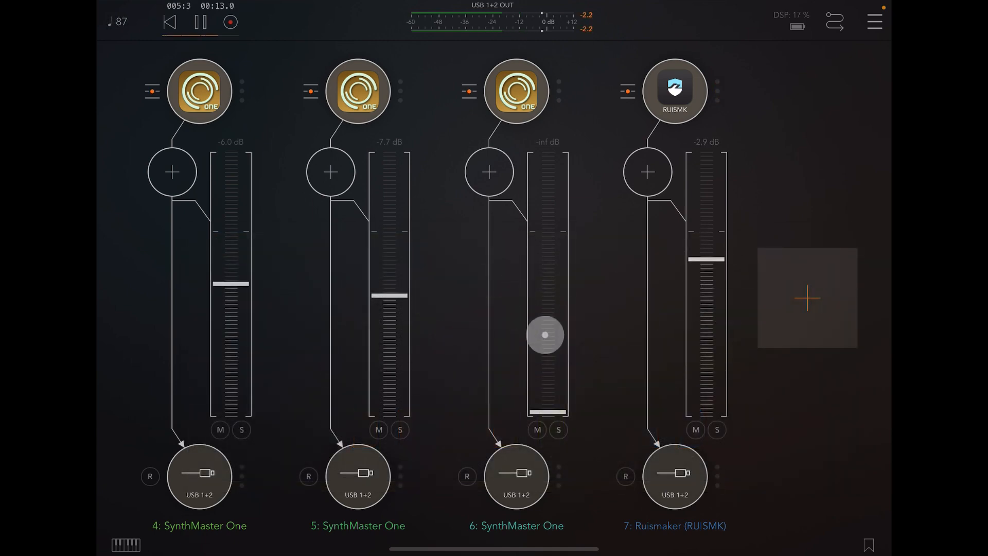
- Turn channel 6 SynthMaster One fully down to -inf dB and check its MIDI sources
{"action": "left_click_drag", "start_coordinate": [544, 333], "coordinate": [544, 350]}
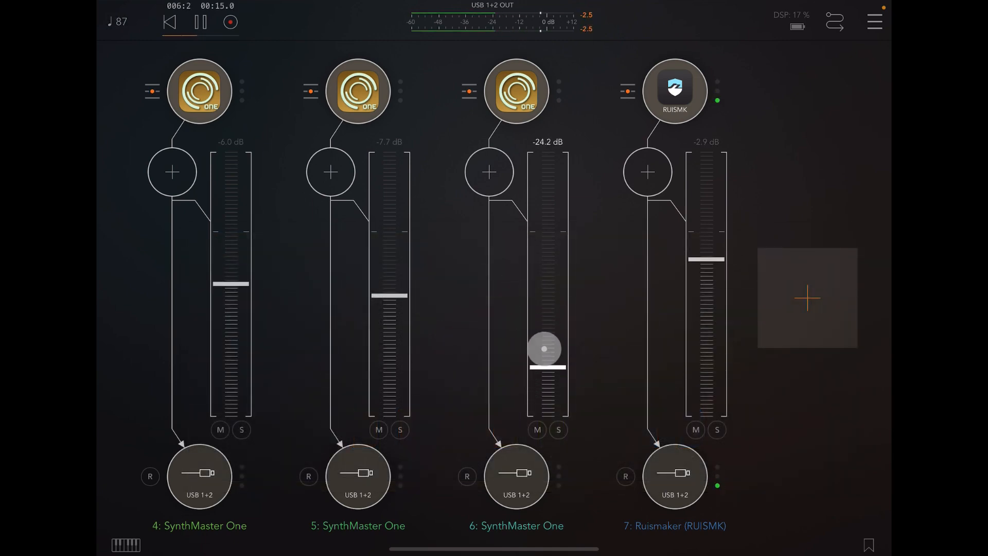
{"action": "left_click_drag", "start_coordinate": [545, 349], "coordinate": [550, 413]}
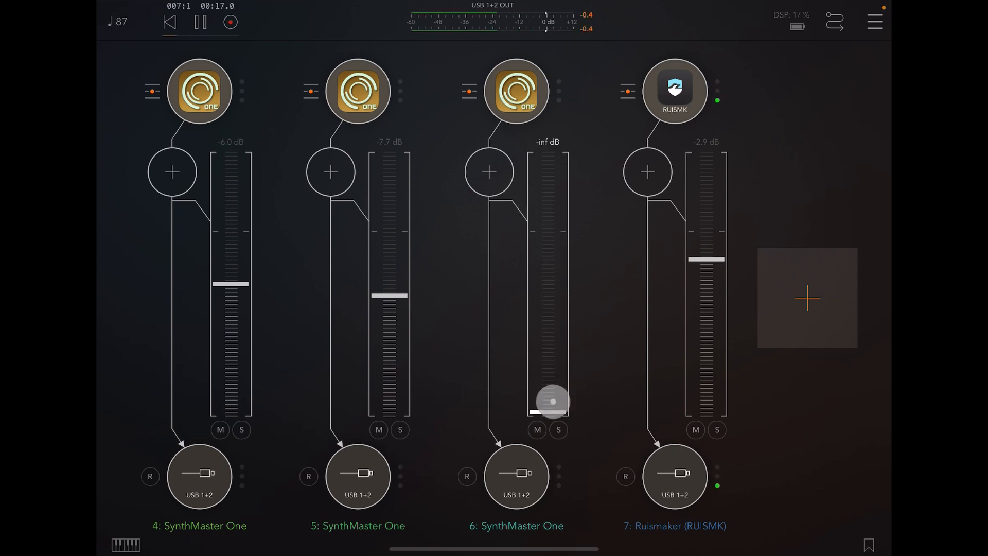
{"action": "left_click", "coordinate": [463, 91]}
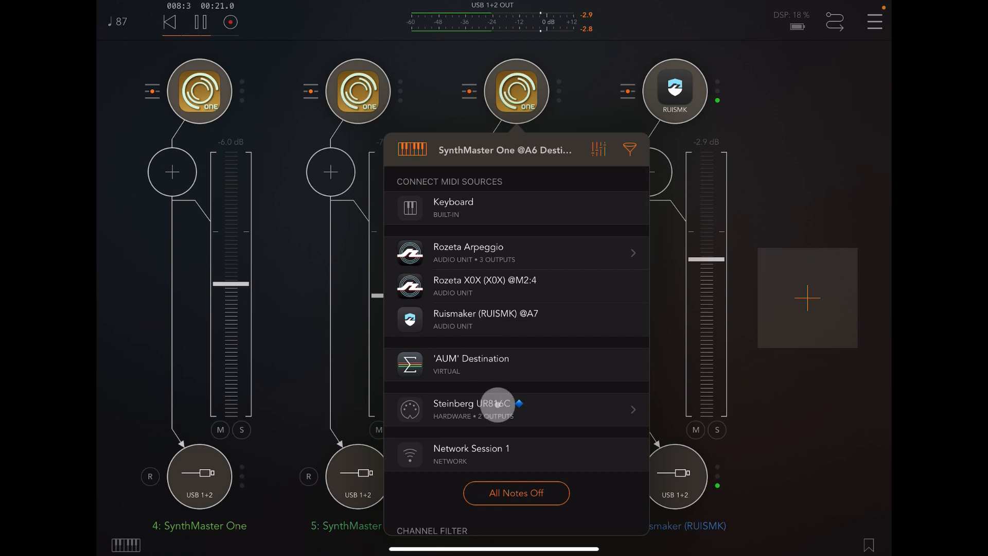
{"action": "left_click", "coordinate": [516, 408]}
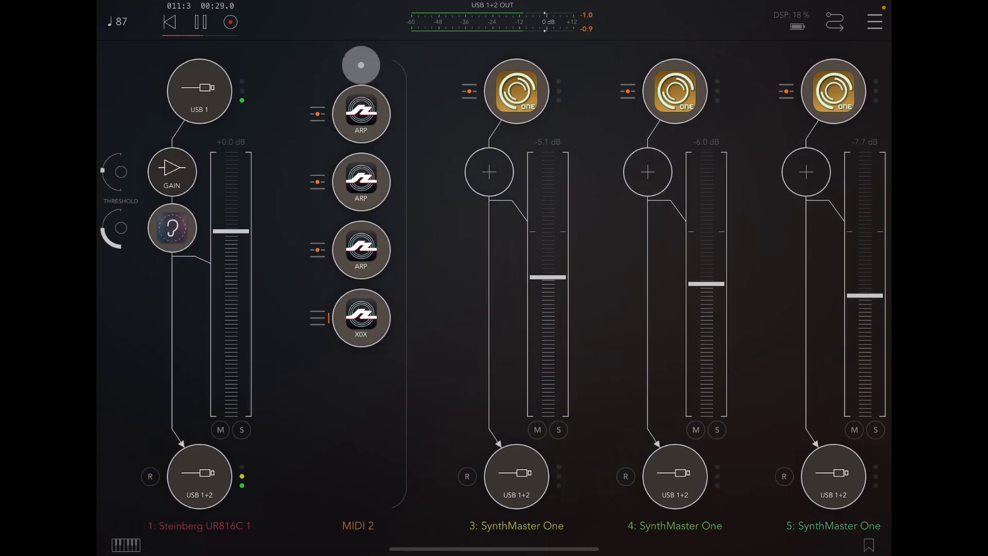
- Scroll the mixer and bring up the second Rozeta Arpeggio's settings
{"action": "left_click_drag", "start_coordinate": [360, 63], "coordinate": [360, 290]}
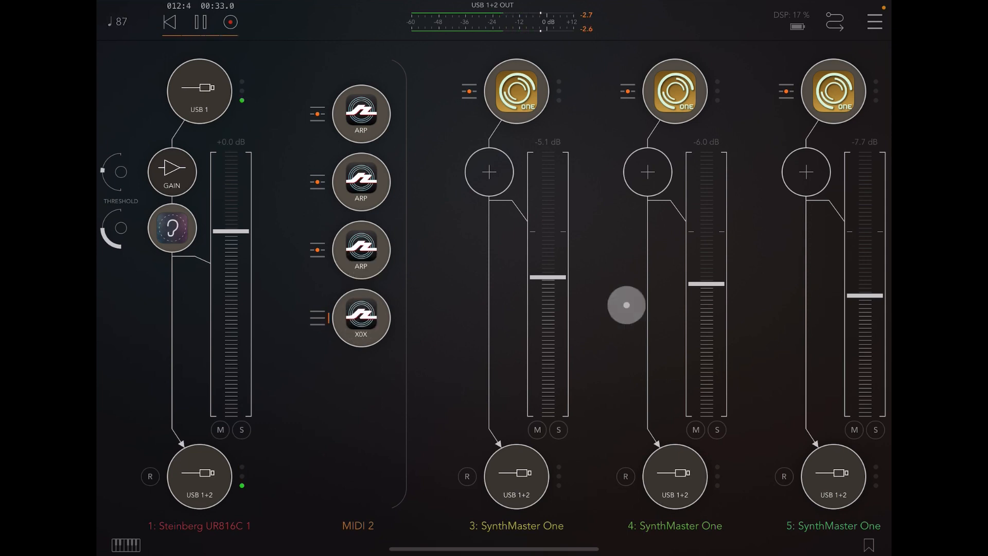
{"action": "scroll", "scroll_direction": "right", "scroll_amount": 3}
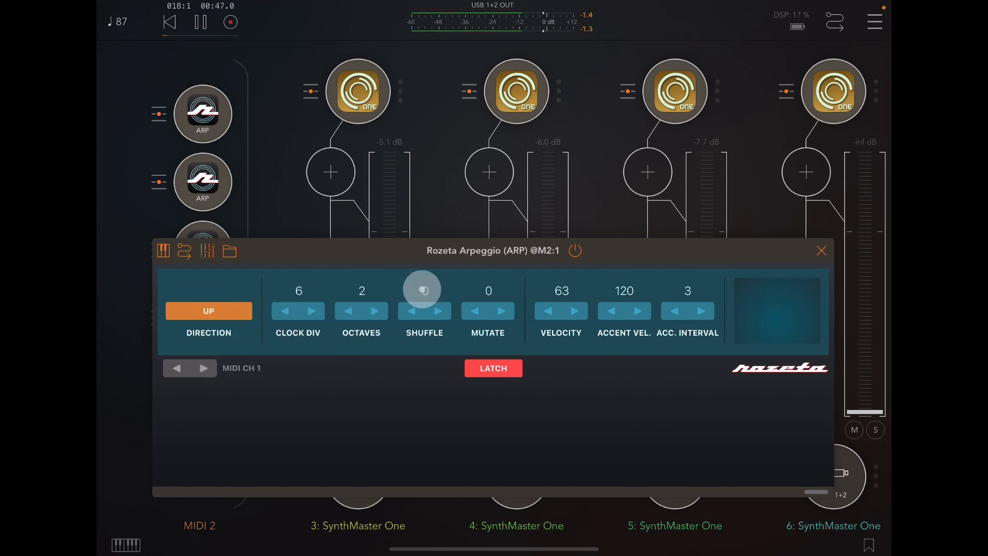
{"action": "left_click", "coordinate": [424, 290]}
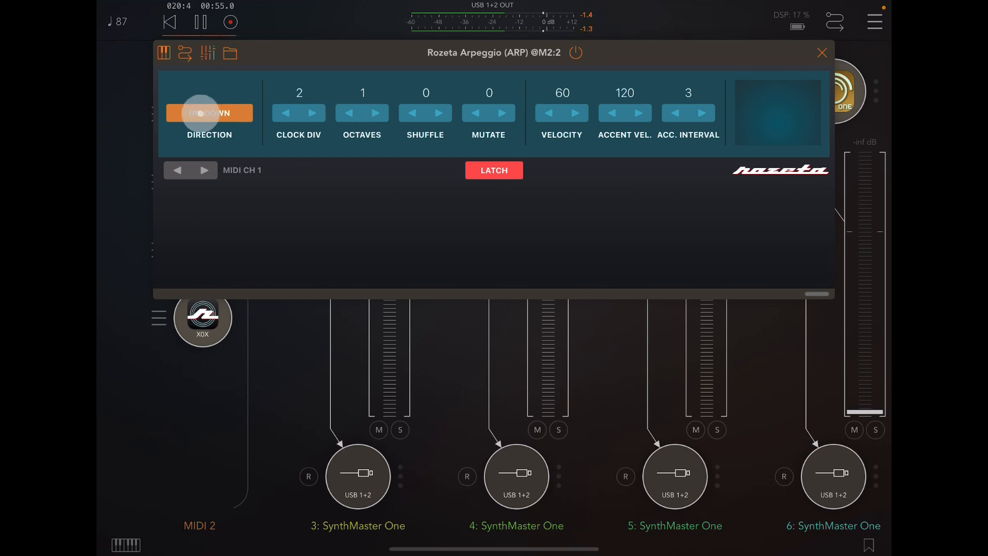
- Adjust the second and third arpeggios' note direction, the third to Double Up at clock division 3
{"action": "left_click", "coordinate": [822, 52]}
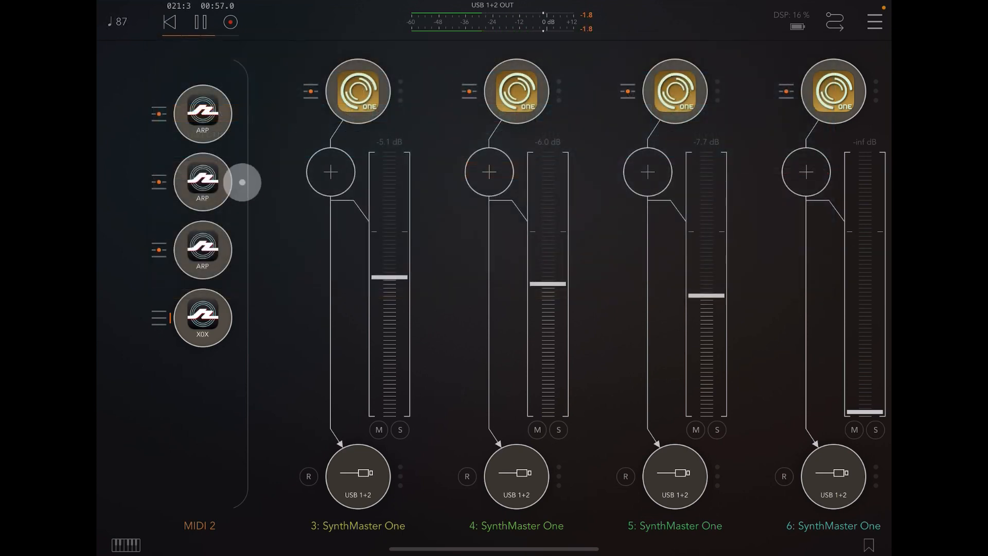
{"action": "left_click", "coordinate": [203, 182]}
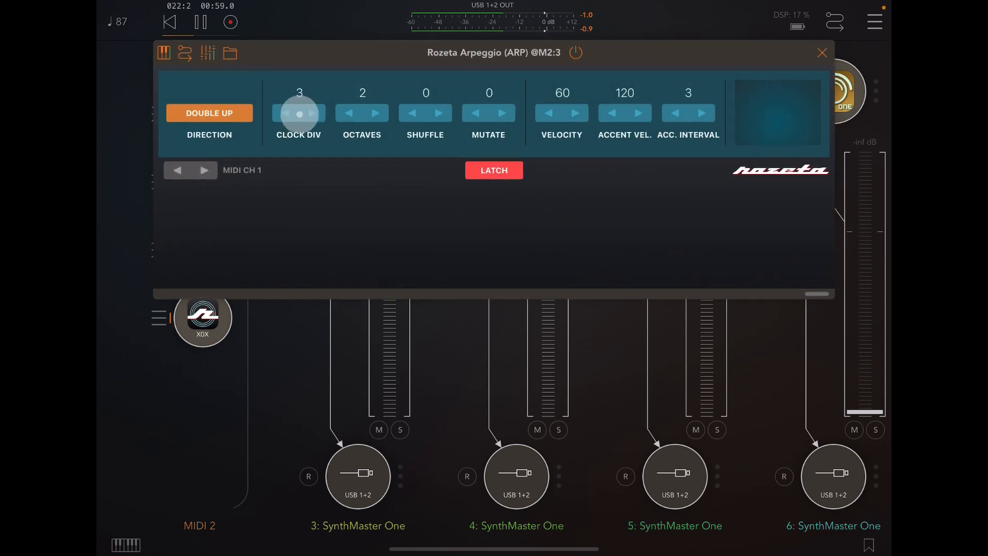
{"action": "mouse_move", "coordinate": [361, 113]}
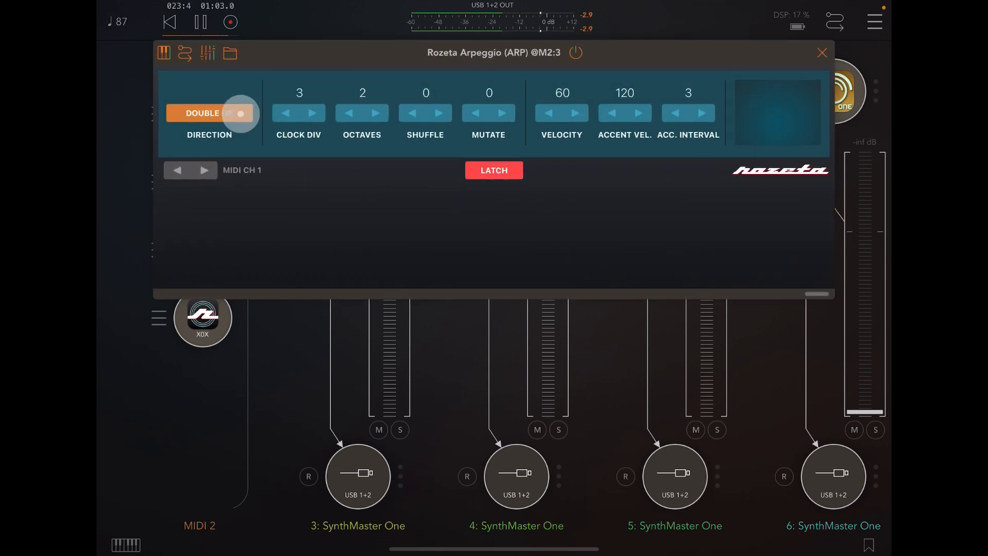
{"action": "left_click", "coordinate": [822, 52]}
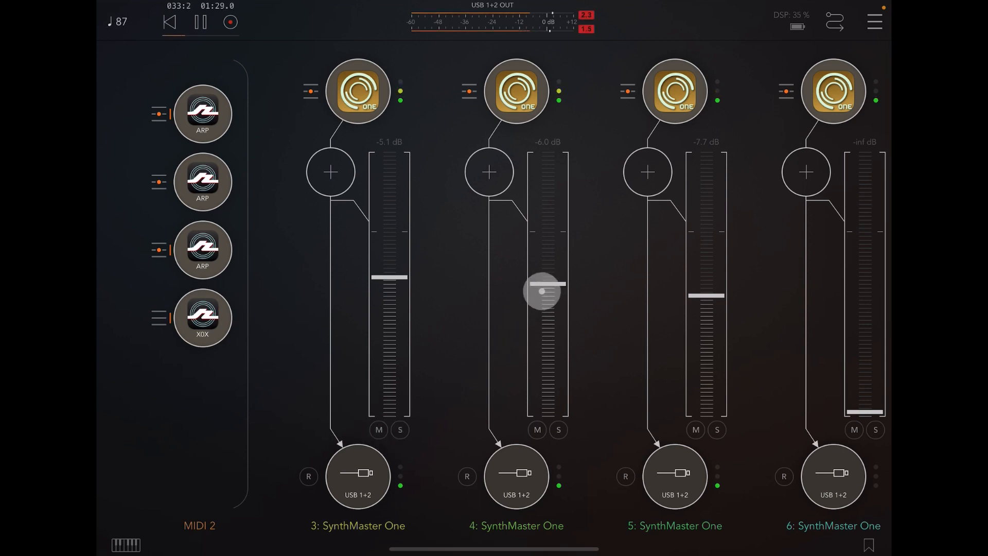
- Fade channels 4 and 5 SynthMaster One to -inf dB and raise channel 6 to about -2.3 dB
{"action": "left_click_drag", "start_coordinate": [545, 292], "coordinate": [557, 410]}
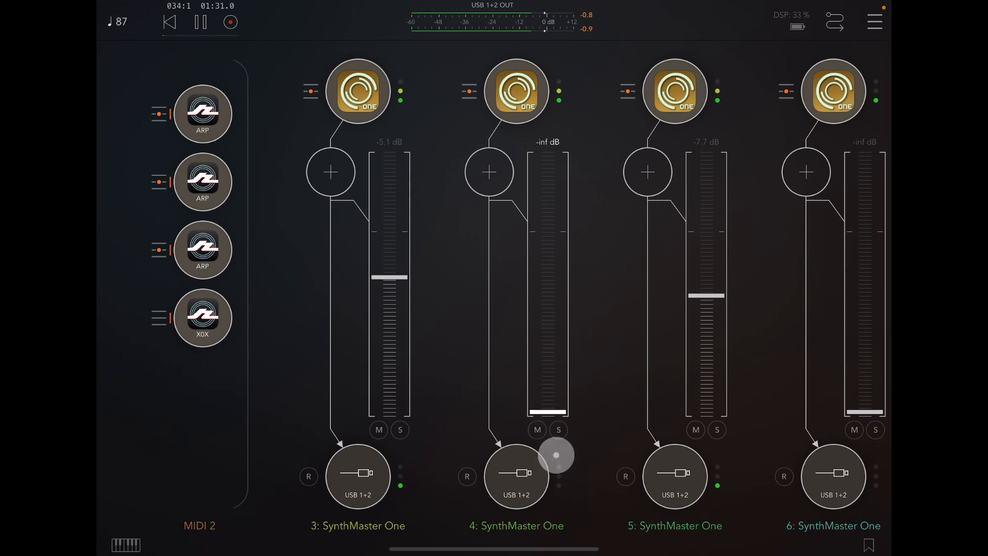
{"action": "left_click_drag", "start_coordinate": [707, 296], "coordinate": [706, 407]}
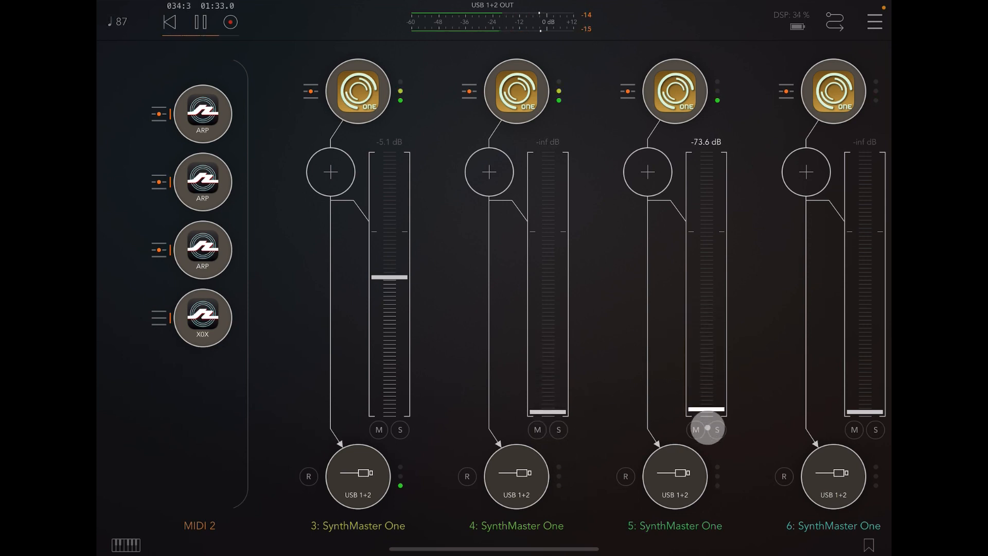
{"action": "left_click_drag", "start_coordinate": [858, 428], "coordinate": [859, 320]}
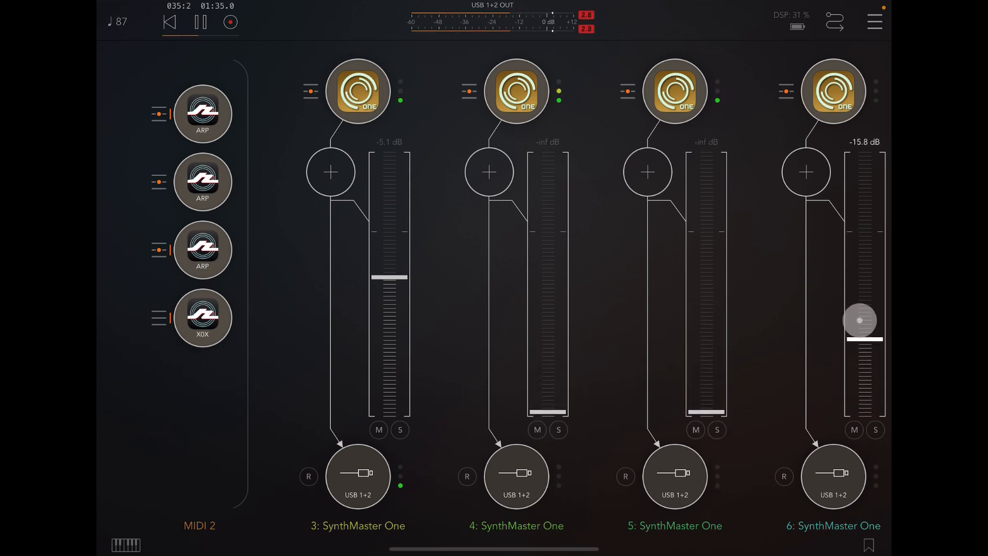
{"action": "left_click_drag", "start_coordinate": [860, 320], "coordinate": [847, 241]}
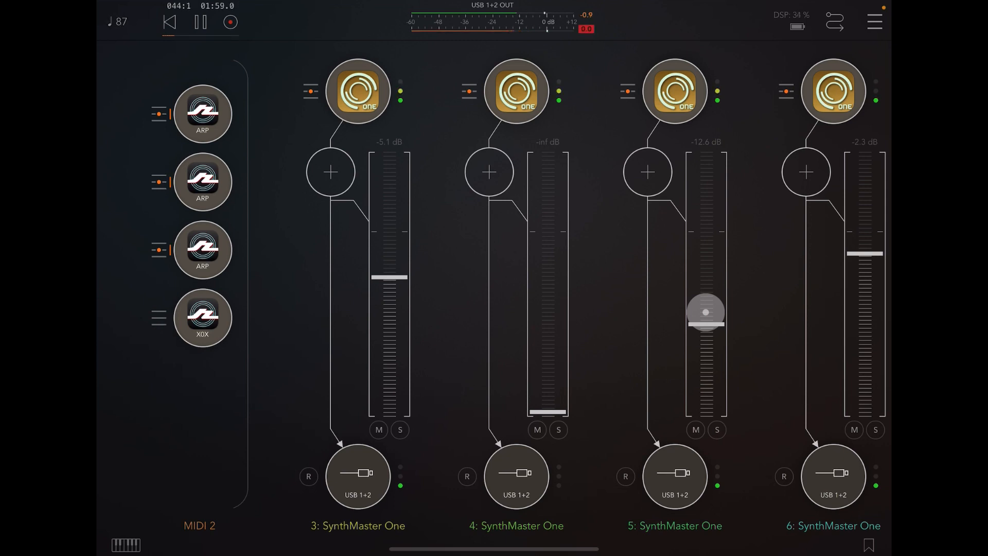
{"action": "left_click_drag", "start_coordinate": [707, 312], "coordinate": [707, 324]}
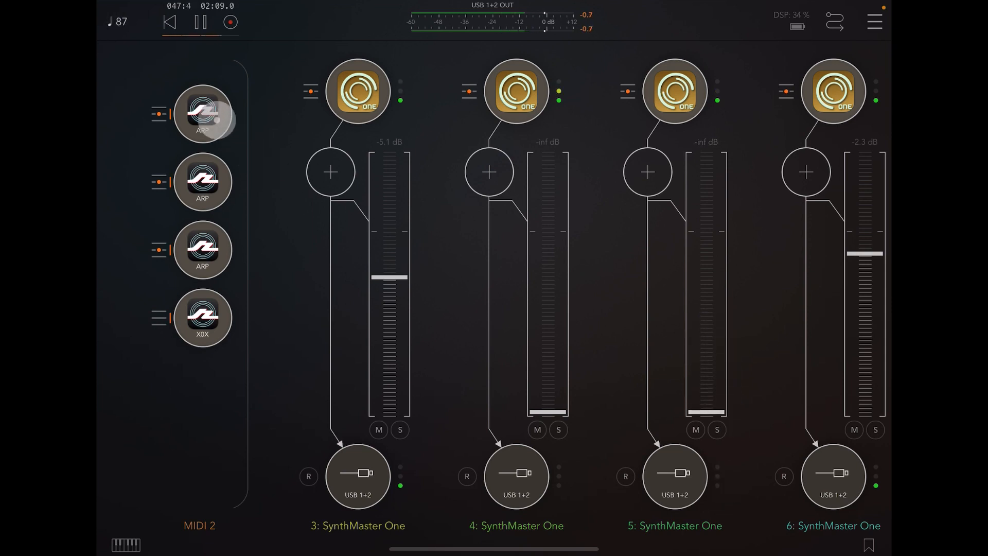
- Set the first arpeggio to Double Up direction at clock division 7
{"action": "left_click", "coordinate": [203, 114]}
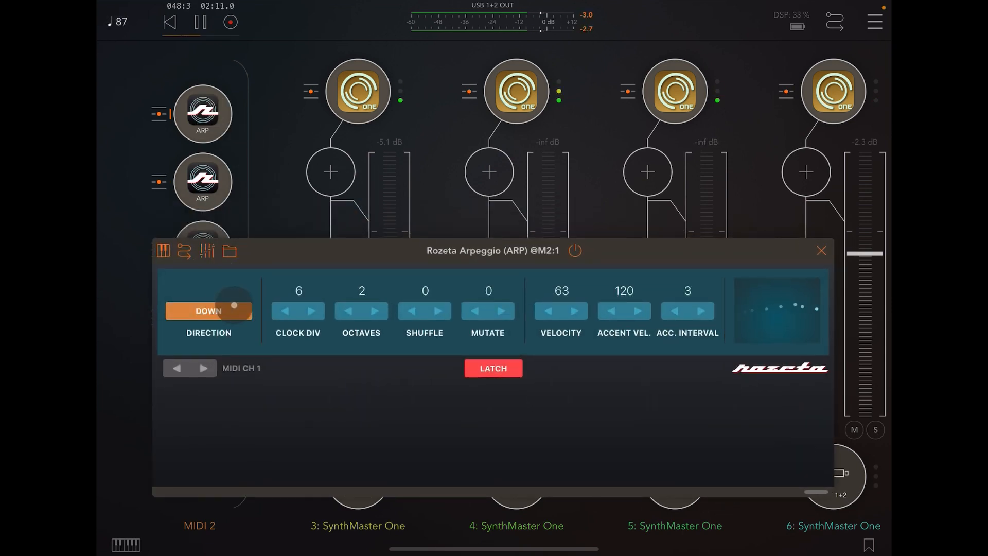
{"action": "left_click", "coordinate": [208, 311]}
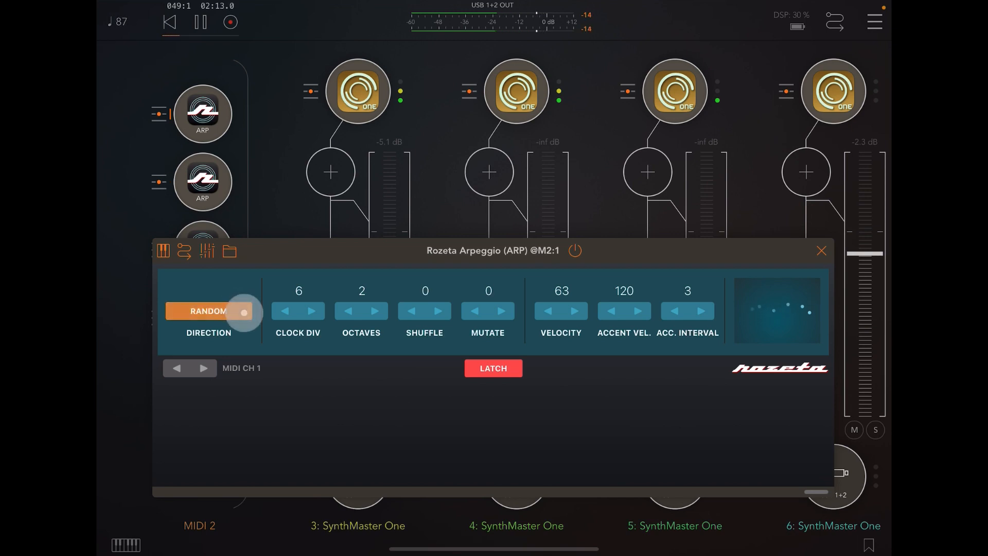
{"action": "left_click", "coordinate": [312, 311]}
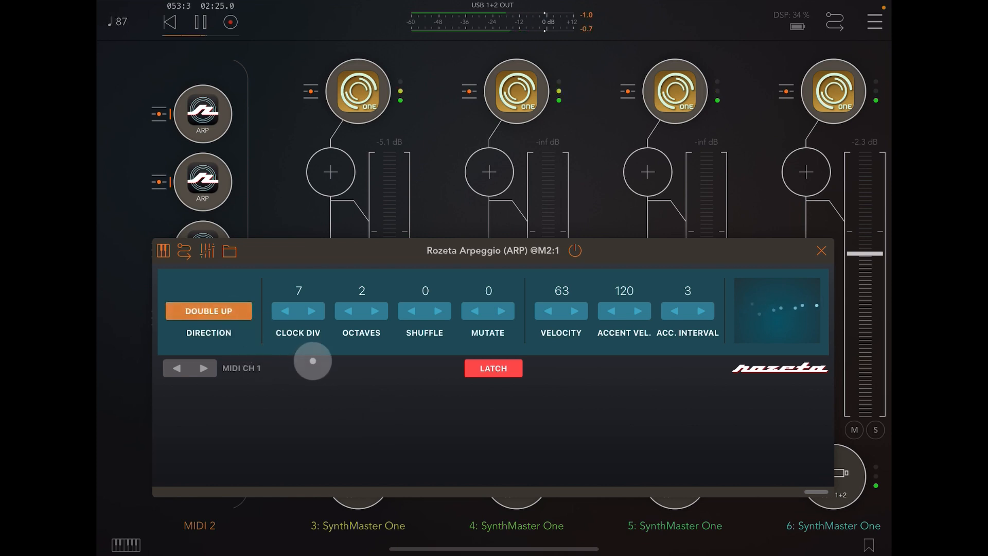
{"action": "left_click_drag", "start_coordinate": [312, 361], "coordinate": [348, 399]}
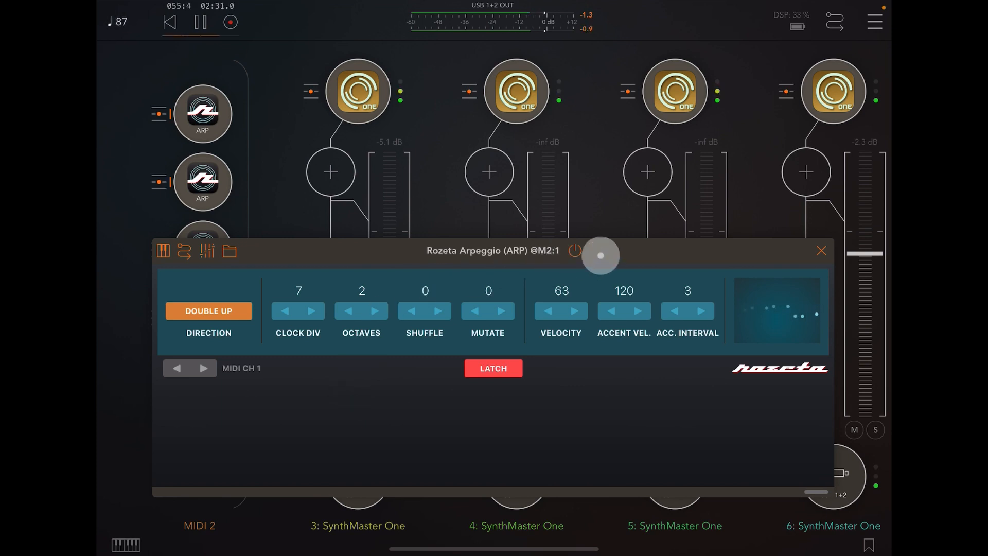
{"action": "left_click", "coordinate": [822, 251]}
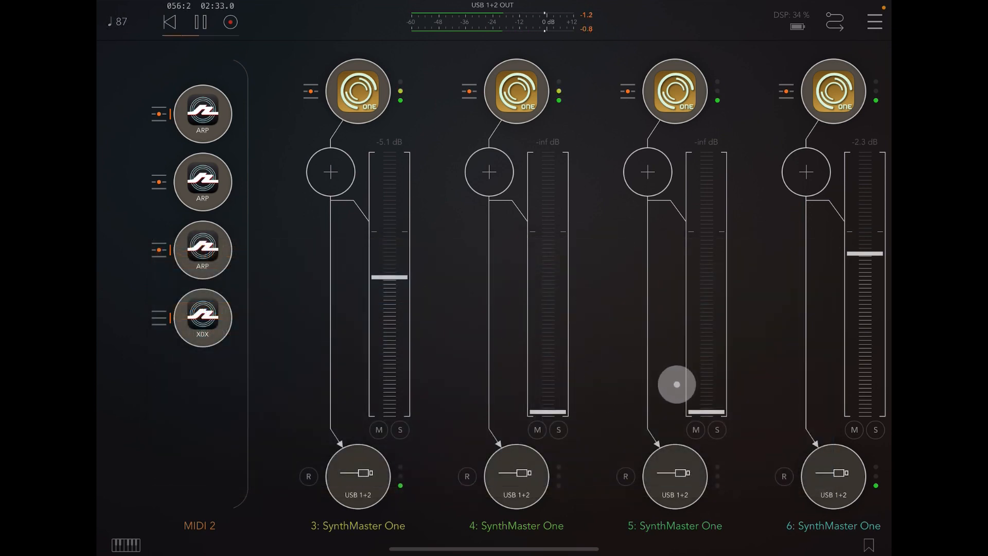
- Raise channel 5 to about -3.0 dB and step the third arpeggio's clock division to 8
{"action": "left_click_drag", "start_coordinate": [677, 384], "coordinate": [685, 244]}
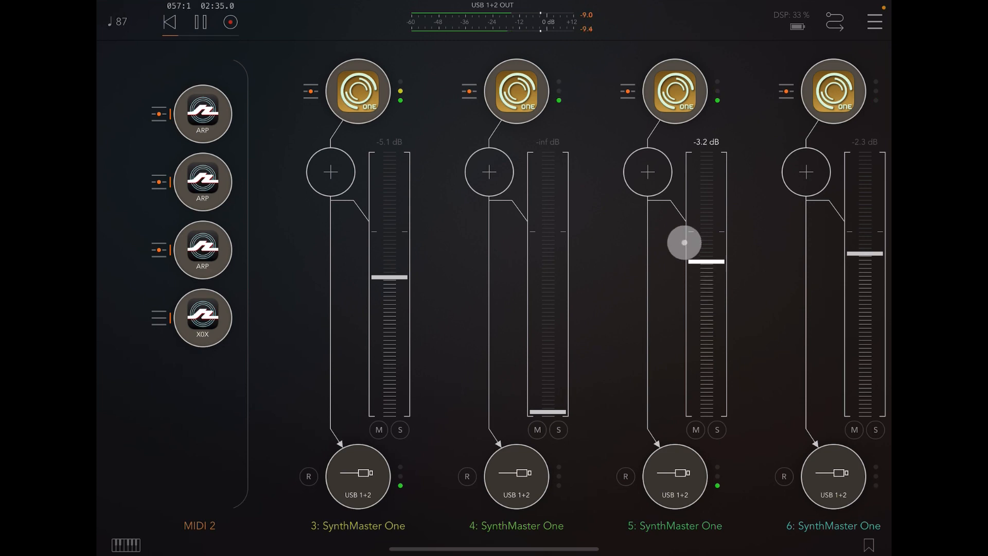
{"action": "left_click_drag", "start_coordinate": [685, 244], "coordinate": [704, 253]}
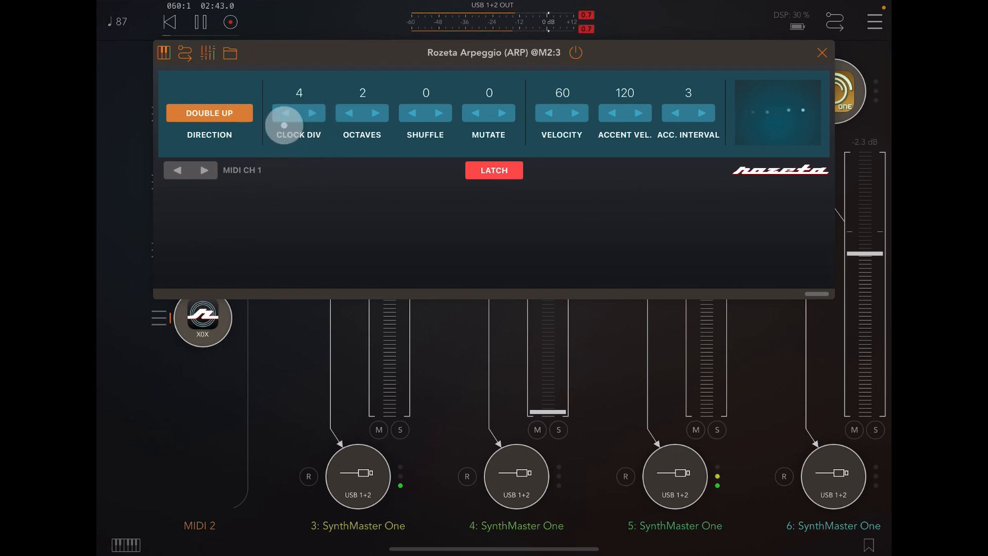
{"action": "left_click", "coordinate": [376, 113]}
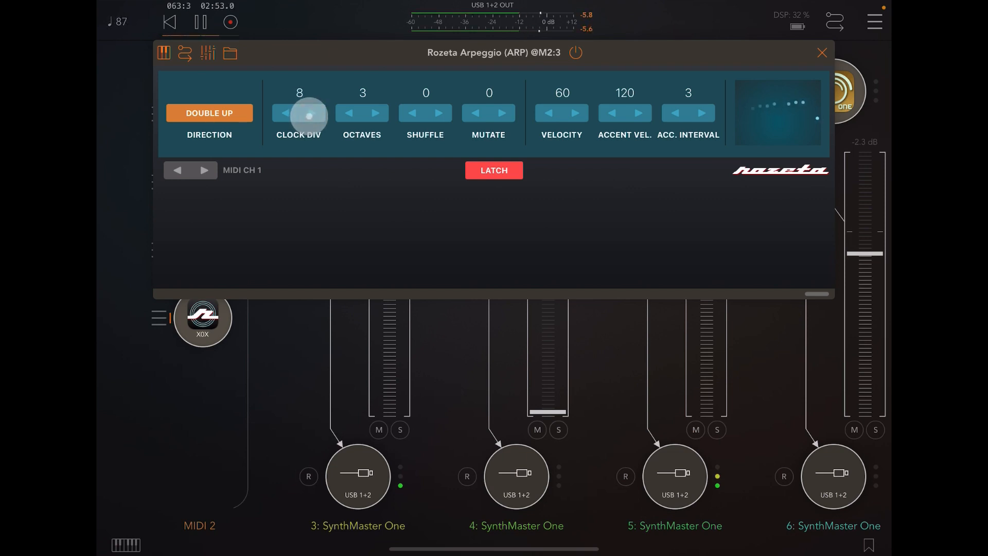
{"action": "left_click", "coordinate": [822, 53]}
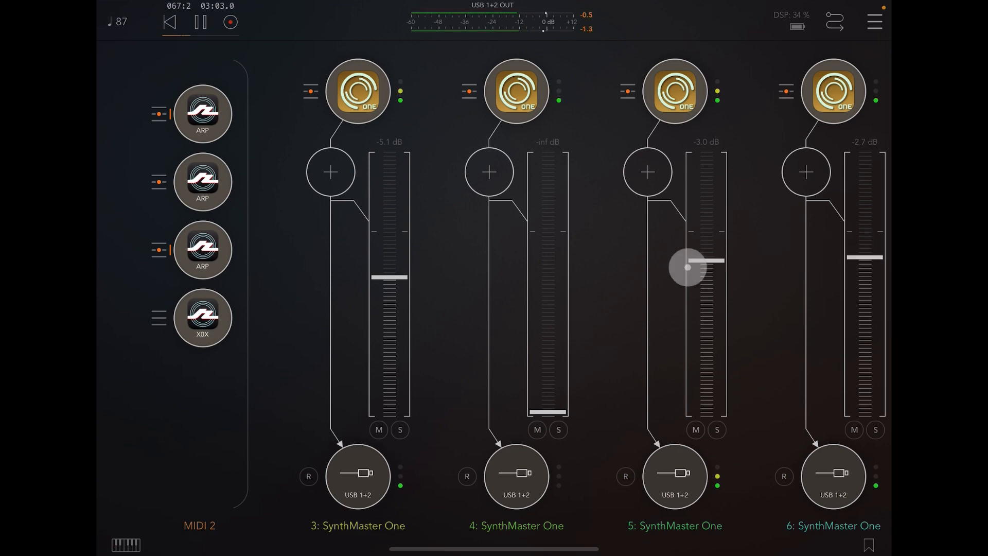
{"action": "left_click_drag", "start_coordinate": [687, 265], "coordinate": [702, 263]}
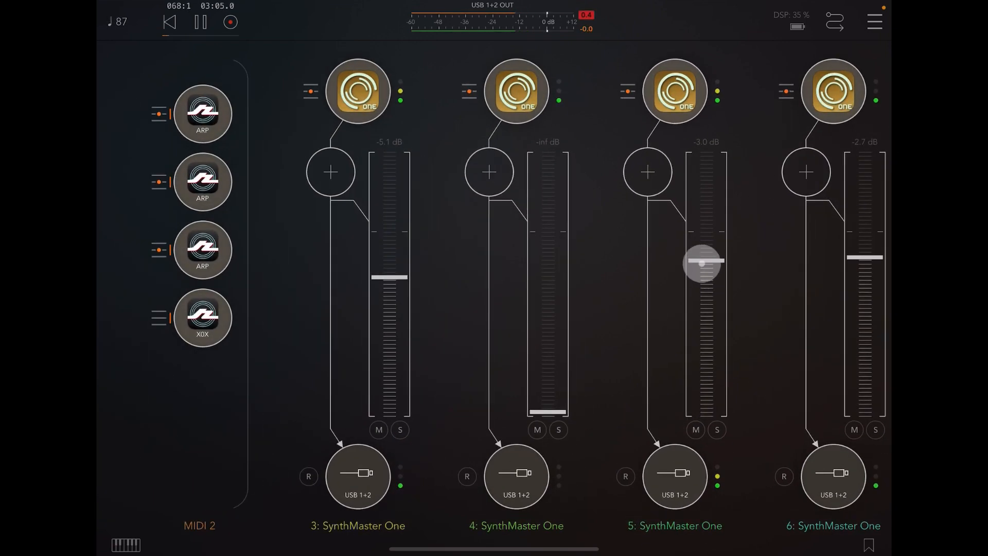
{"action": "left_click_drag", "start_coordinate": [702, 263], "coordinate": [702, 306]}
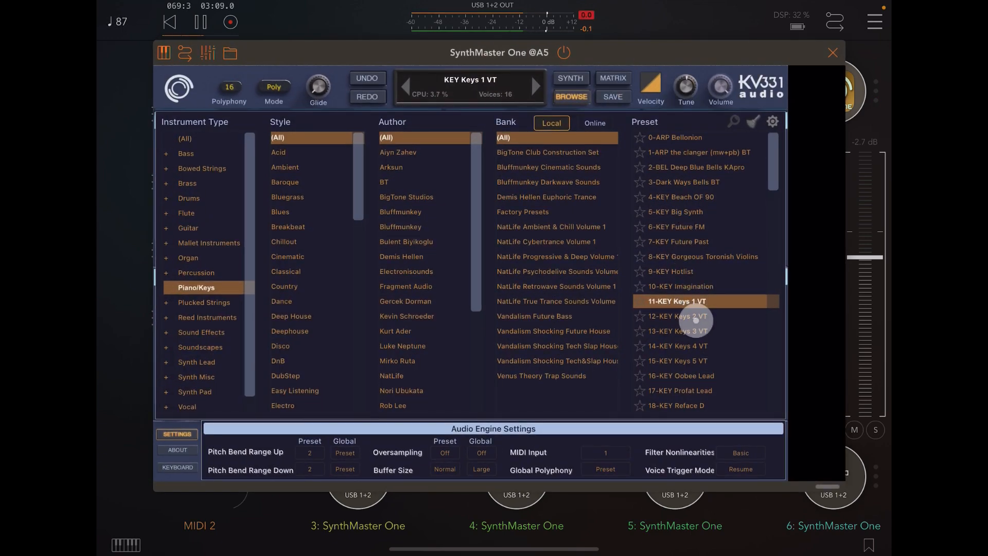
{"action": "left_click", "coordinate": [676, 316]}
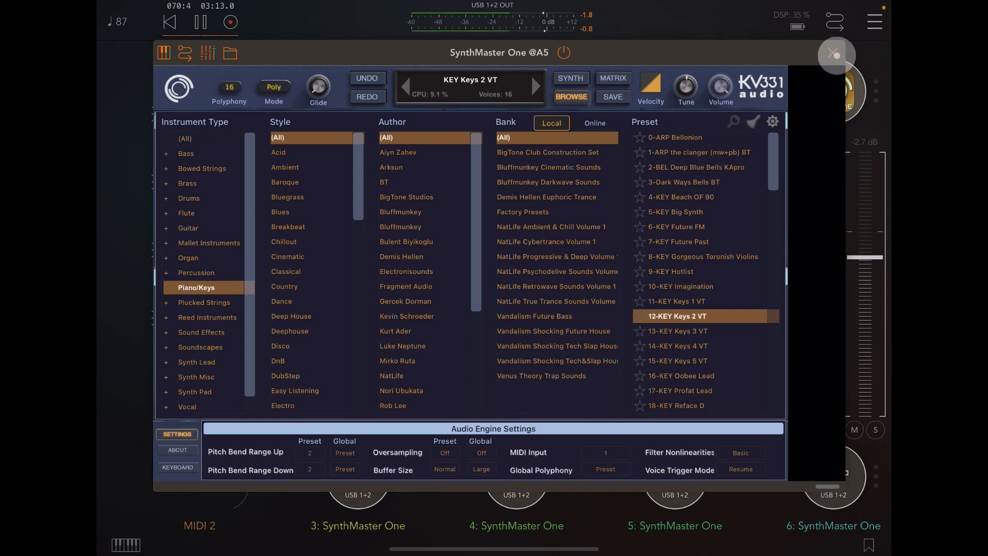
{"action": "left_click", "coordinate": [836, 52]}
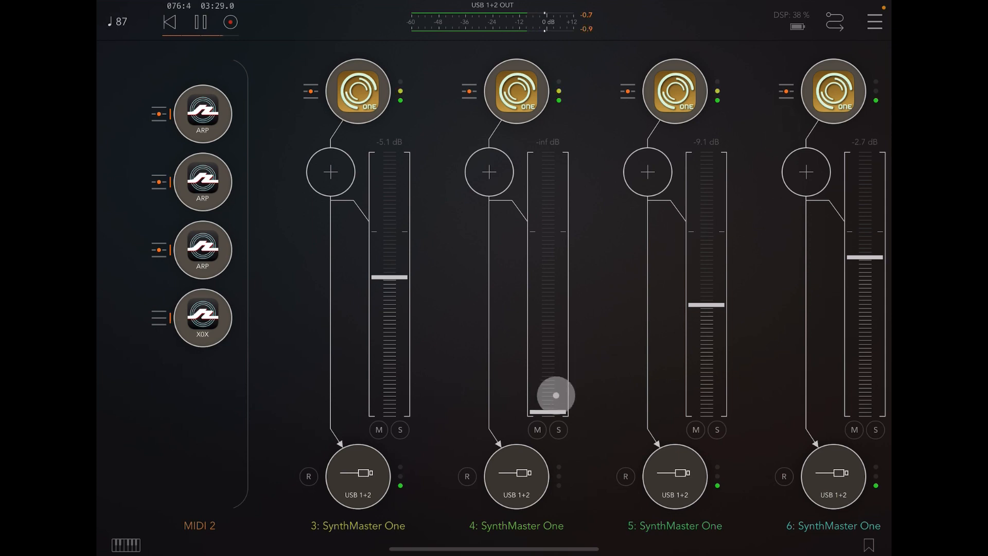
- Bring channel 4 SynthMaster One back up and set channel 3 to about -5.3 dB
{"action": "left_click_drag", "start_coordinate": [556, 396], "coordinate": [547, 288]}
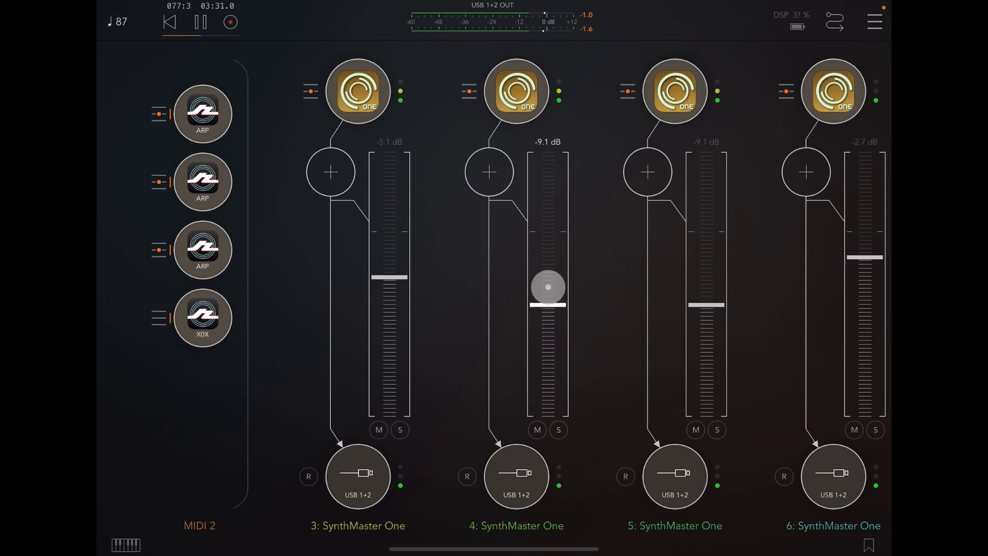
{"action": "left_click_drag", "start_coordinate": [547, 287], "coordinate": [548, 245]}
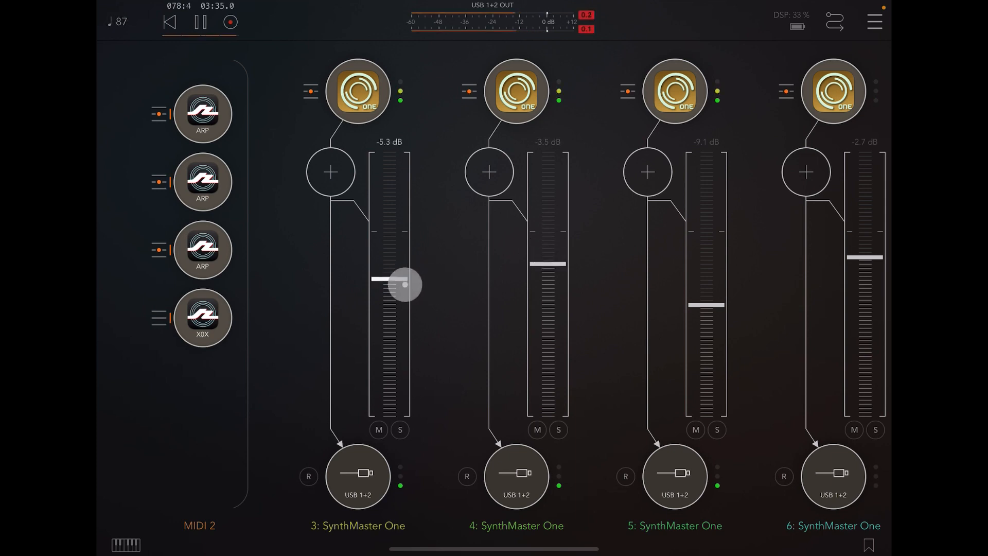
{"action": "left_click_drag", "start_coordinate": [402, 285], "coordinate": [402, 381]}
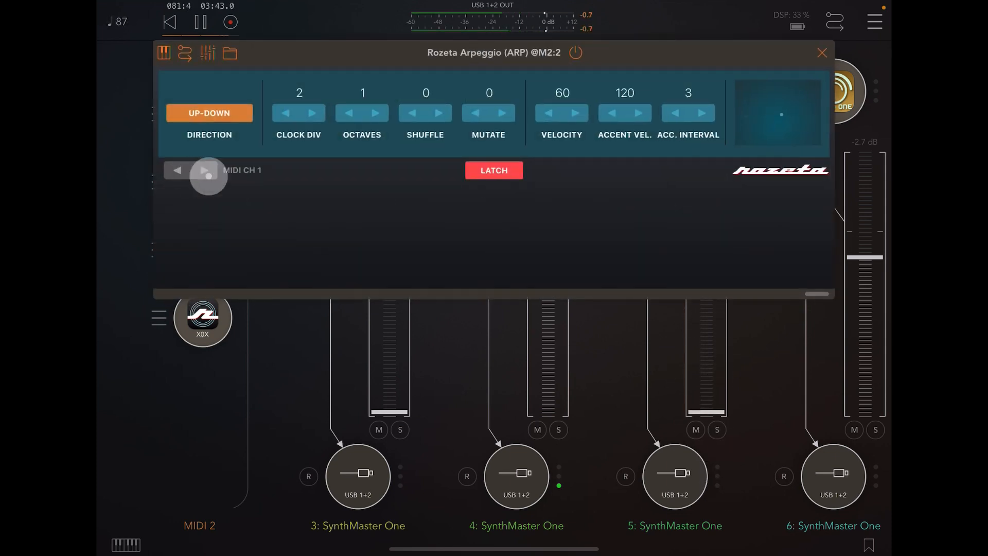
- Set the second arpeggio to Double Down, 2 octaves, mutate 9, and close its panel
{"action": "left_click", "coordinate": [209, 113]}
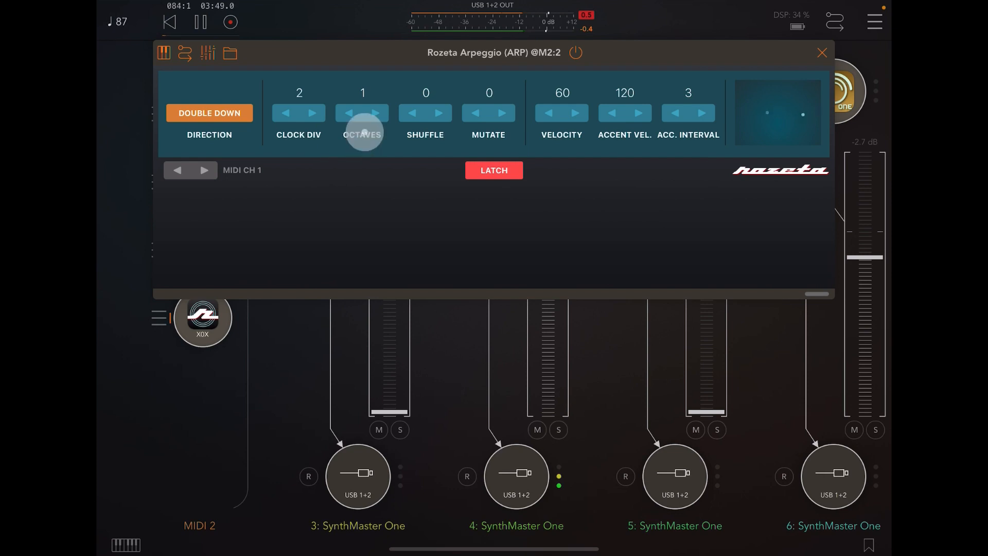
{"action": "left_click", "coordinate": [376, 113]}
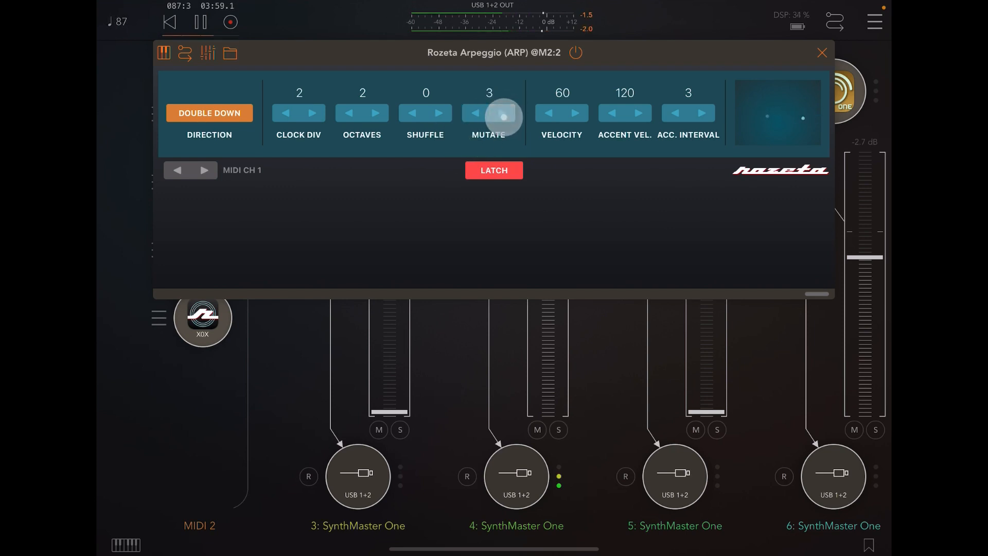
{"action": "left_click_drag", "start_coordinate": [499, 116], "coordinate": [499, 101]}
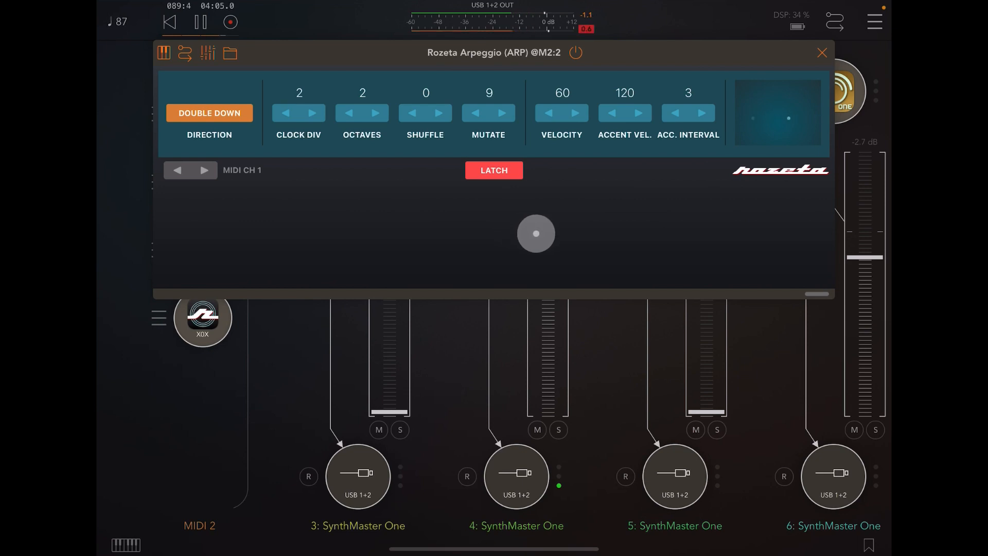
{"action": "left_click", "coordinate": [821, 52]}
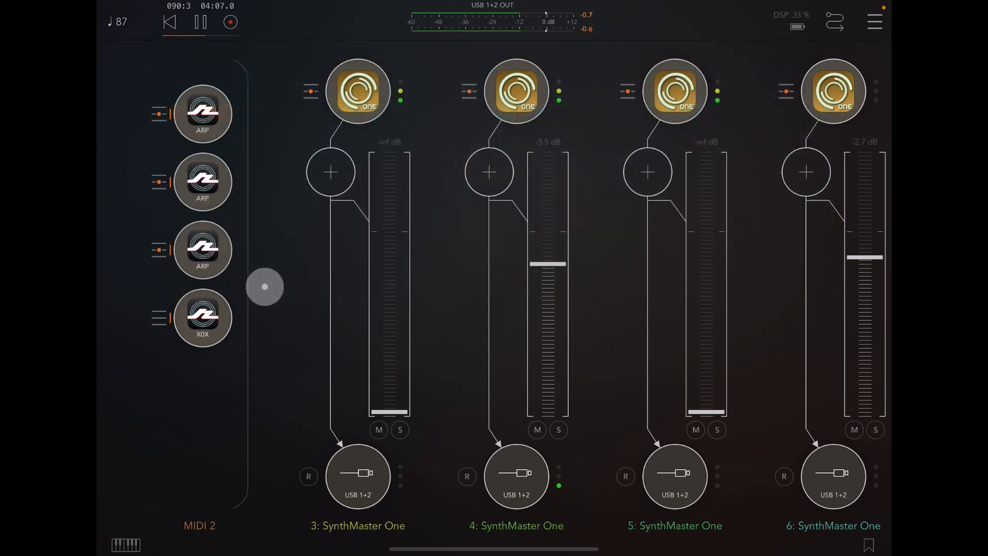
- Open the Rozeta X0X drum sequencer from the MIDI 2 channel to view its 16-step pattern
{"action": "left_click", "coordinate": [202, 319]}
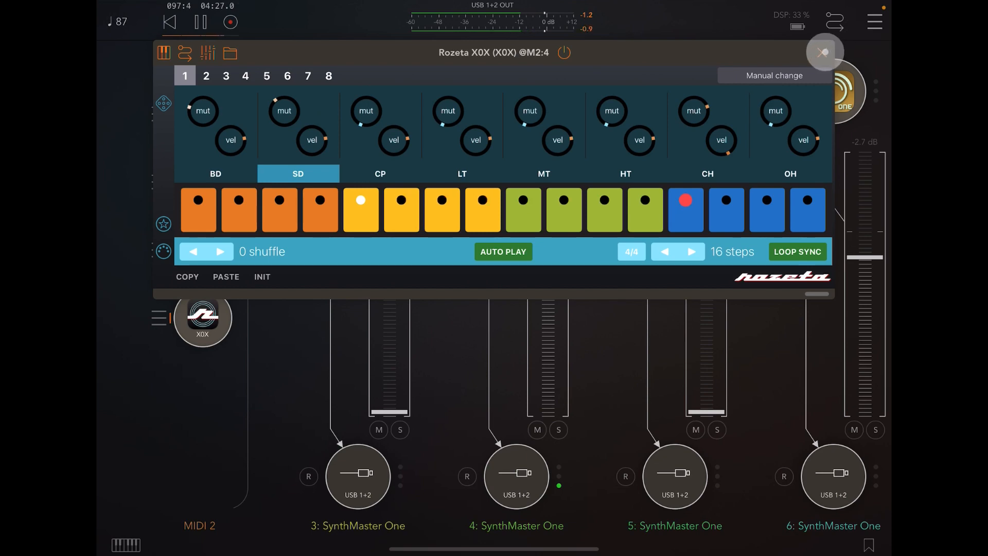
- Close the X0X panel and bring channel 3 up to about -4.1 dB and channel 5 to about -13.6 dB
{"action": "left_click", "coordinate": [823, 53]}
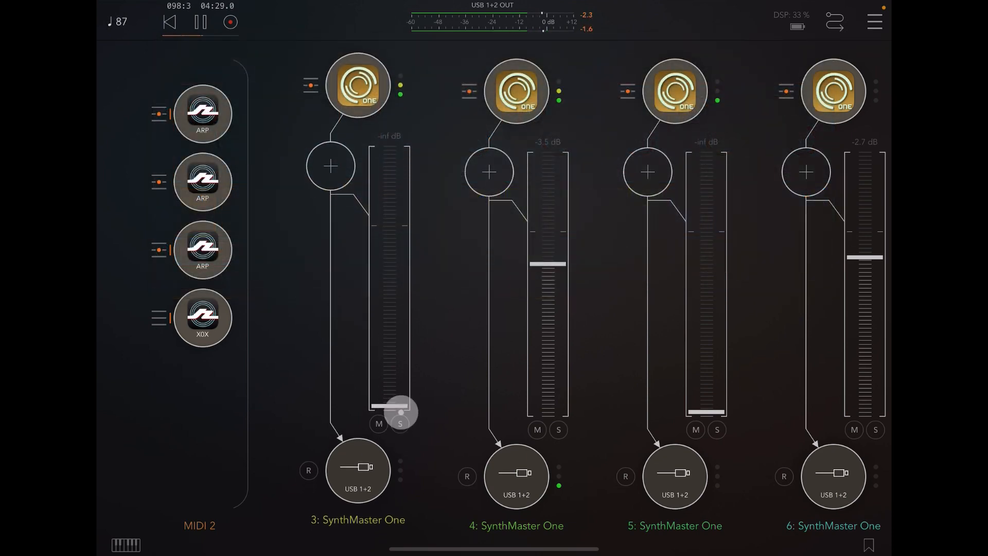
{"action": "left_click_drag", "start_coordinate": [400, 410], "coordinate": [389, 333]}
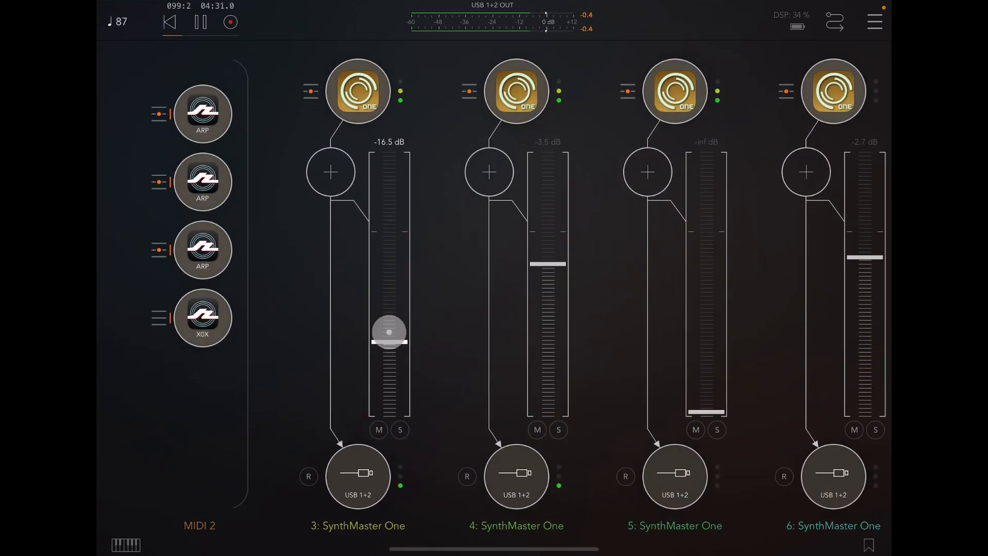
{"action": "left_click_drag", "start_coordinate": [389, 333], "coordinate": [386, 279]}
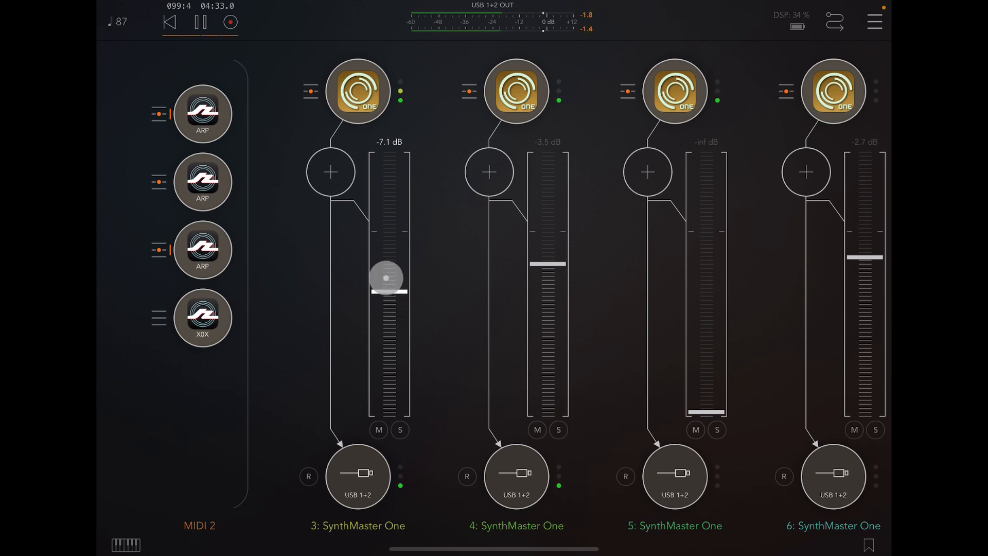
{"action": "left_click_drag", "start_coordinate": [385, 279], "coordinate": [377, 231]}
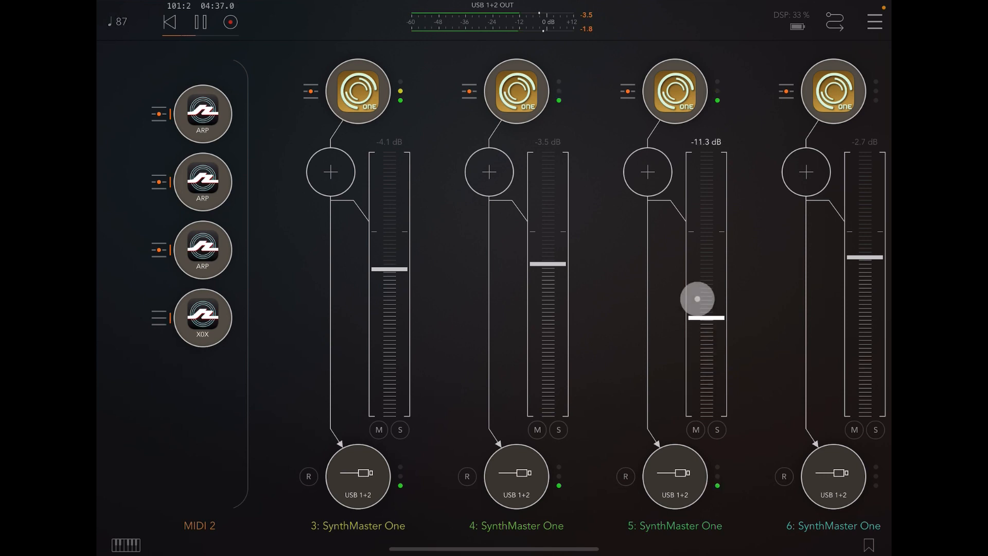
{"action": "left_click_drag", "start_coordinate": [698, 299], "coordinate": [699, 311]}
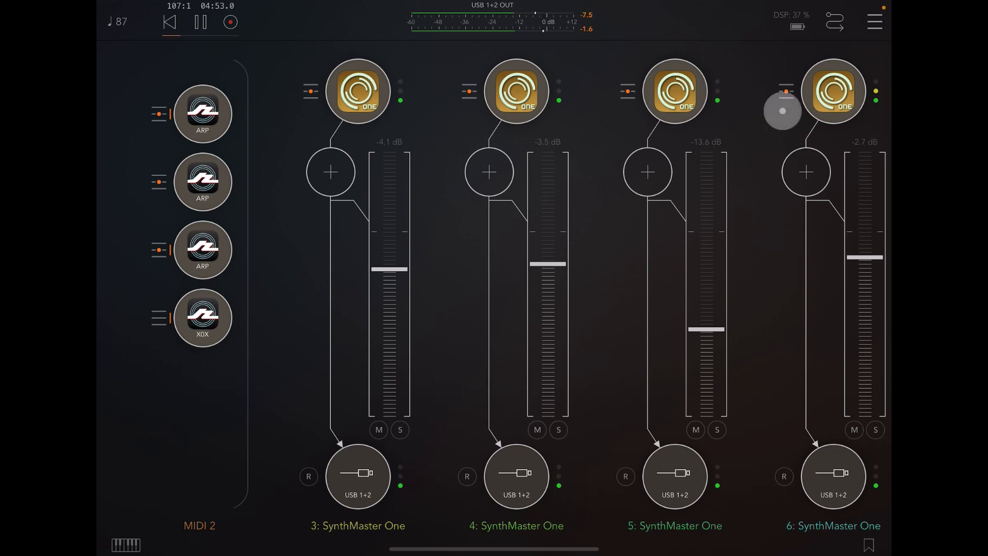
- Stop playback from the transport bar
{"action": "left_click", "coordinate": [201, 21]}
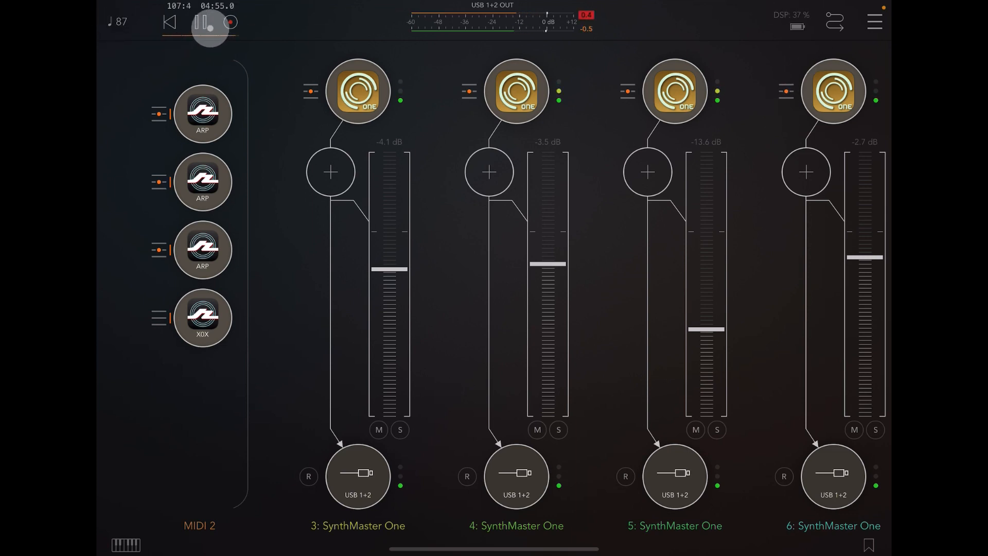
{"action": "left_click", "coordinate": [202, 23]}
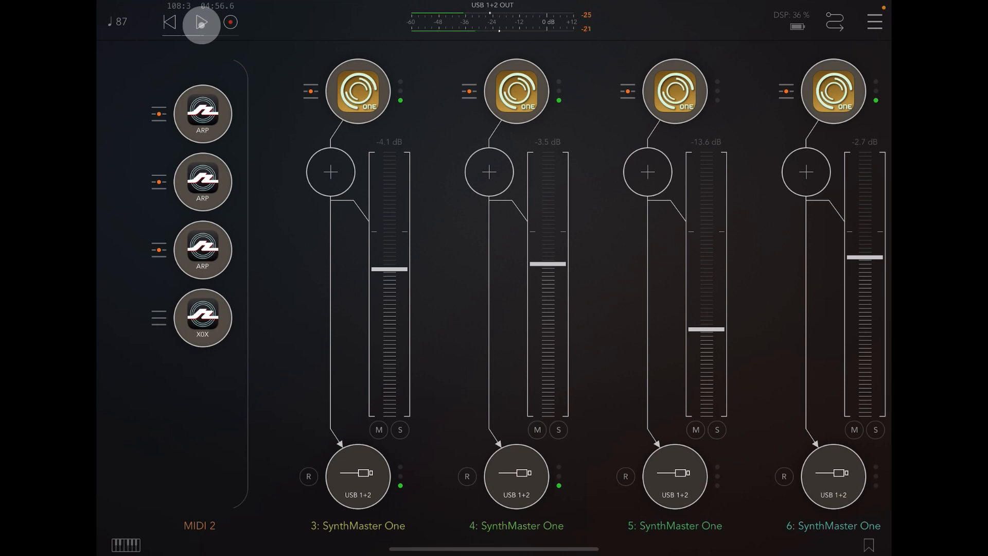
{"action": "left_click", "coordinate": [201, 21]}
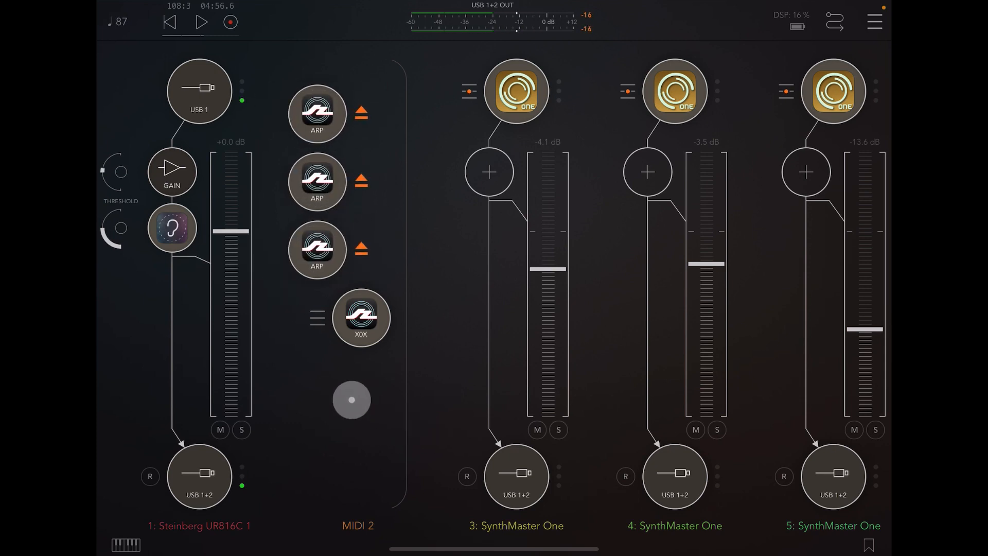
- Pull channel 3 down to -inf dB and scroll the mixer right toward the new channel slot
{"action": "left_click_drag", "start_coordinate": [351, 401], "coordinate": [446, 409]}
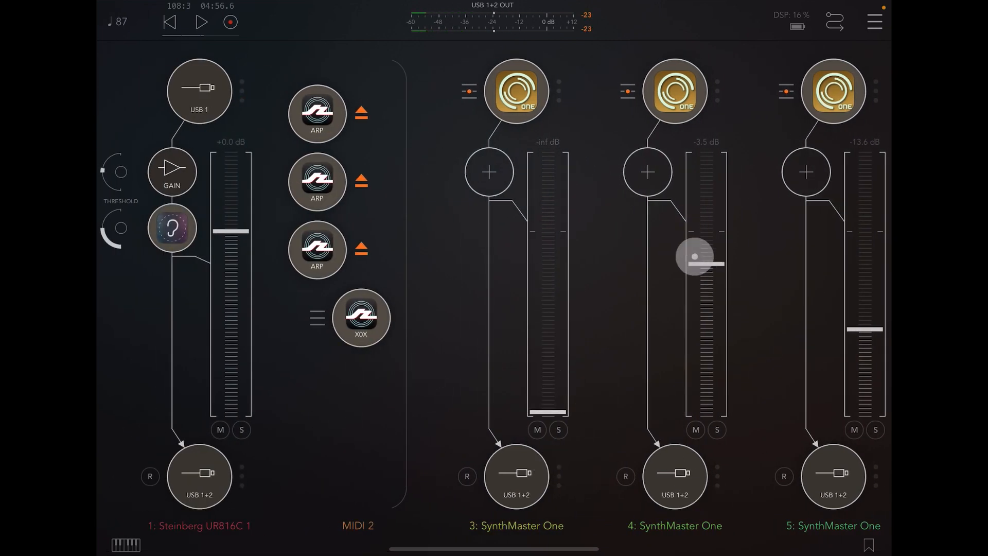
{"action": "scroll", "scroll_direction": "right", "scroll_amount": 3}
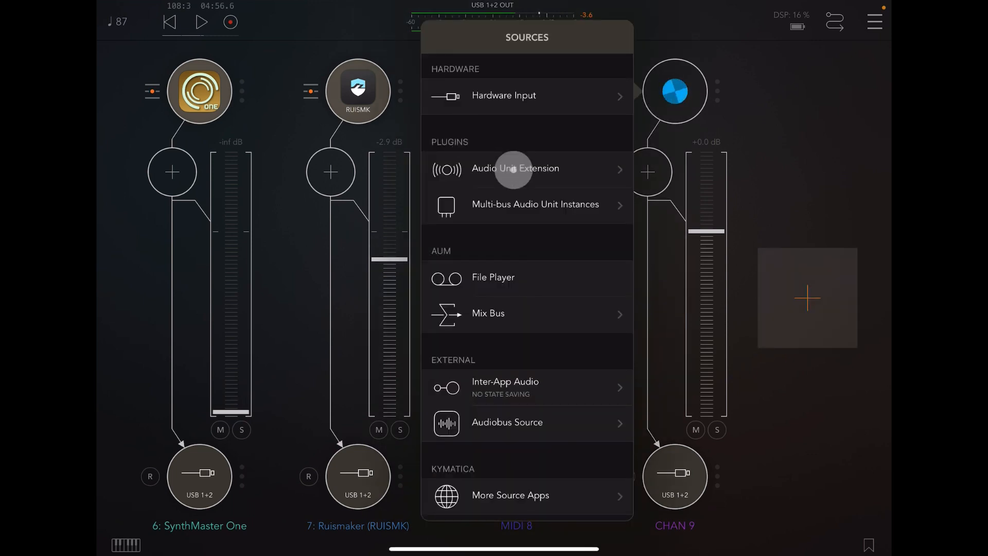
- Load SynthMaster One on channel 9 via Audio Unit Extension and nudge its fader down slightly
{"action": "left_click", "coordinate": [515, 168]}
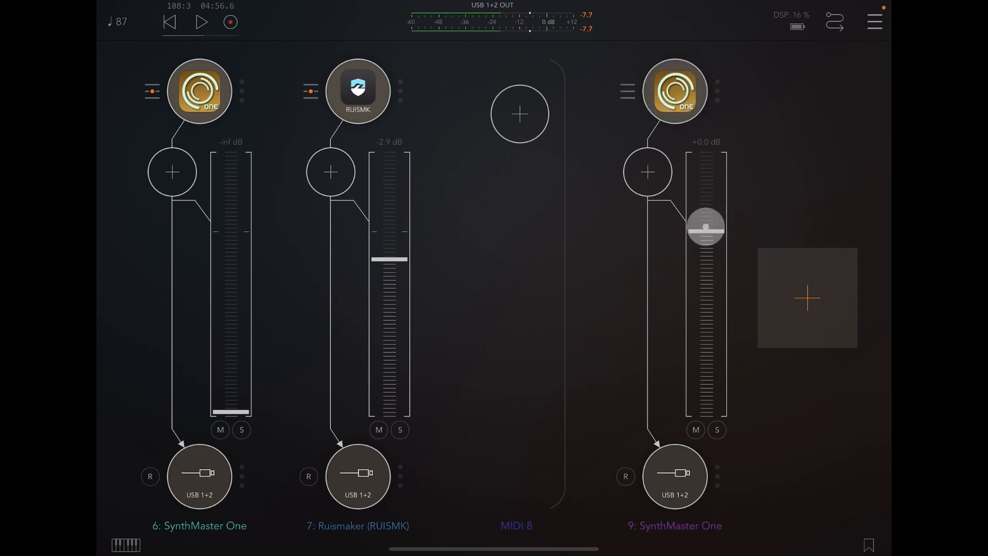
{"action": "left_click_drag", "start_coordinate": [706, 226], "coordinate": [706, 261]}
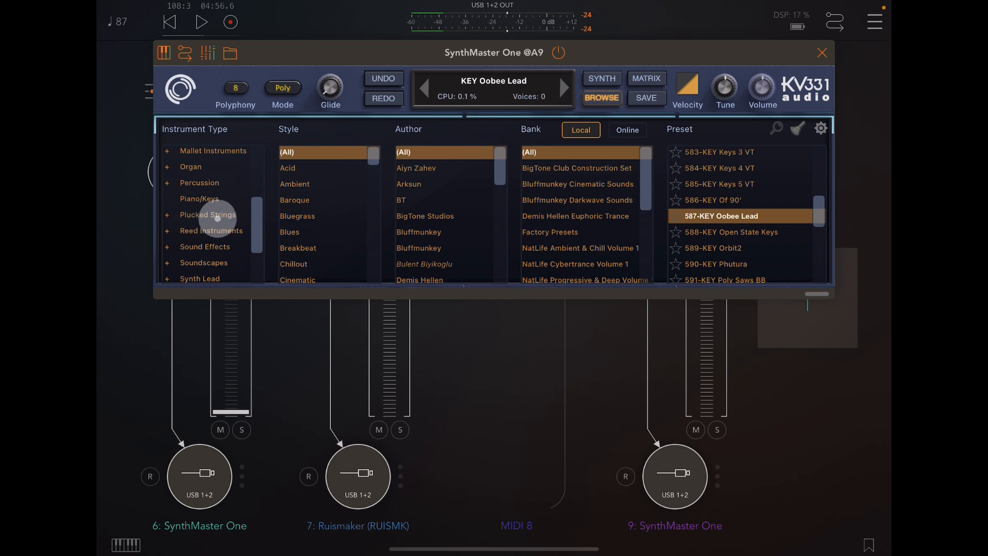
- Filter to Plucked Strings, load preset 34-PLK Beauty Of Sound, and close the SynthMaster One window
{"action": "left_click", "coordinate": [210, 214]}
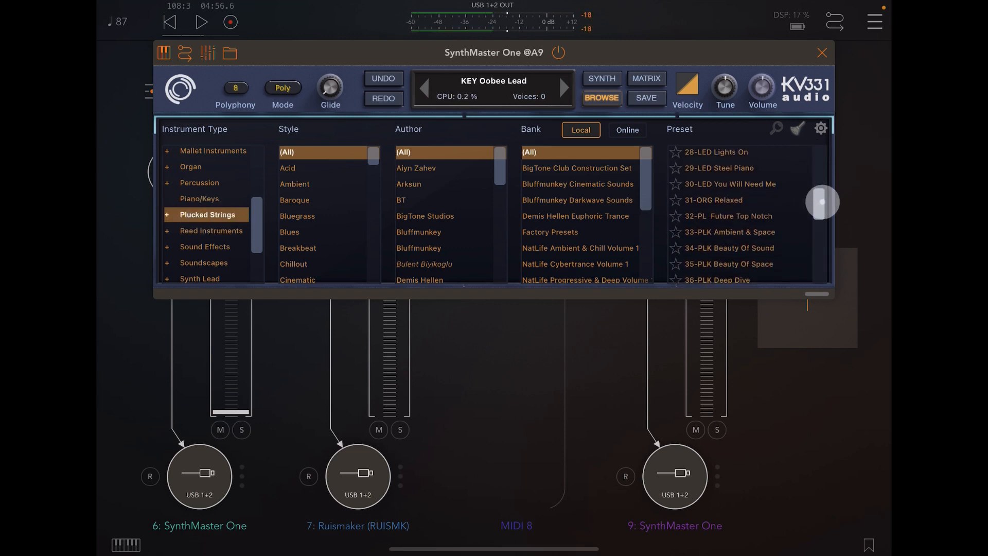
{"action": "left_click", "coordinate": [731, 216]}
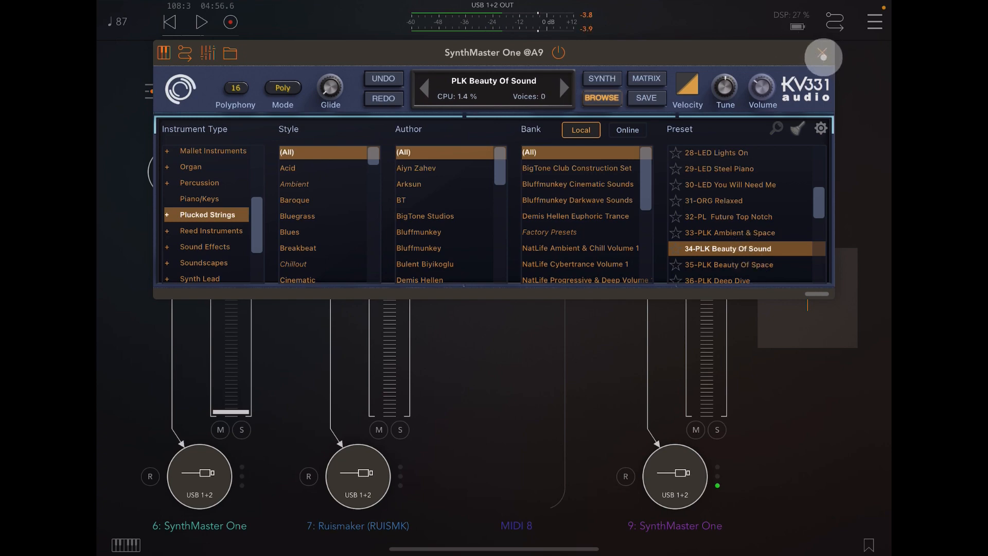
{"action": "left_click", "coordinate": [823, 55]}
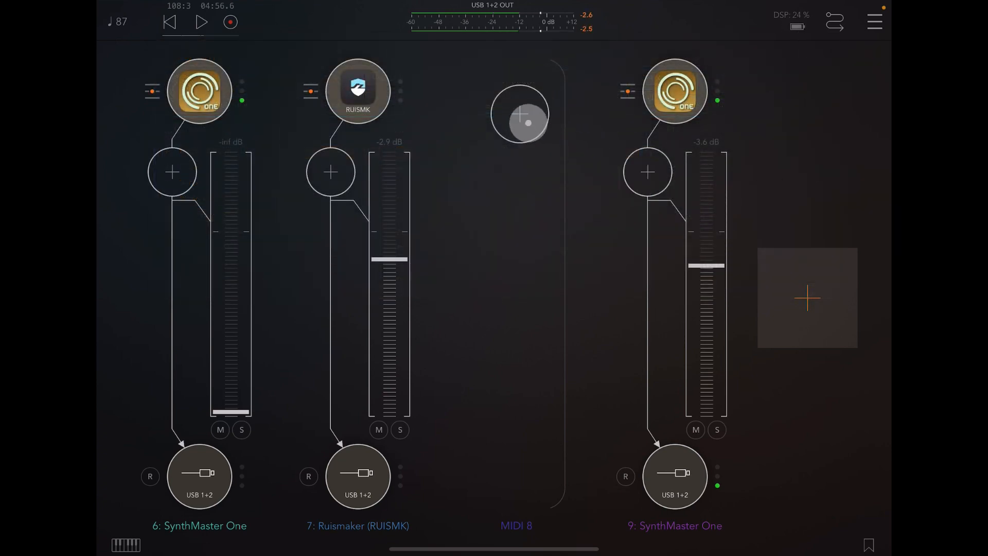
- Add a Rozeta Arpeggio audio unit extension to MIDI channel 8
{"action": "left_click", "coordinate": [518, 115]}
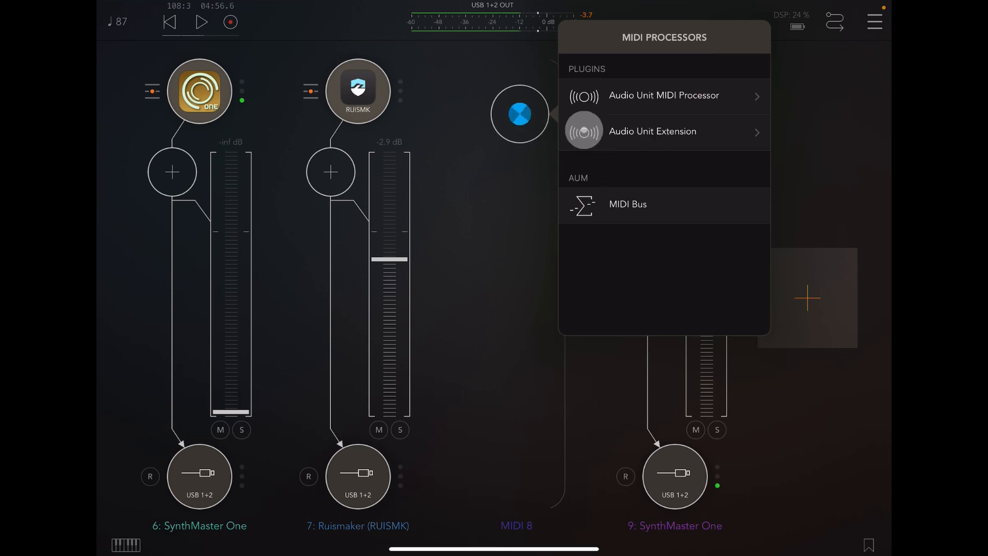
{"action": "left_click", "coordinate": [652, 131]}
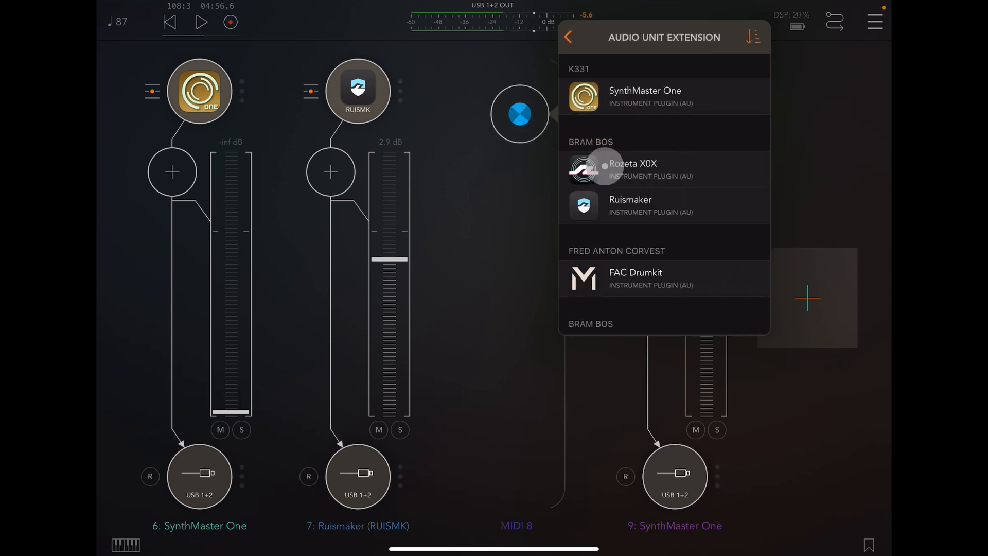
{"action": "scroll", "scroll_direction": "down", "scroll_amount": 3}
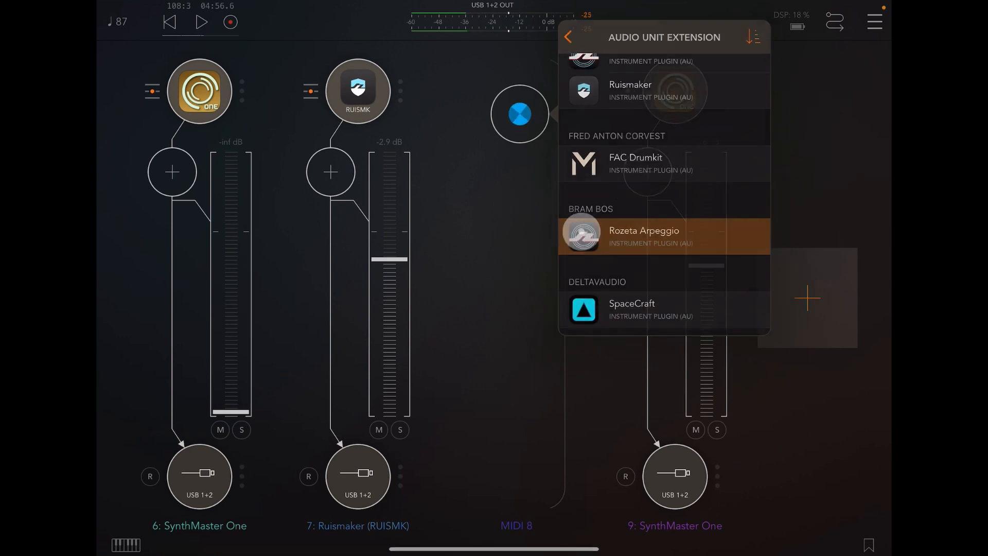
{"action": "left_click", "coordinate": [663, 237]}
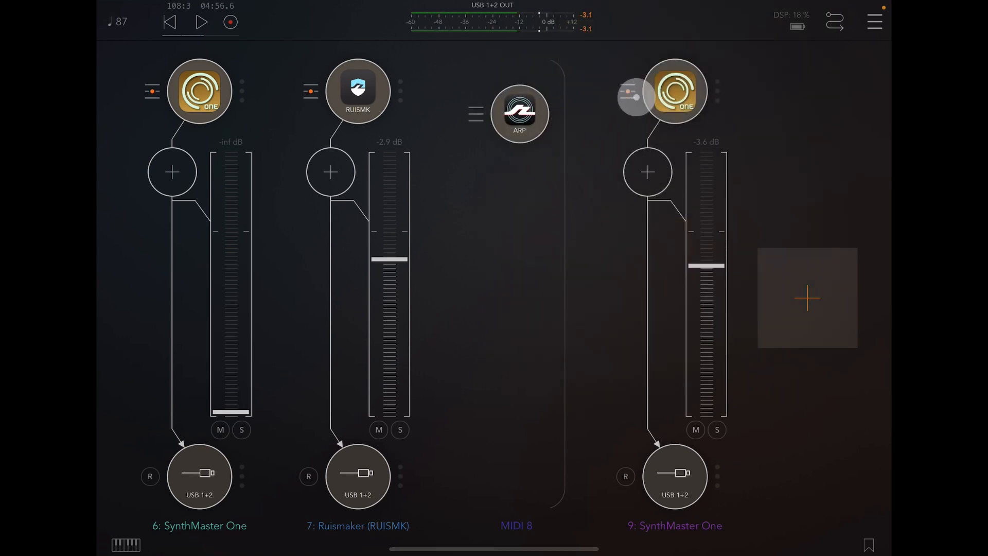
- Check channel 9's MIDI sources list and close it
{"action": "left_click", "coordinate": [626, 91]}
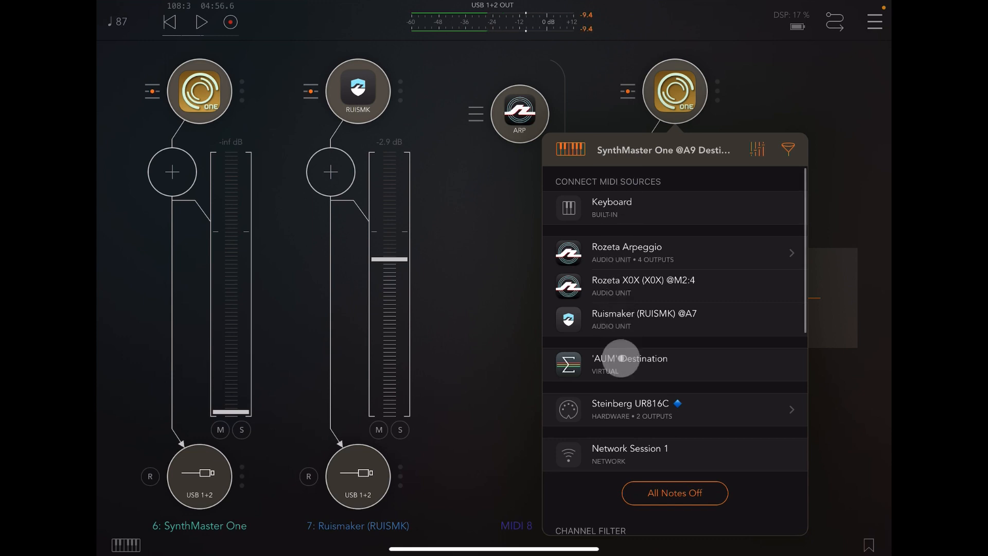
{"action": "left_click", "coordinate": [675, 408]}
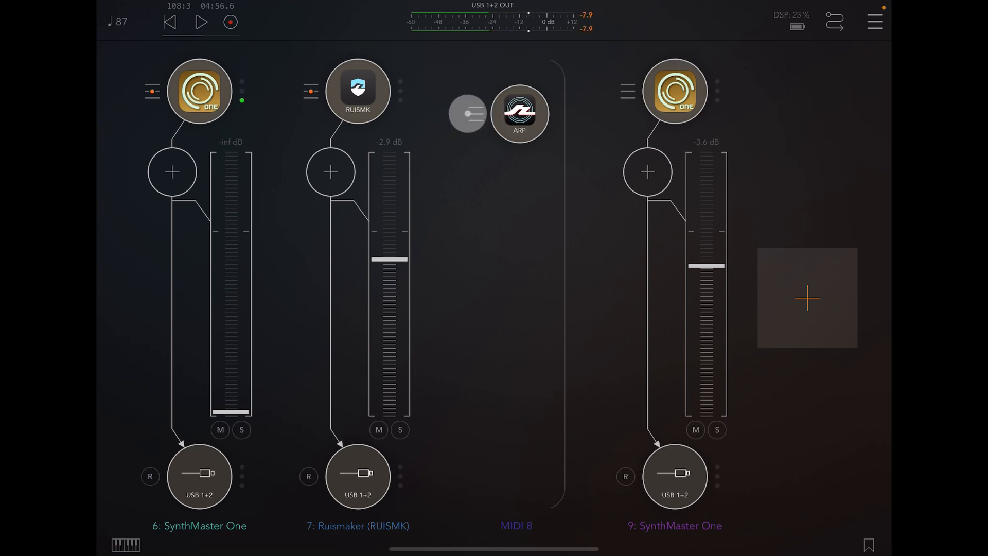
{"action": "left_click", "coordinate": [518, 113]}
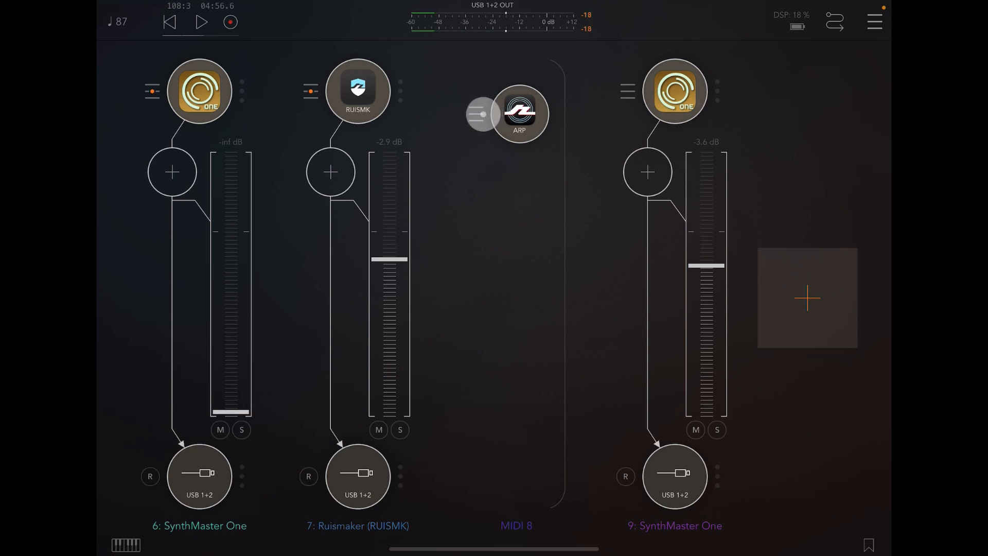
{"action": "left_click", "coordinate": [519, 114]}
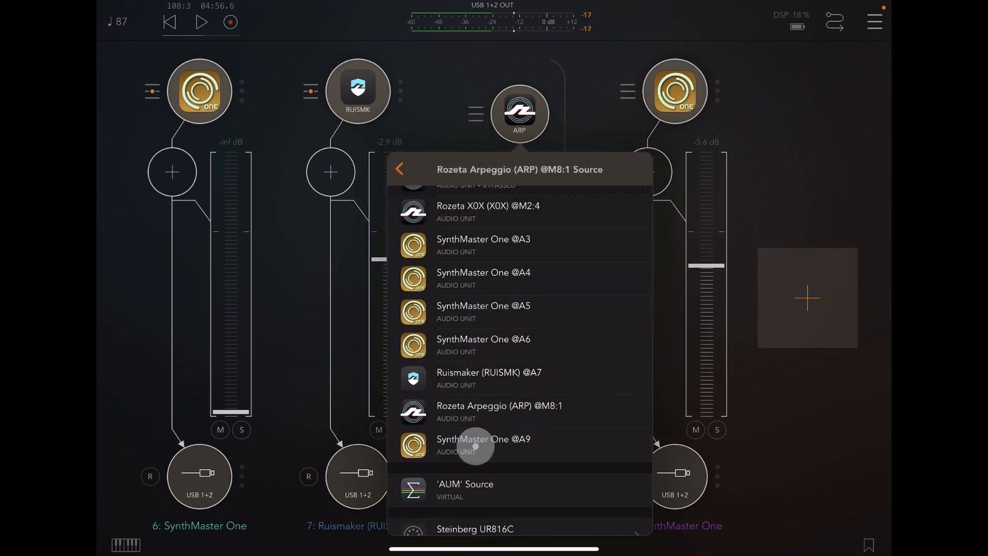
{"action": "left_click", "coordinate": [484, 445]}
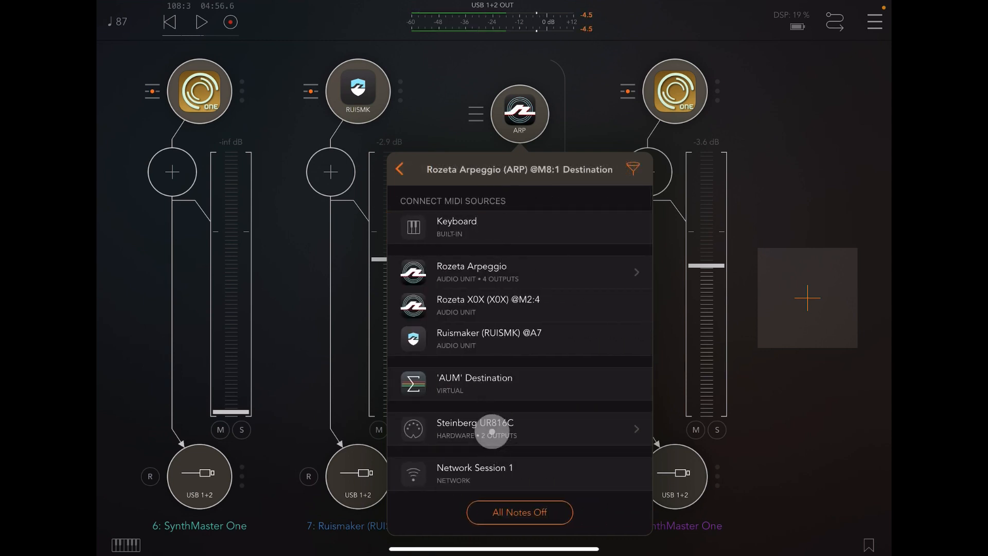
{"action": "left_click", "coordinate": [519, 428]}
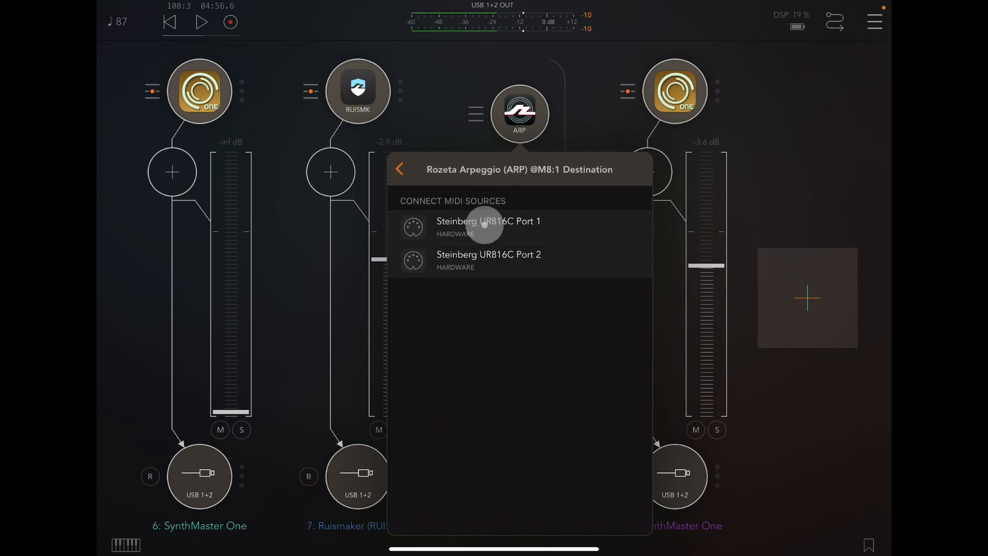
{"action": "left_click", "coordinate": [400, 169]}
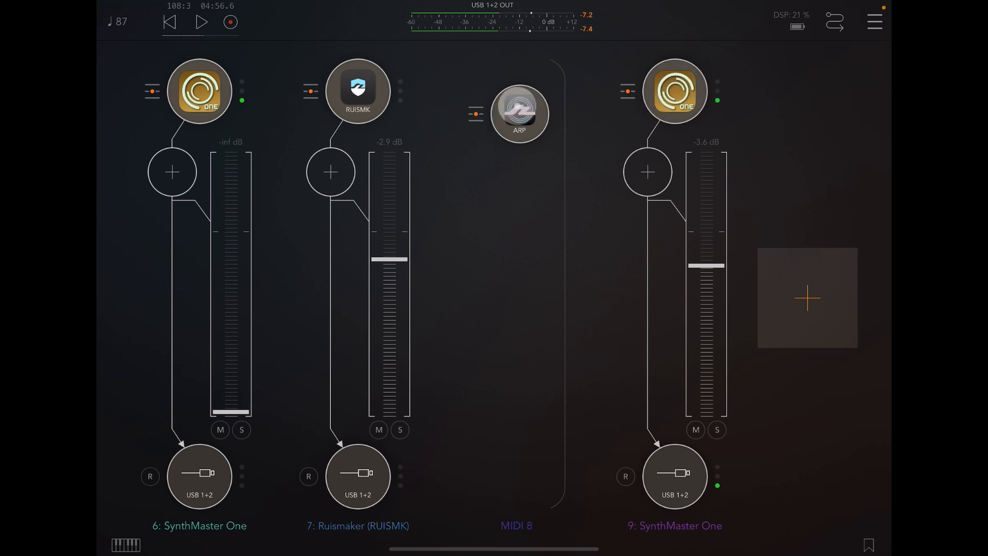
- Open the Rozeta Arpeggio window and try clock divisions 1, 2 and 8
{"action": "left_click", "coordinate": [519, 114]}
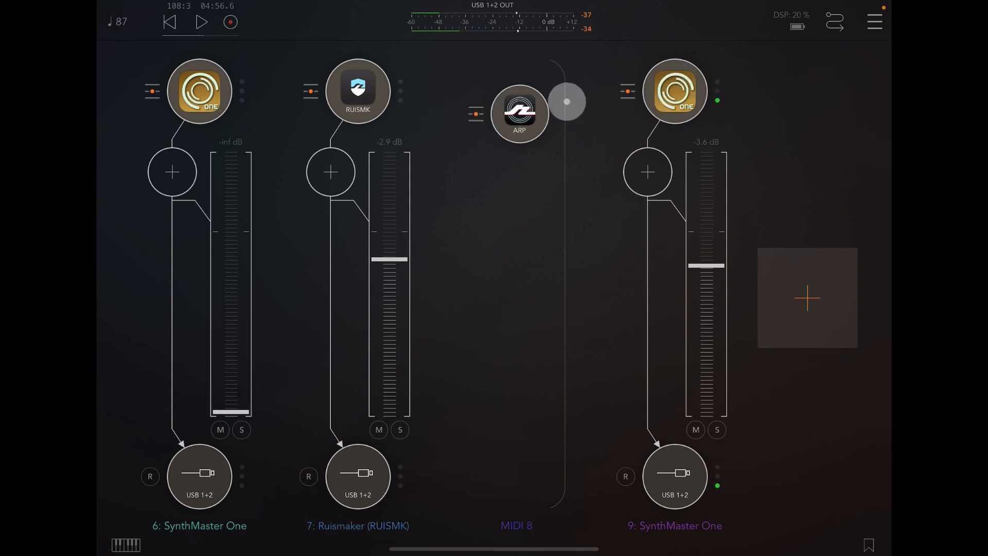
{"action": "left_click", "coordinate": [518, 113]}
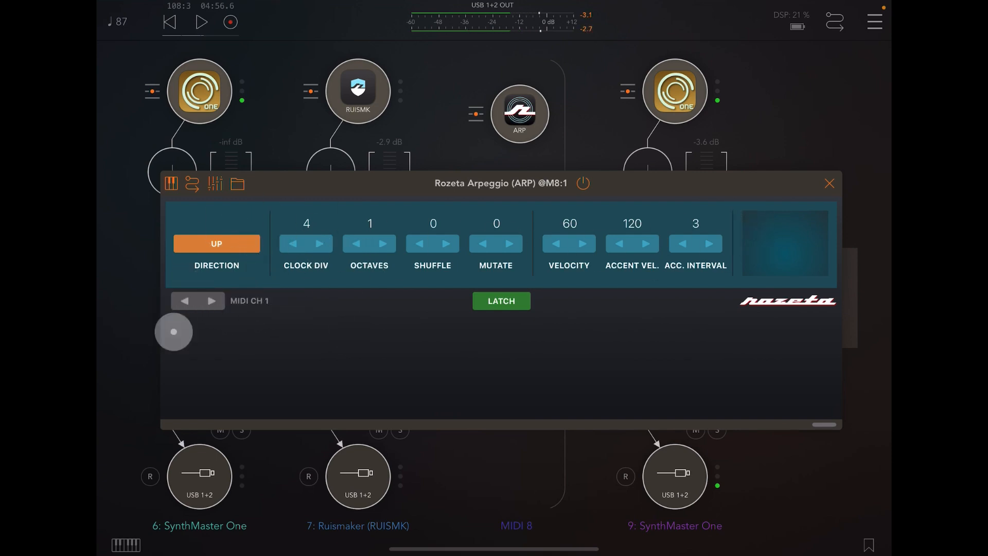
{"action": "left_click_drag", "start_coordinate": [173, 332], "coordinate": [339, 345]}
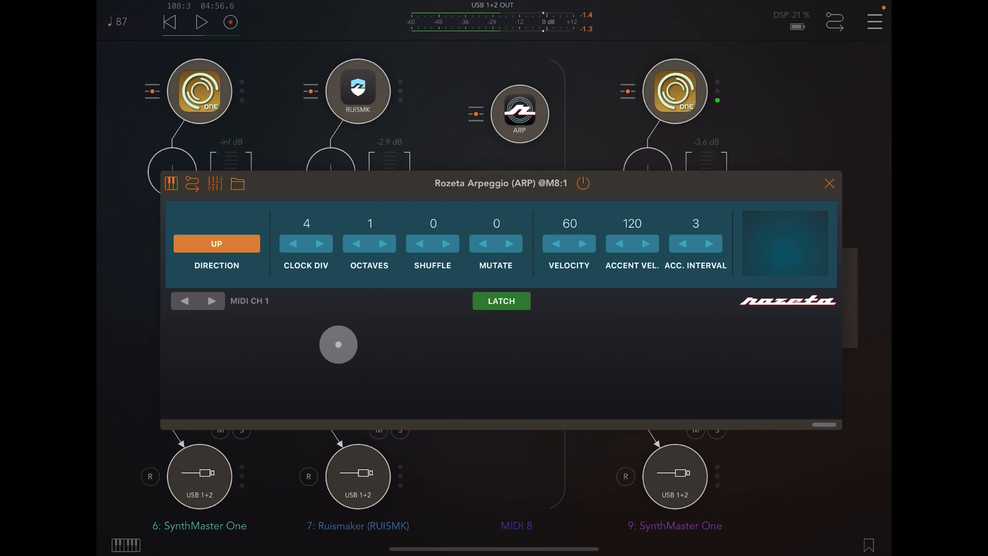
{"action": "left_click_drag", "start_coordinate": [339, 345], "coordinate": [331, 253]}
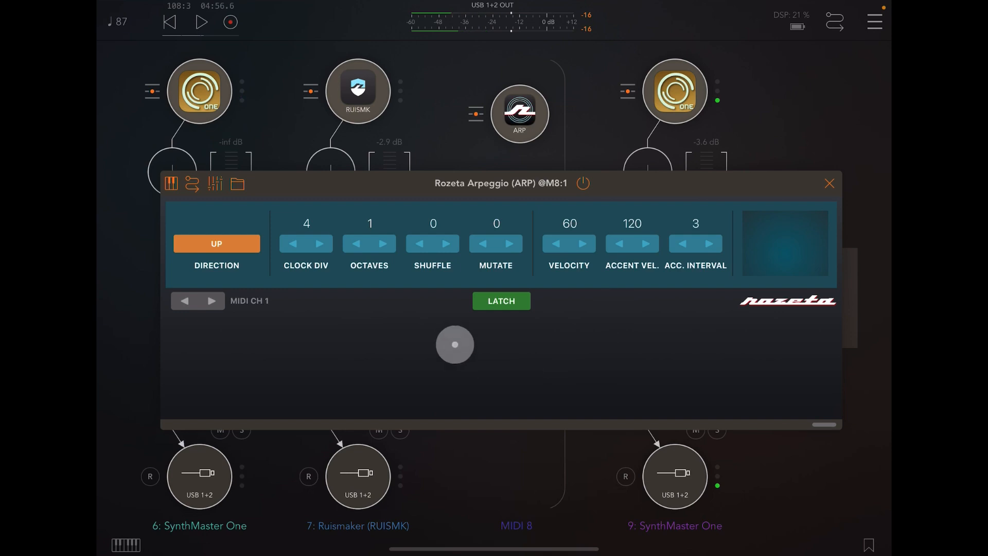
{"action": "left_click", "coordinate": [293, 244]}
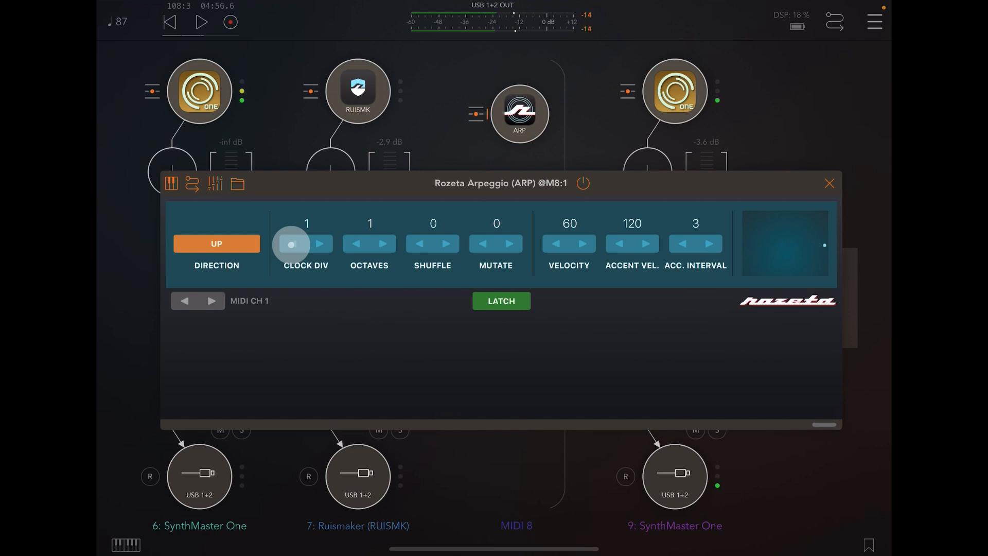
{"action": "left_click", "coordinate": [320, 243]}
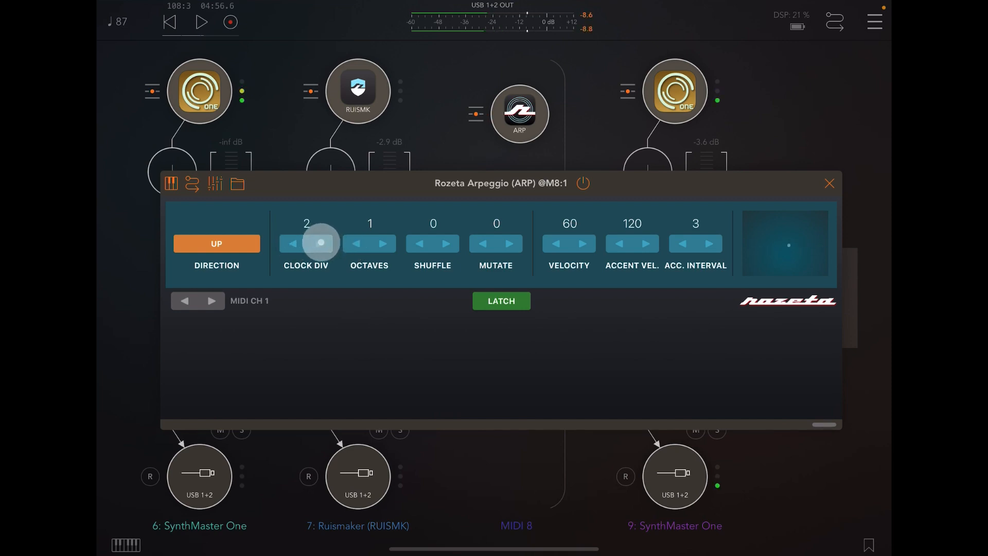
{"action": "left_click", "coordinate": [291, 243]}
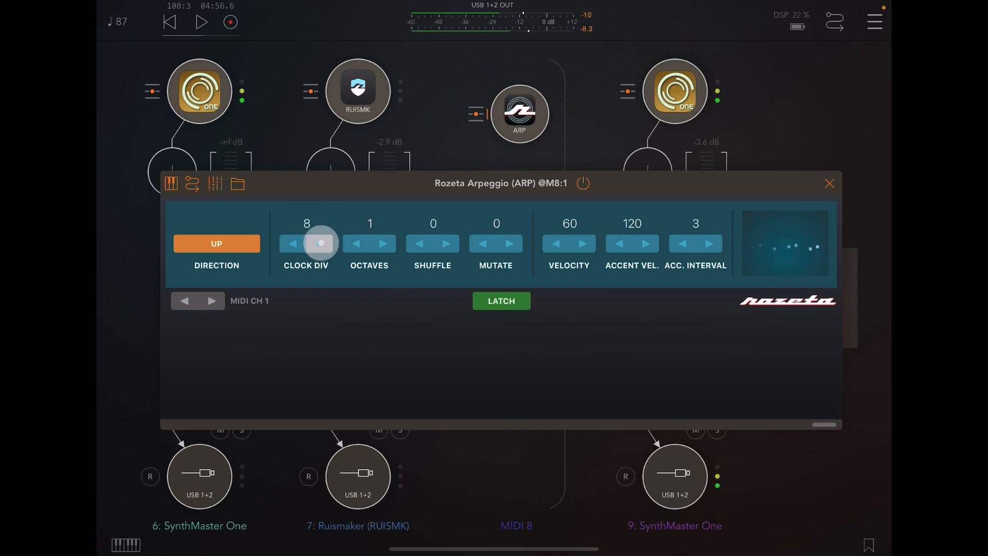
{"action": "left_click", "coordinate": [320, 243]}
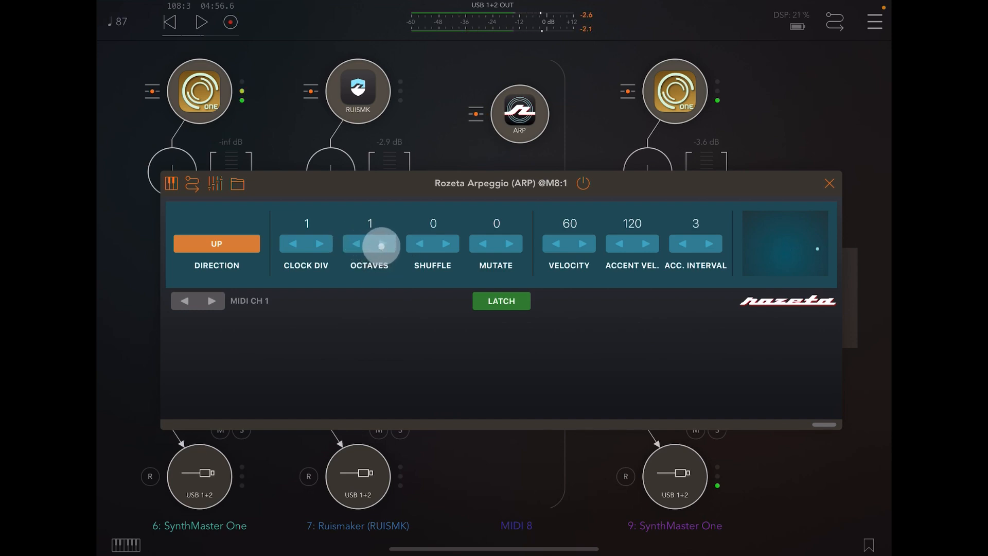
- Step the arpeggio range between 2 and 3 octaves, leaving it at 3 octaves
{"action": "left_click", "coordinate": [369, 246]}
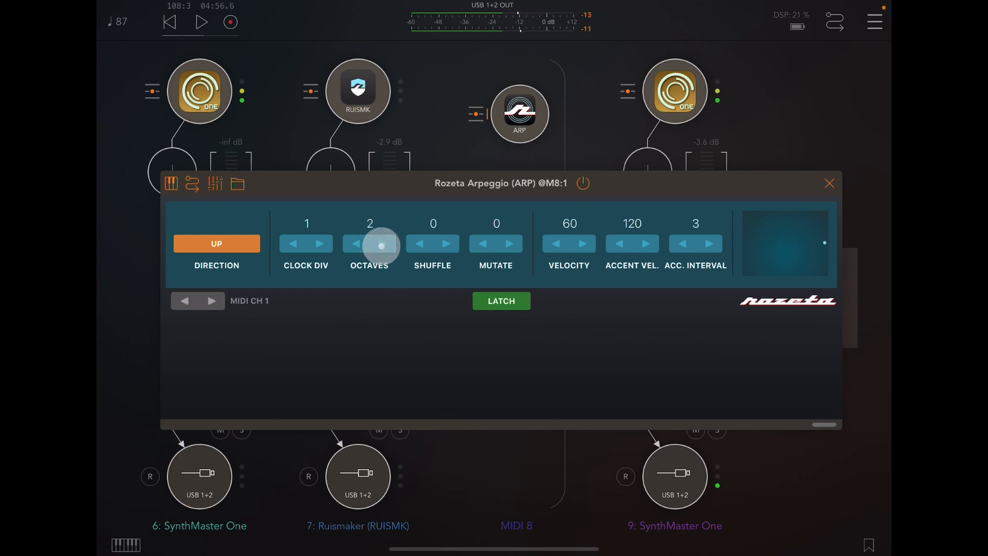
{"action": "left_click", "coordinate": [382, 243]}
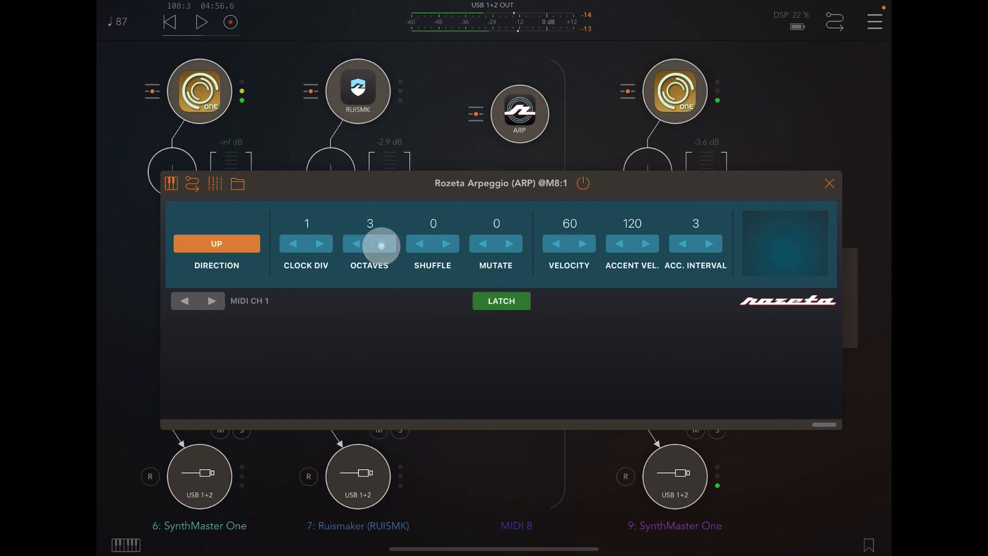
{"action": "left_click", "coordinate": [357, 244]}
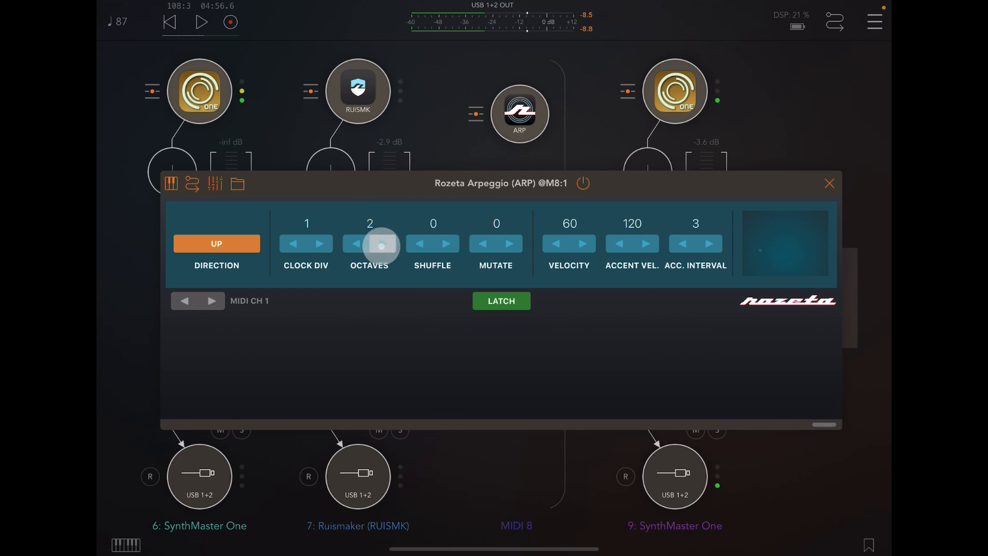
{"action": "left_click", "coordinate": [384, 244]}
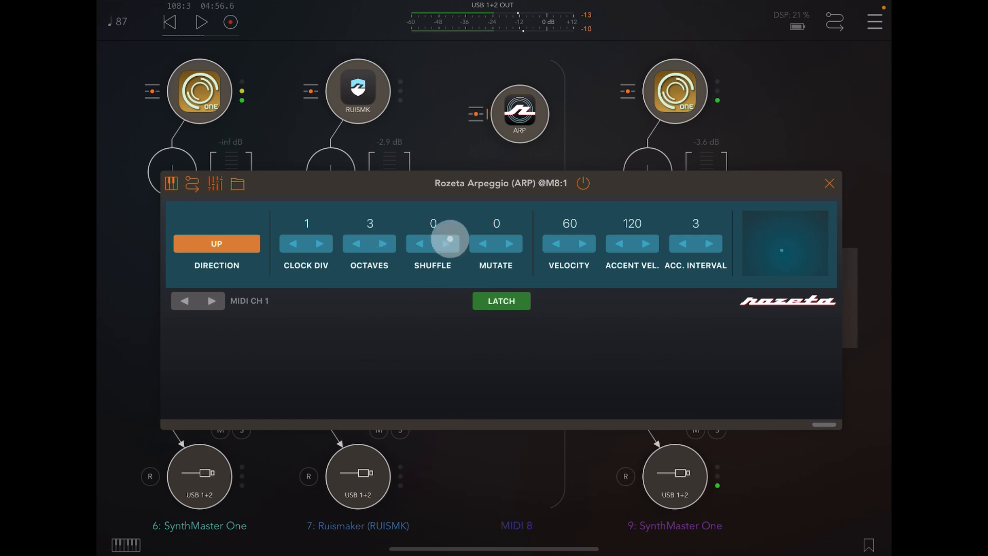
- Try shuffle amounts of 36 and 24, then reset shuffle to 0
{"action": "left_click", "coordinate": [449, 244]}
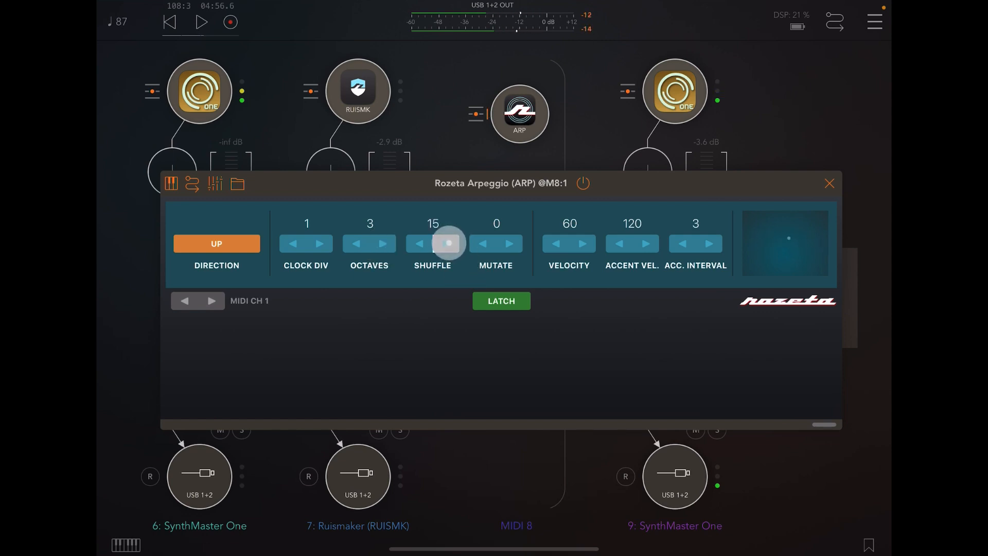
{"action": "left_click_drag", "start_coordinate": [448, 243], "coordinate": [447, 214]}
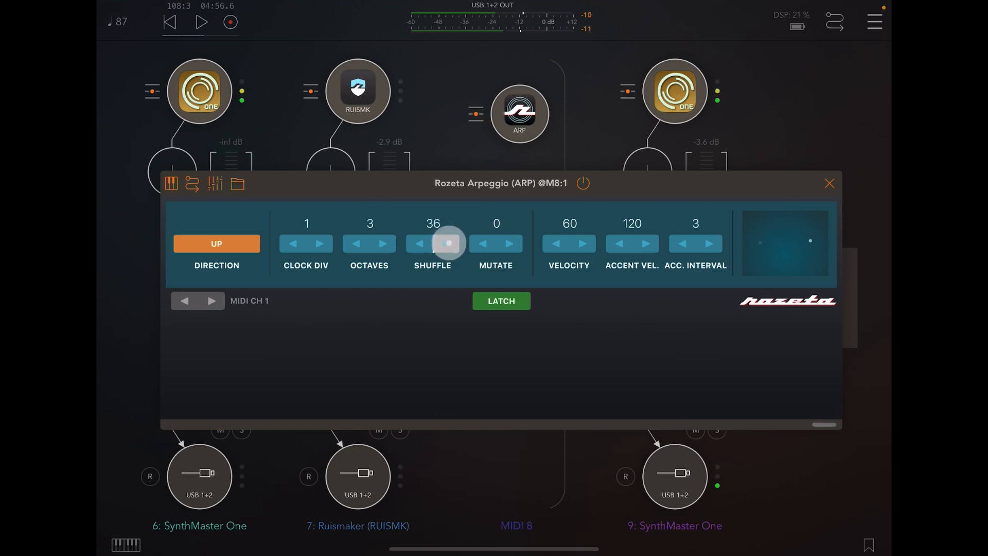
{"action": "left_click_drag", "start_coordinate": [433, 243], "coordinate": [447, 227]}
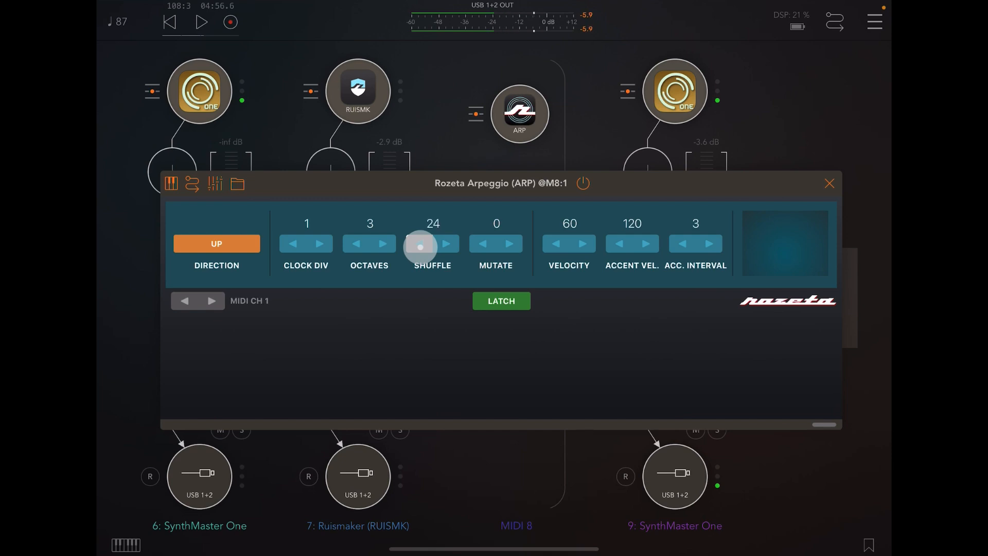
{"action": "left_click_drag", "start_coordinate": [432, 247], "coordinate": [432, 264]}
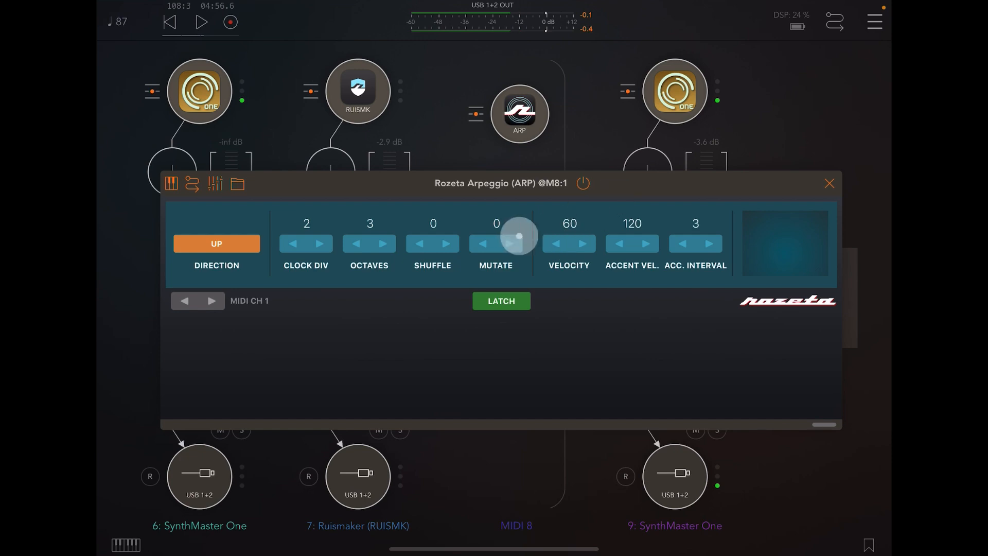
- Raise the Mutate amount stepwise up to 30, then reset it to 0
{"action": "left_click", "coordinate": [510, 244]}
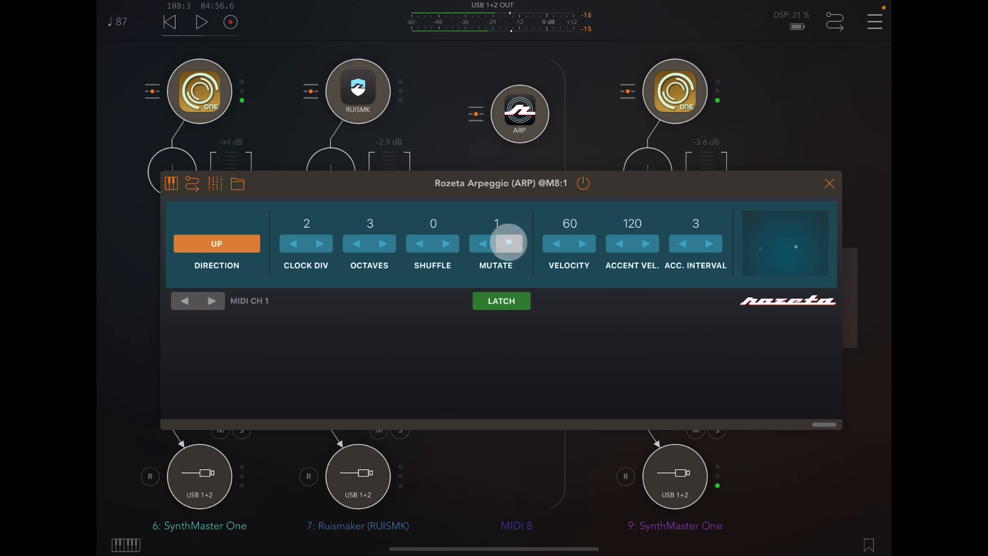
{"action": "left_click", "coordinate": [508, 245]}
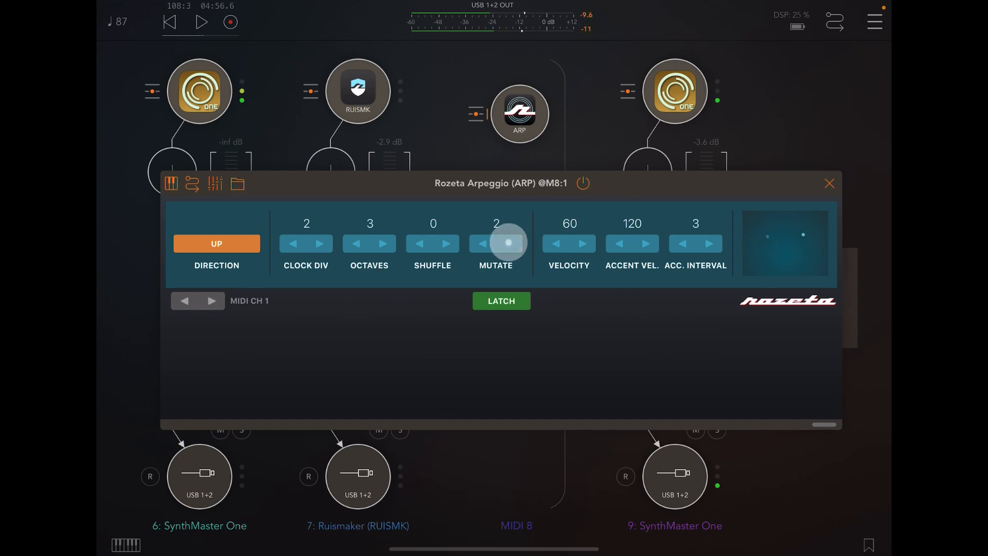
{"action": "left_click", "coordinate": [509, 243]}
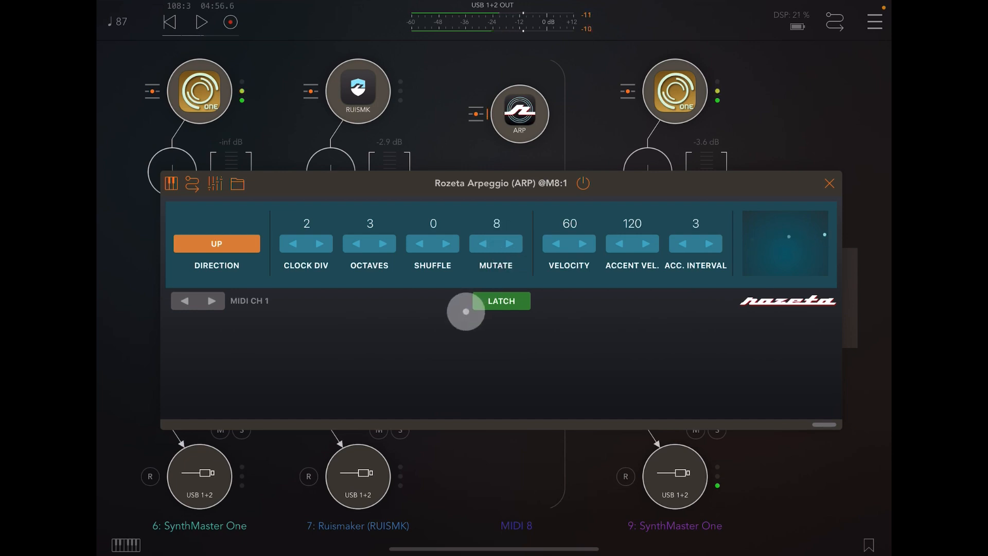
{"action": "left_click_drag", "start_coordinate": [465, 313], "coordinate": [449, 337]}
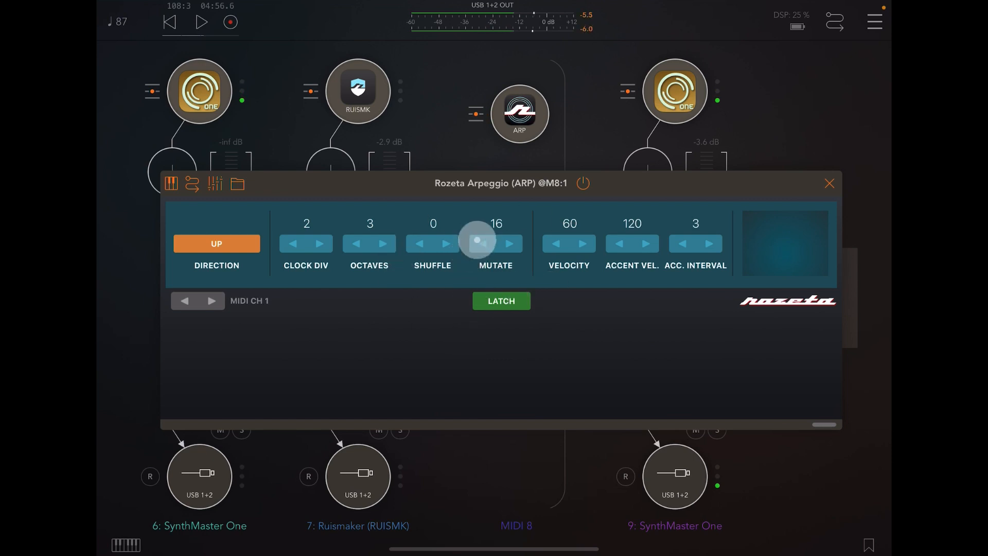
{"action": "left_click", "coordinate": [509, 244]}
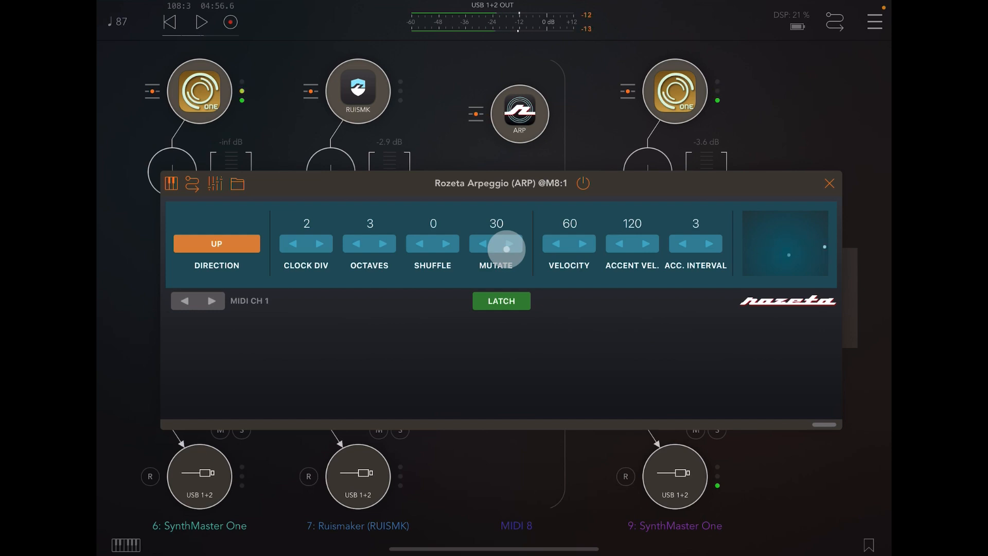
{"action": "left_click", "coordinate": [483, 244]}
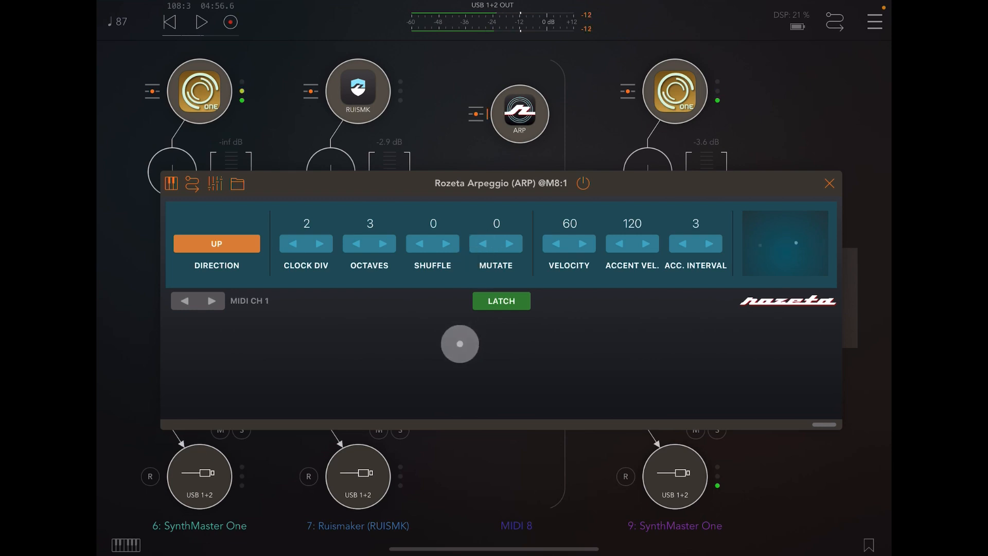
- Toggle the LATCH button three times, leaving note latching engaged
{"action": "left_click_drag", "start_coordinate": [460, 344], "coordinate": [362, 341]}
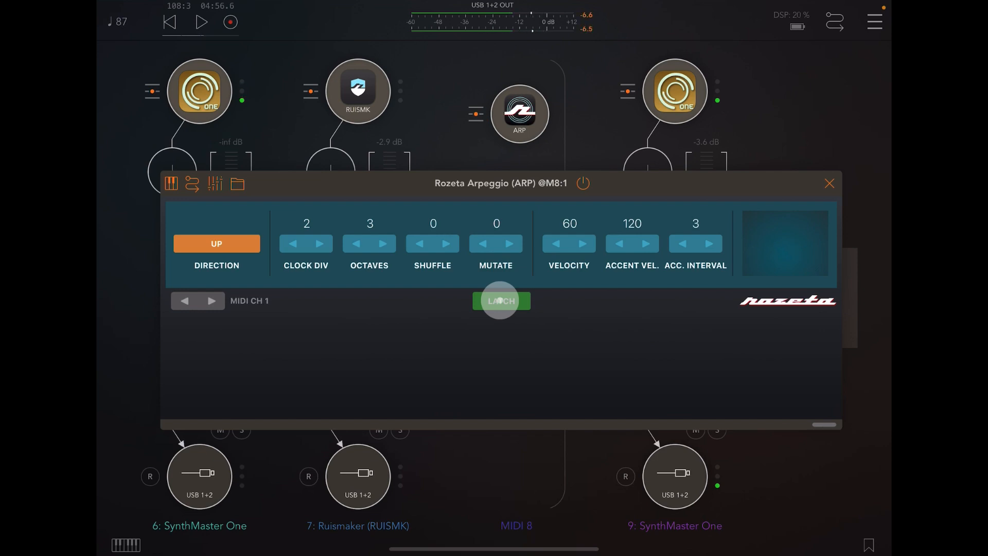
{"action": "left_click", "coordinate": [501, 300]}
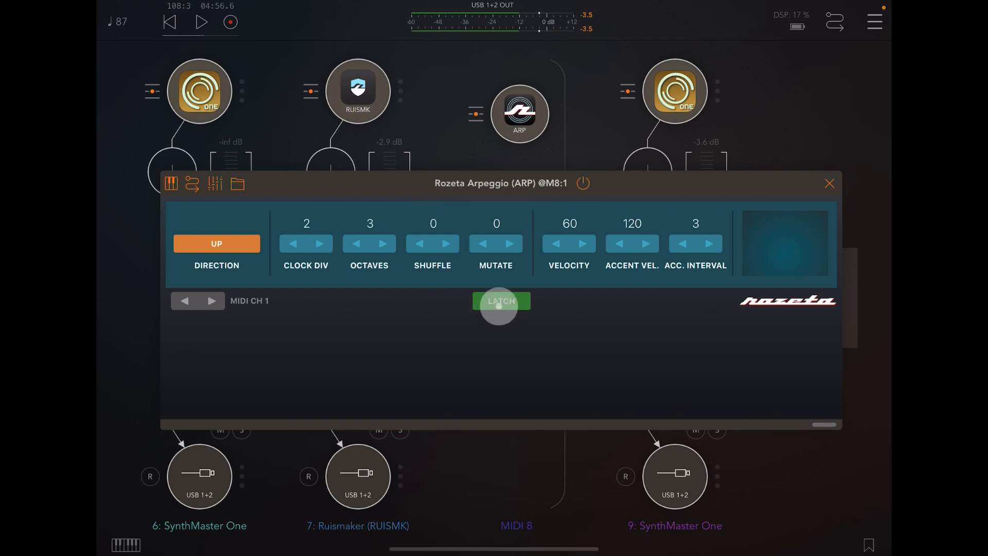
{"action": "left_click", "coordinate": [501, 301]}
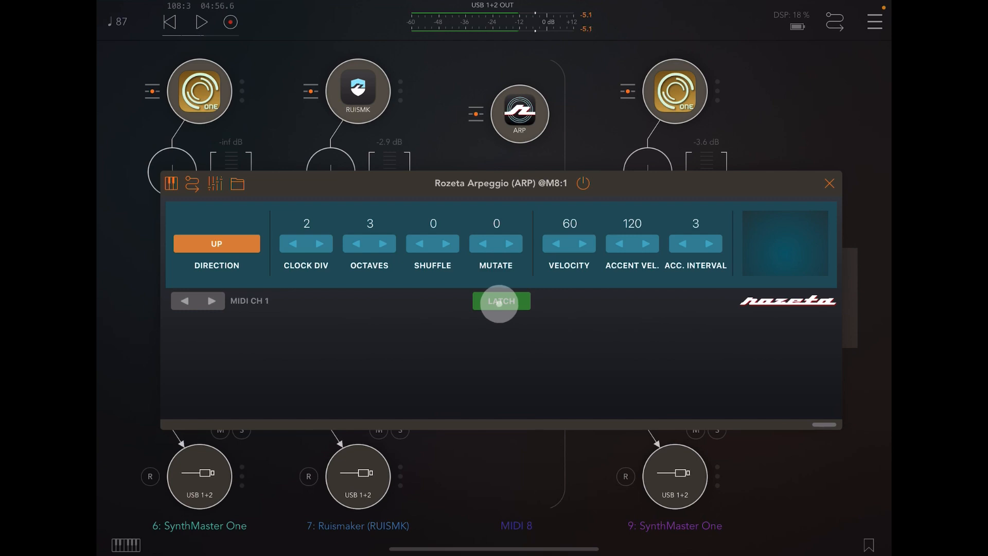
{"action": "left_click", "coordinate": [502, 301]}
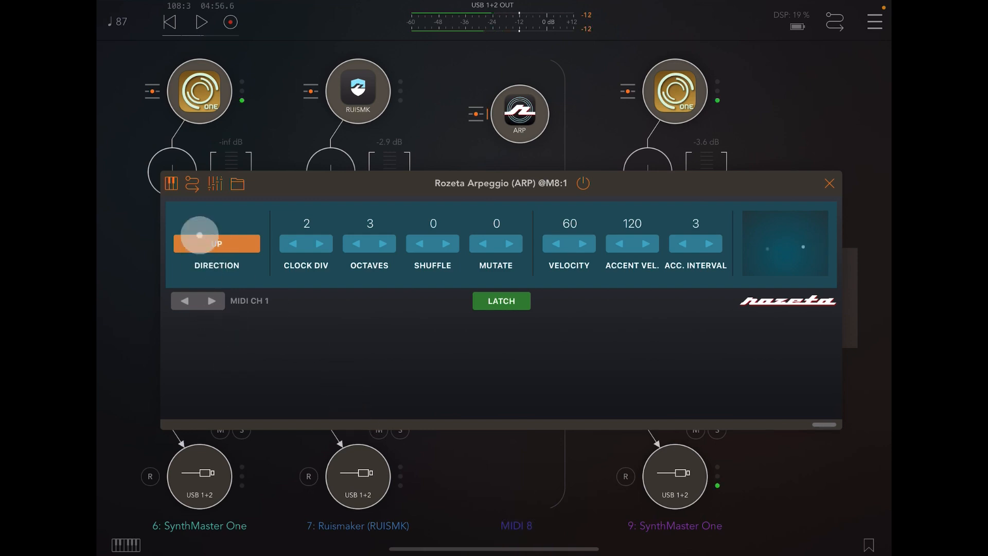
- Cycle the arpeggio DIRECTION through all modes (down, up-down, double up, double down, double up-down) back to up
{"action": "left_click", "coordinate": [216, 243]}
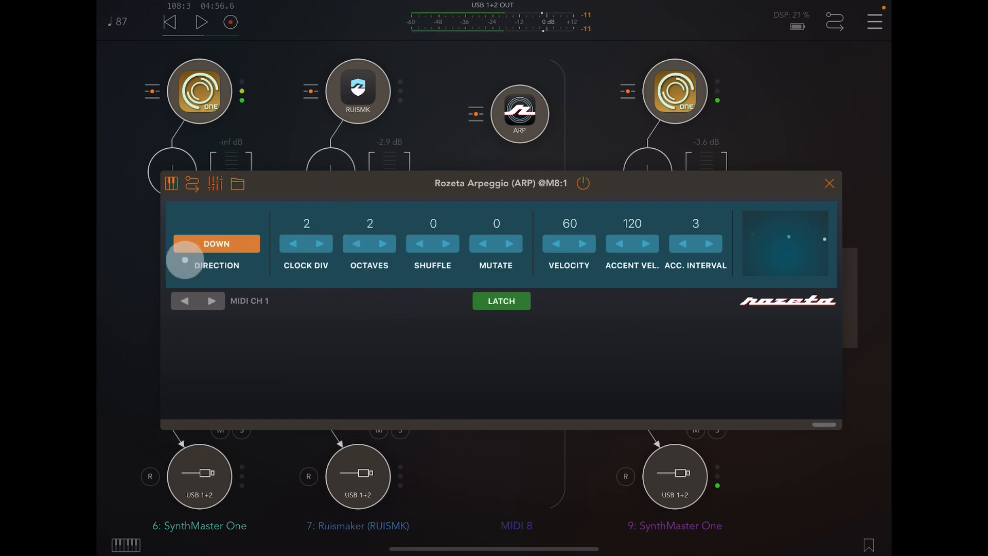
{"action": "left_click", "coordinate": [215, 243]}
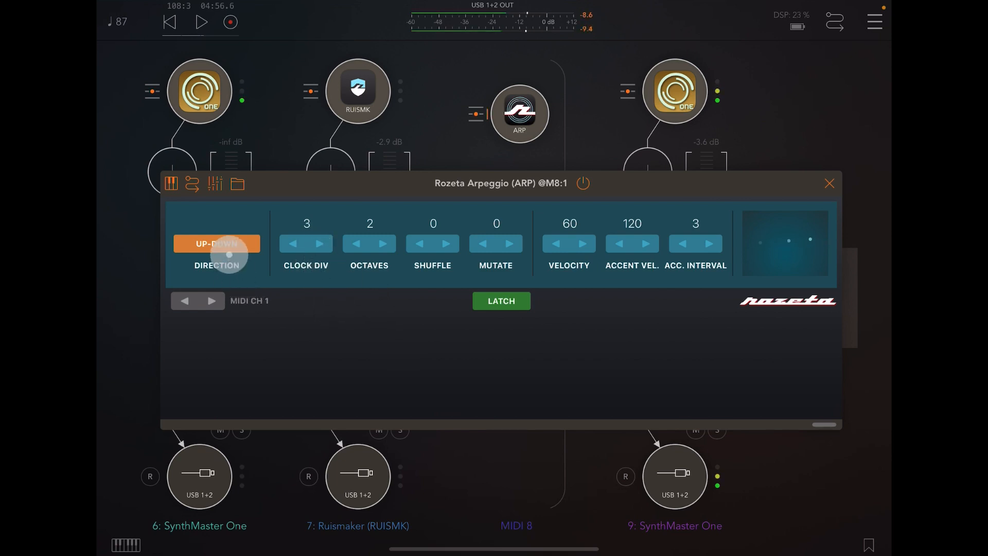
{"action": "left_click", "coordinate": [216, 243]}
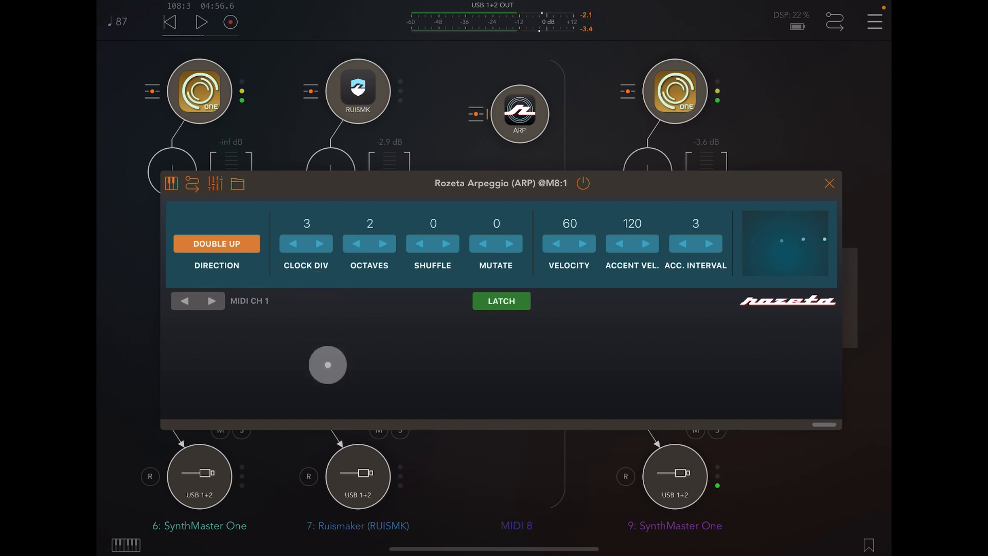
{"action": "left_click", "coordinate": [216, 243]}
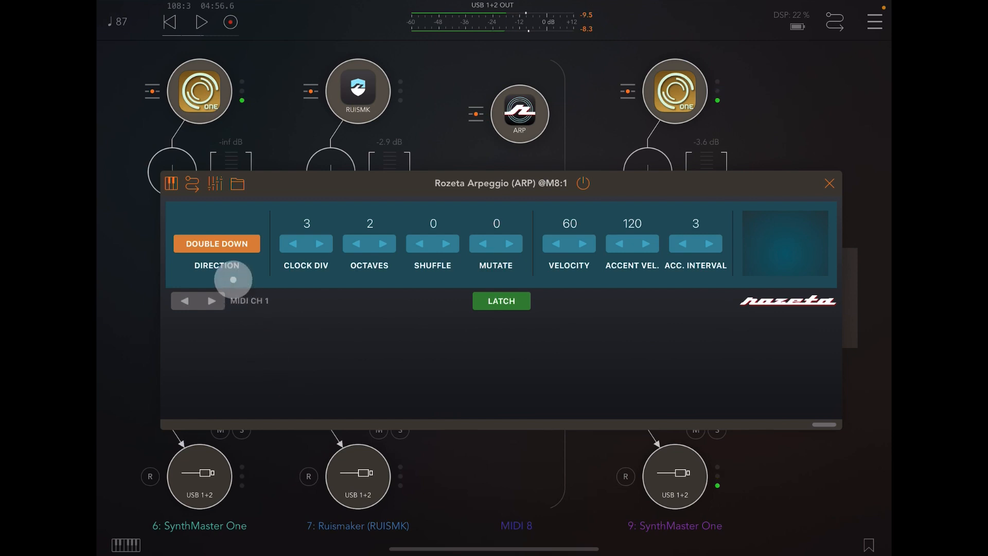
{"action": "left_click", "coordinate": [215, 243]}
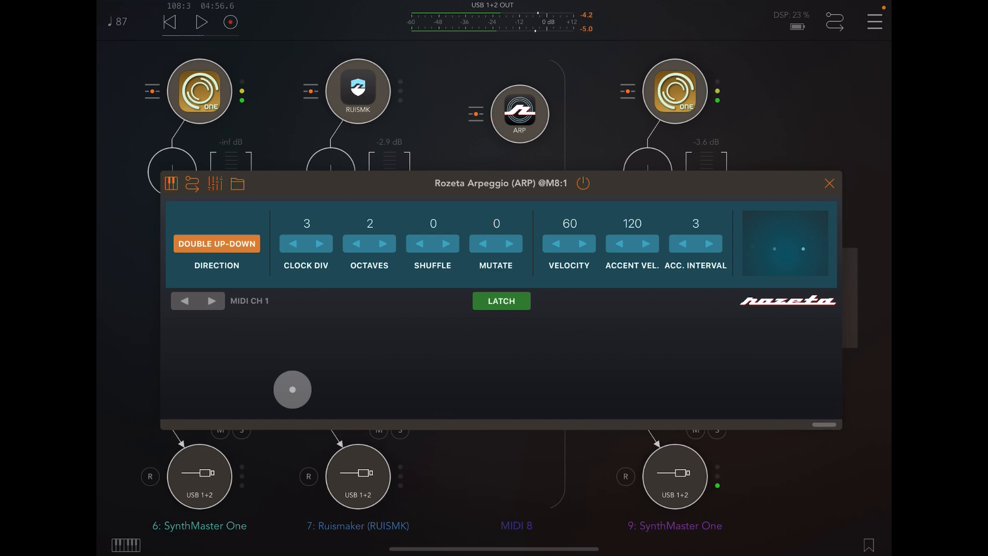
{"action": "left_click", "coordinate": [216, 243]}
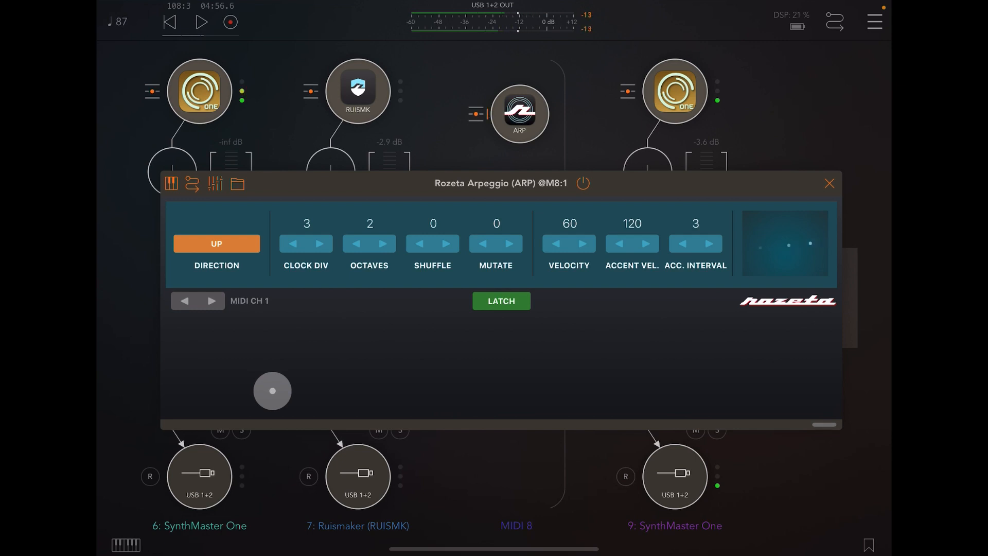
- Set OCTAVES to 3, CLOCK DIV to 6 and DIRECTION to up-down, then close the arpeggio panel
{"action": "left_click", "coordinate": [369, 244]}
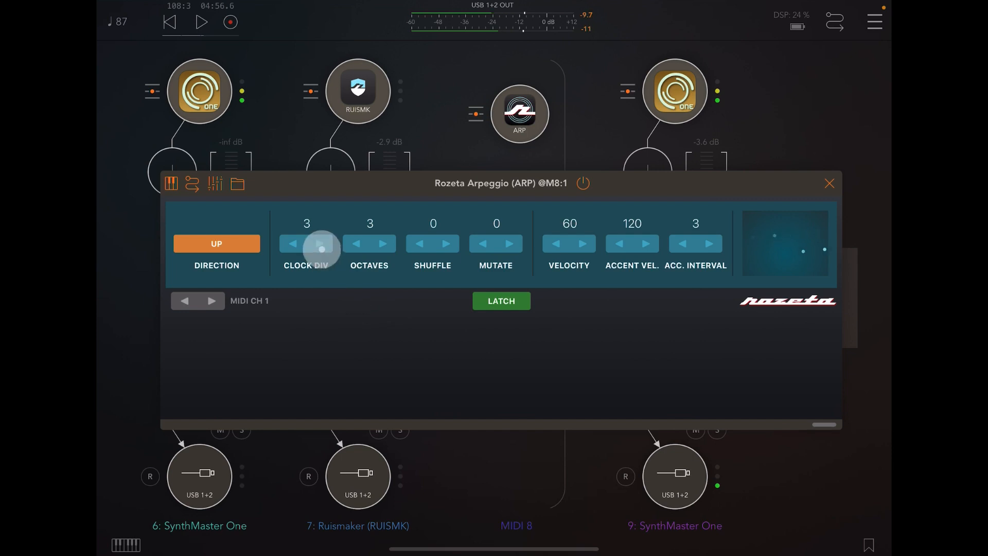
{"action": "left_click", "coordinate": [322, 243]}
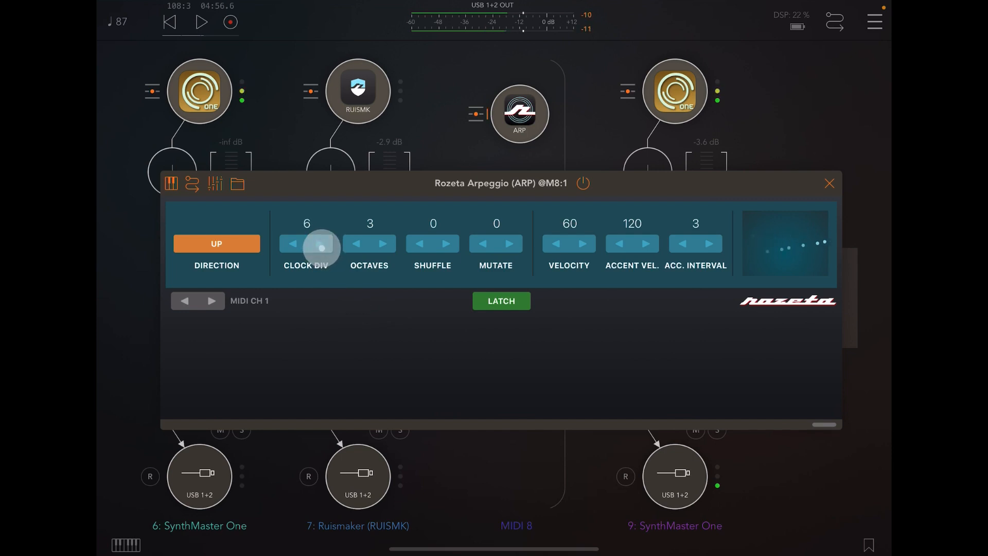
{"action": "left_click", "coordinate": [215, 244]}
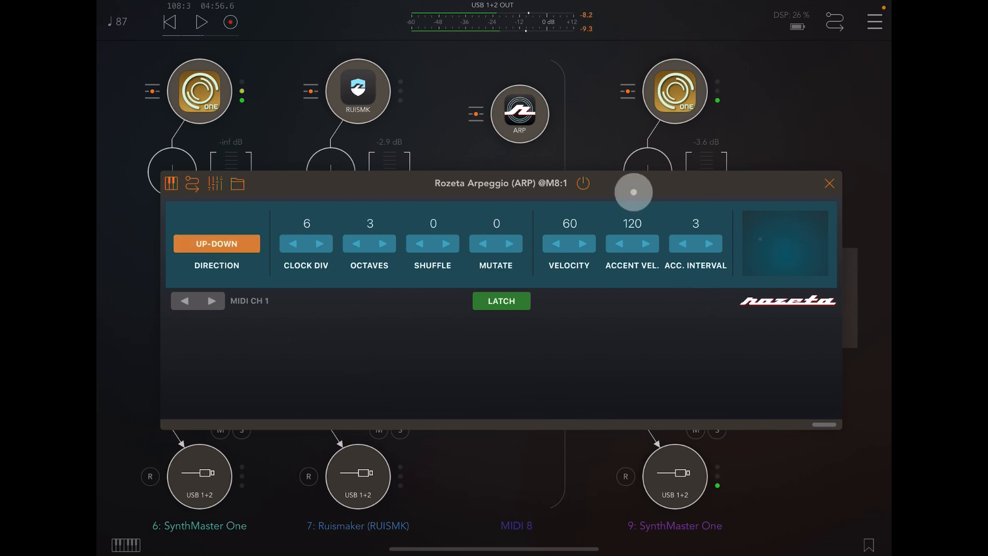
{"action": "left_click", "coordinate": [502, 301]}
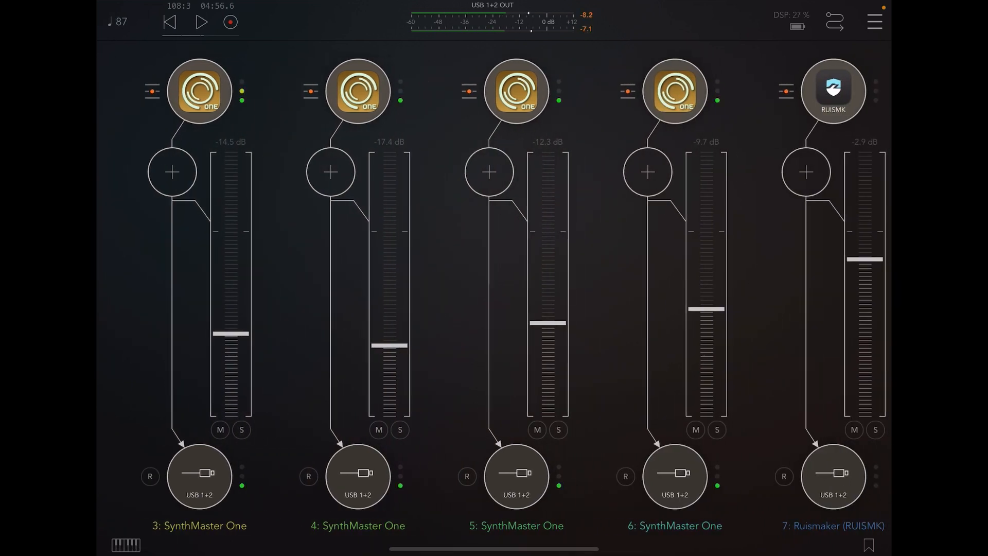
- Play the session through to 05:31.3 with the arpeggios running, then stop the transport
{"action": "left_click", "coordinate": [201, 22]}
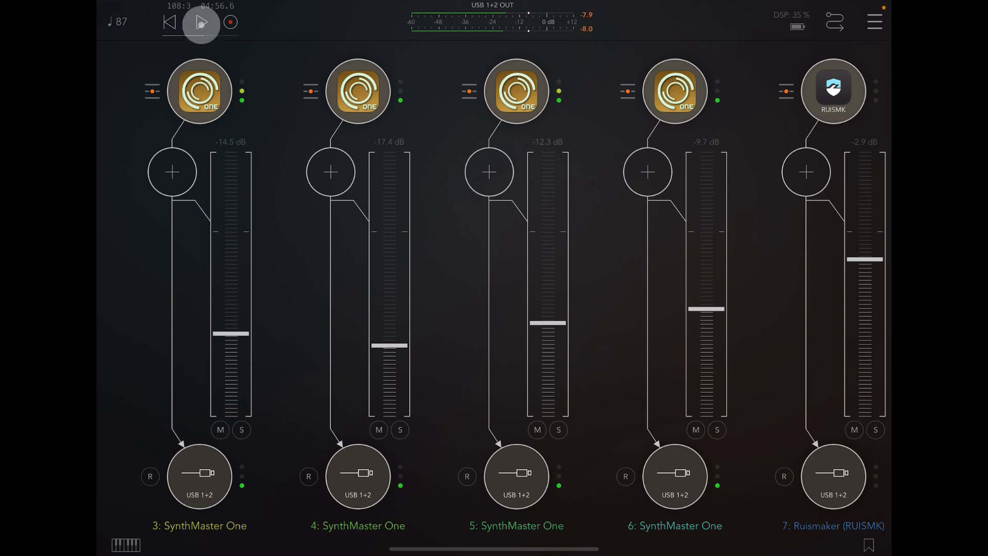
{"action": "left_click", "coordinate": [200, 22]}
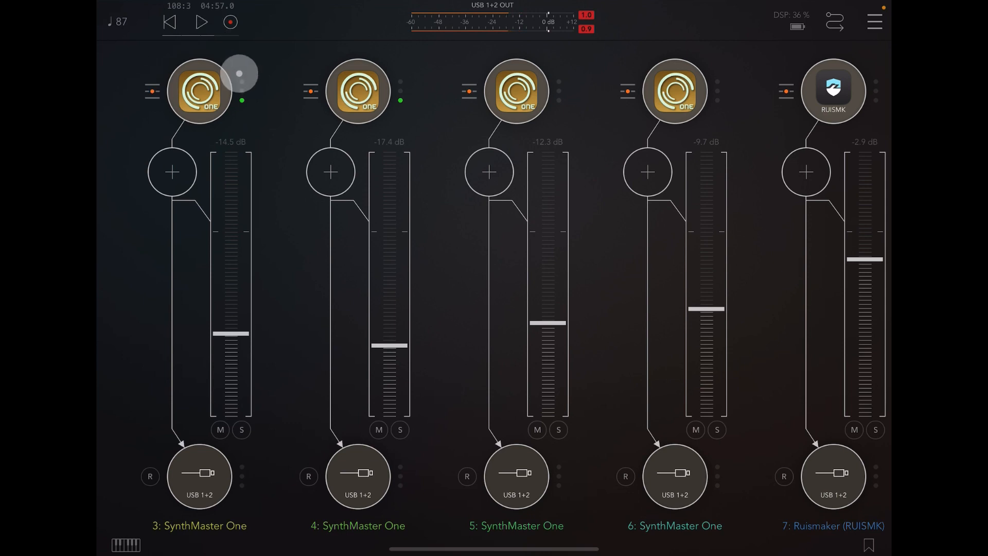
{"action": "left_click", "coordinate": [201, 22]}
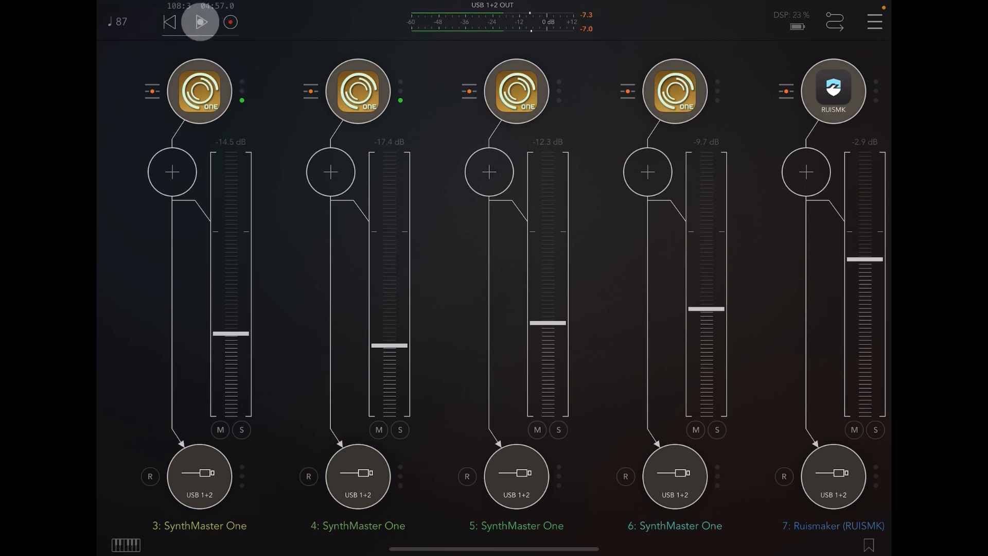
{"action": "left_click", "coordinate": [200, 22]}
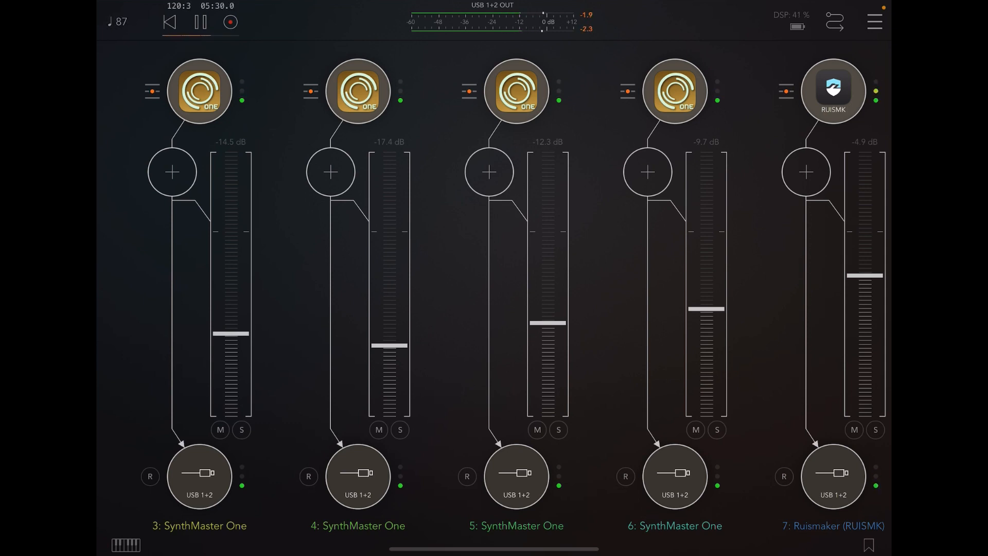
{"action": "left_click", "coordinate": [200, 21]}
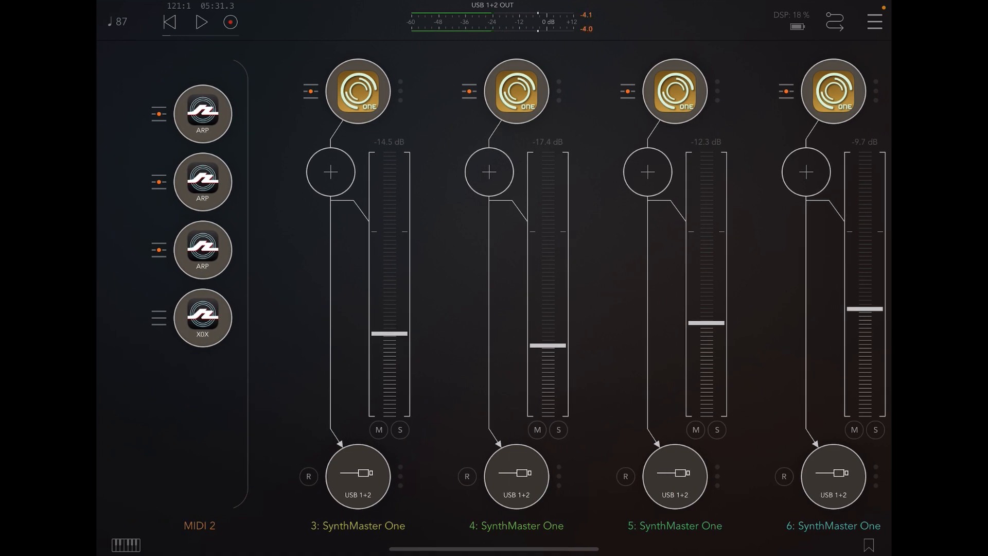
- Add a new channel and browse MIDI Processors > Audio Unit Extension plugins
{"action": "left_click", "coordinate": [203, 114]}
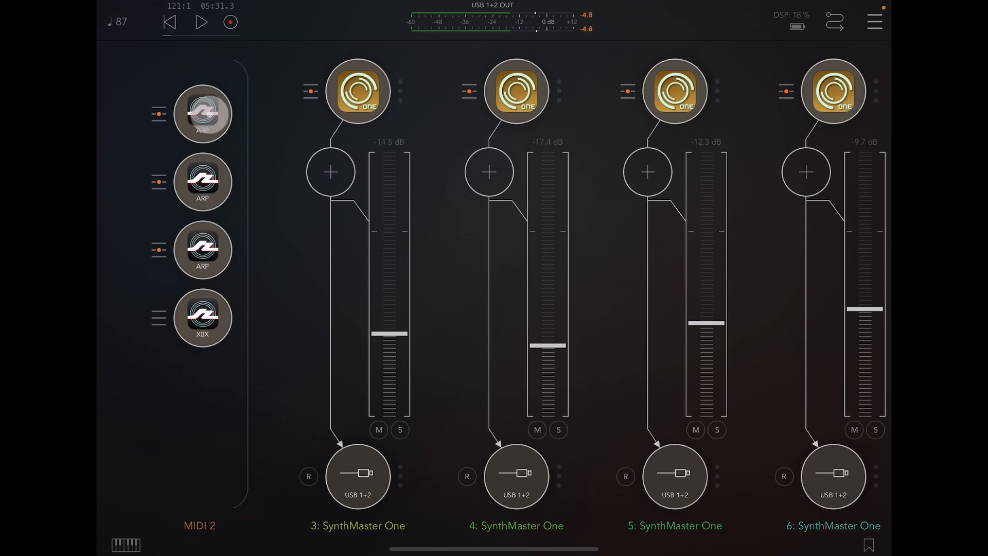
{"action": "scroll", "scroll_direction": "right", "scroll_amount": 3}
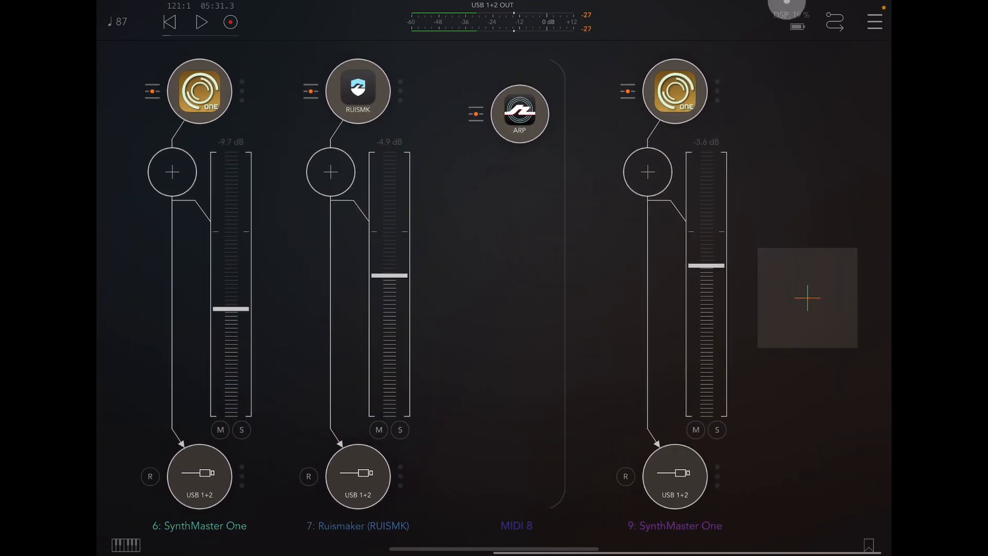
{"action": "left_click", "coordinate": [807, 299]}
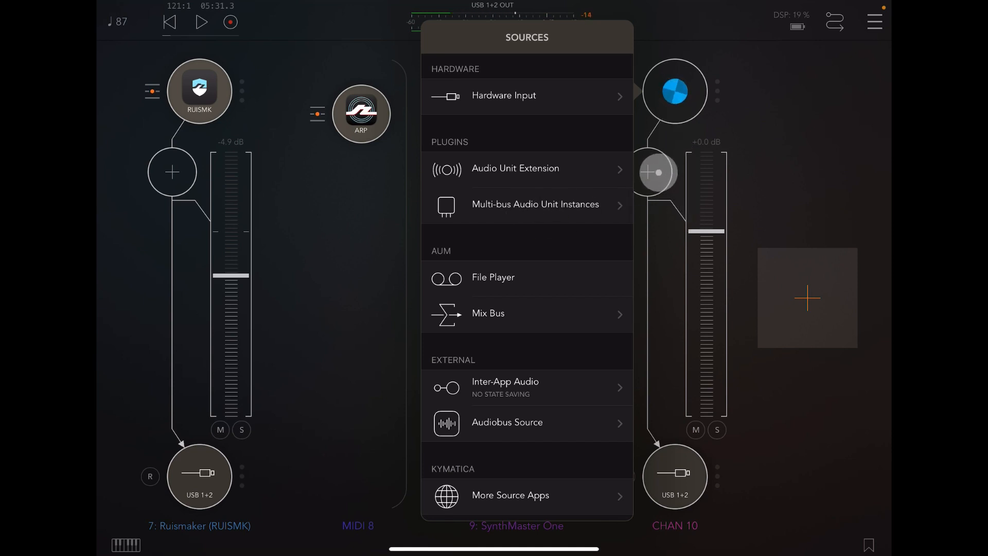
{"action": "left_click", "coordinate": [514, 168]}
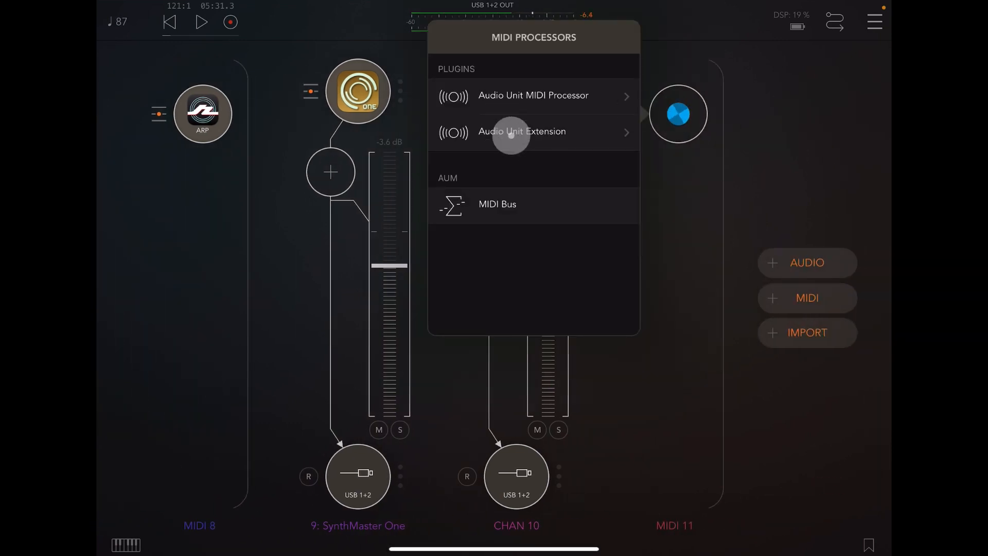
{"action": "left_click", "coordinate": [534, 132]}
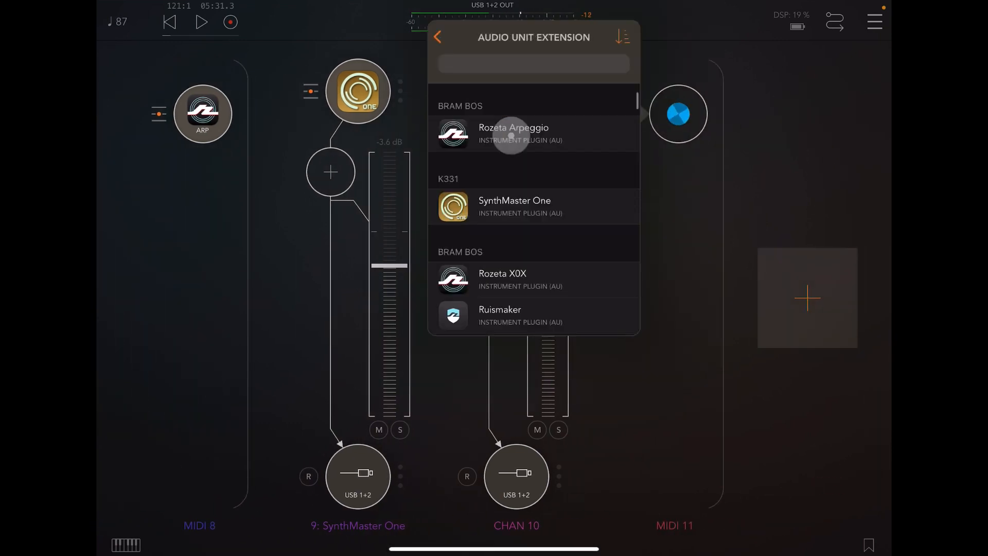
- Search 'roz', scroll through the Rozeta plugins, then dismiss the list without choosing one
{"action": "type", "text": "r"}
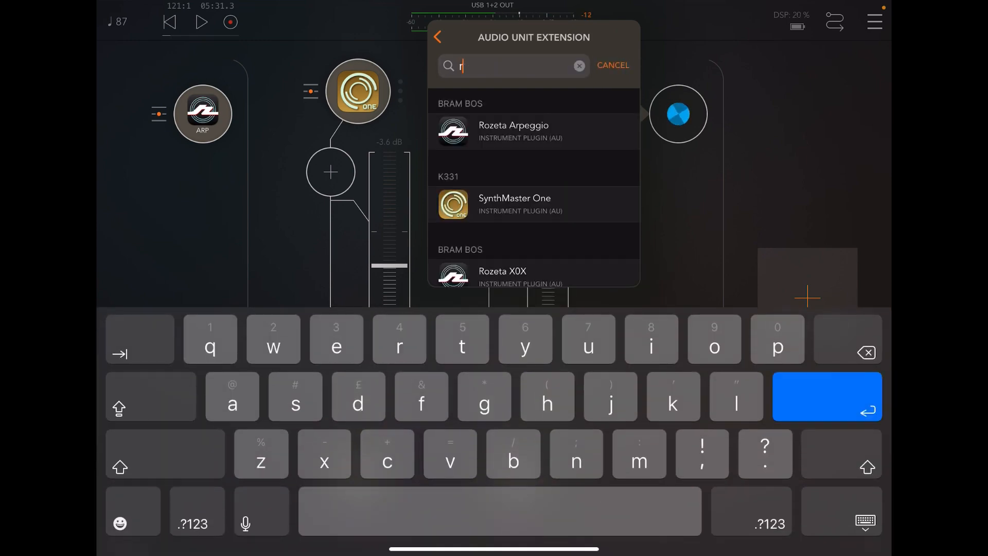
{"action": "type", "text": "oz"}
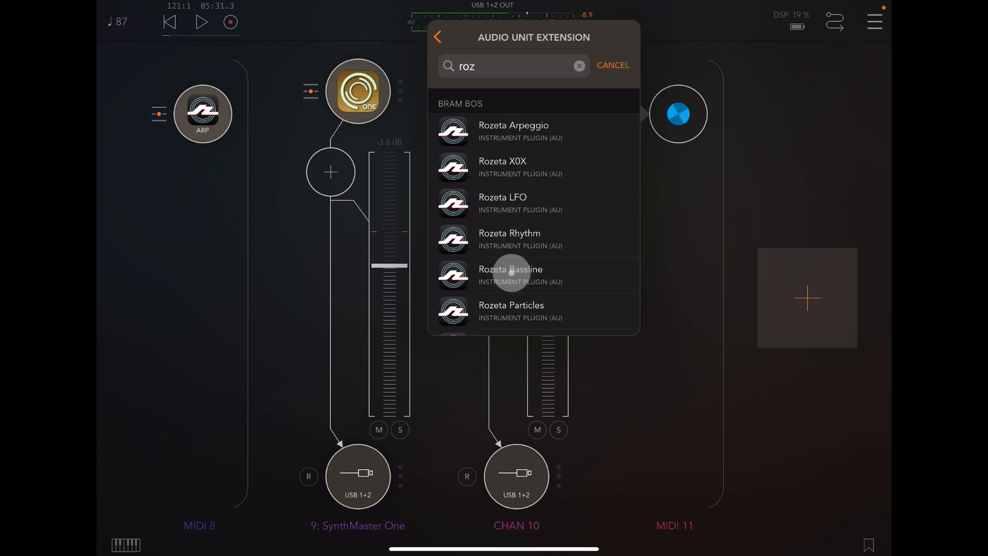
{"action": "scroll", "scroll_direction": "down", "scroll_amount": 3}
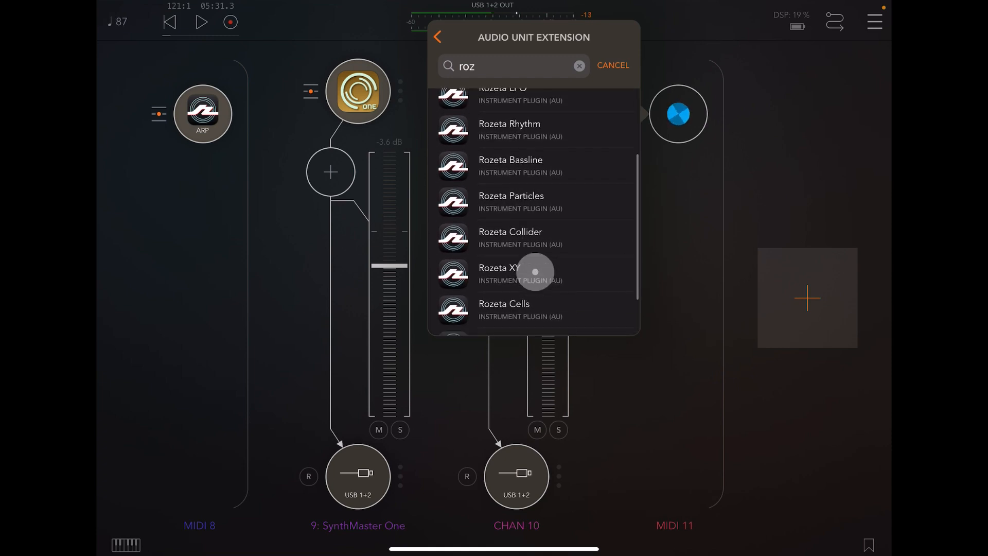
{"action": "scroll", "scroll_direction": "down", "scroll_amount": 3}
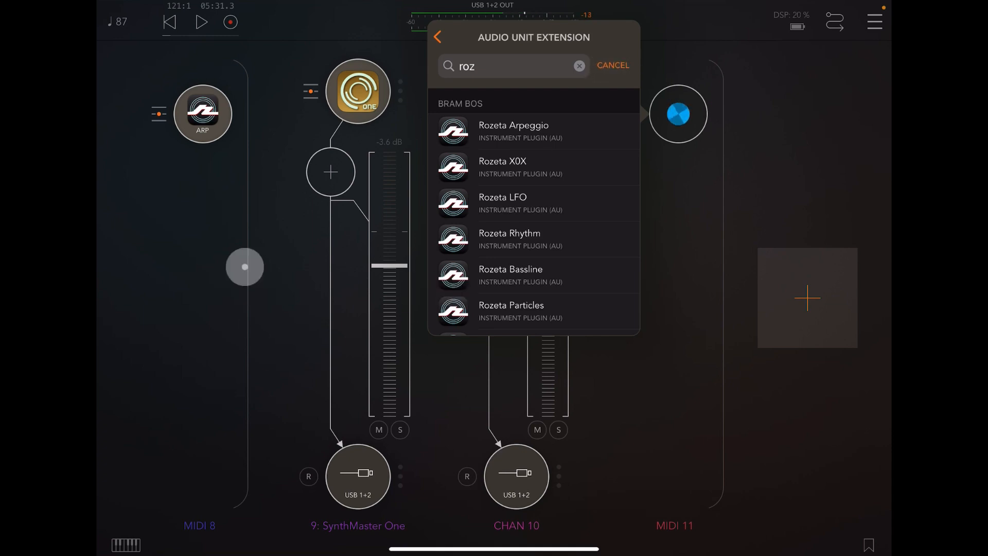
{"action": "left_click", "coordinate": [612, 66]}
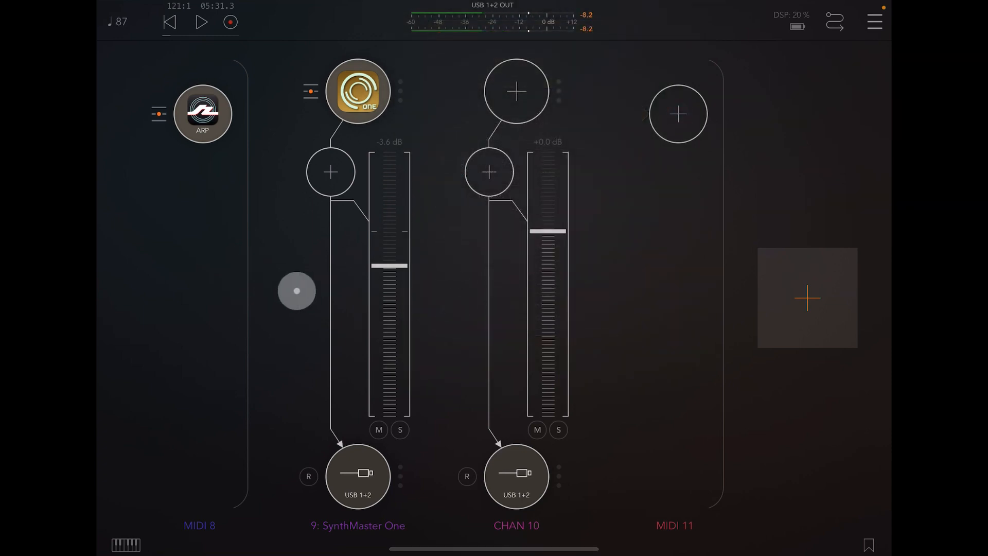
{"action": "left_click_drag", "start_coordinate": [296, 290], "coordinate": [309, 294]}
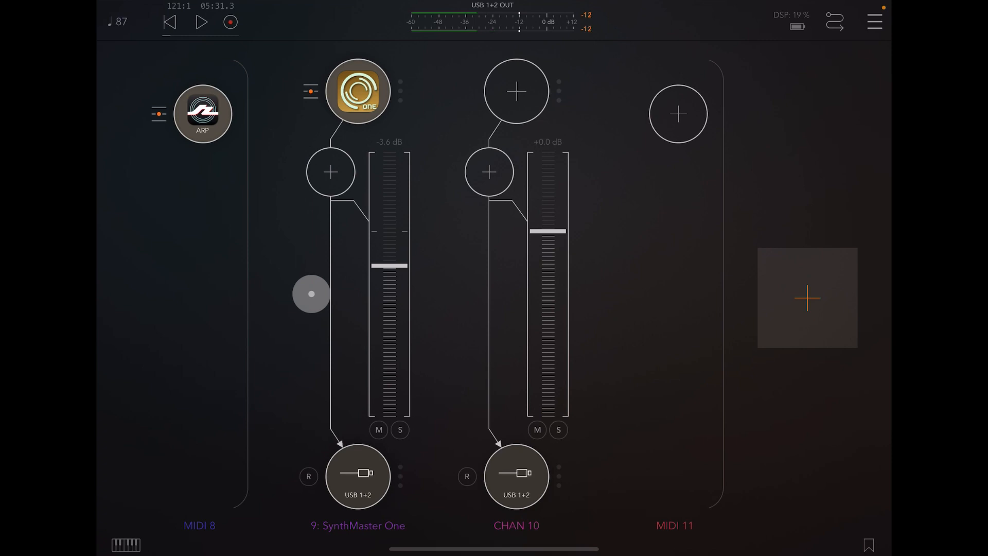